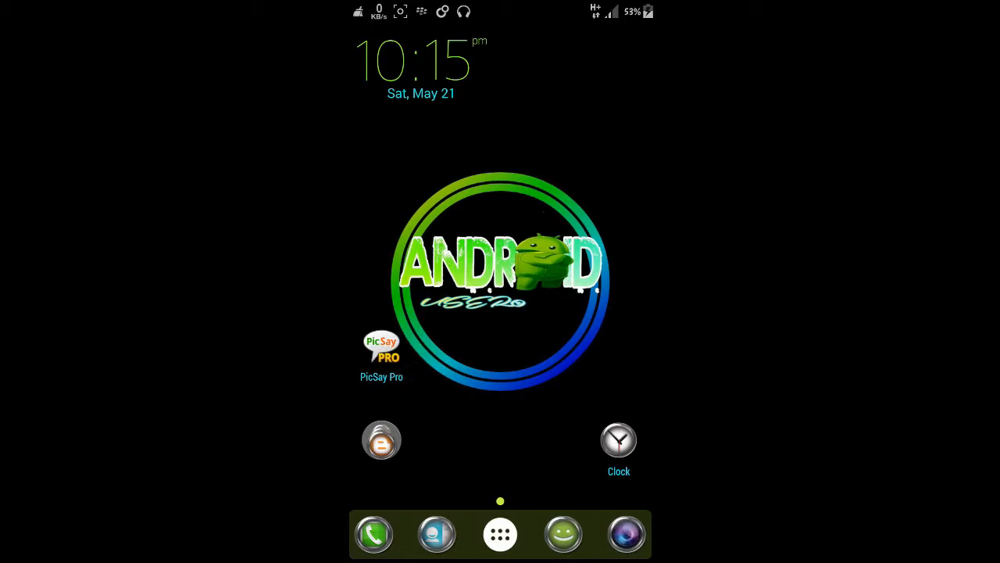
- Search the Play Store for 'picsay pro' and scroll through PicSay Pro and its font packs
click(499, 533)
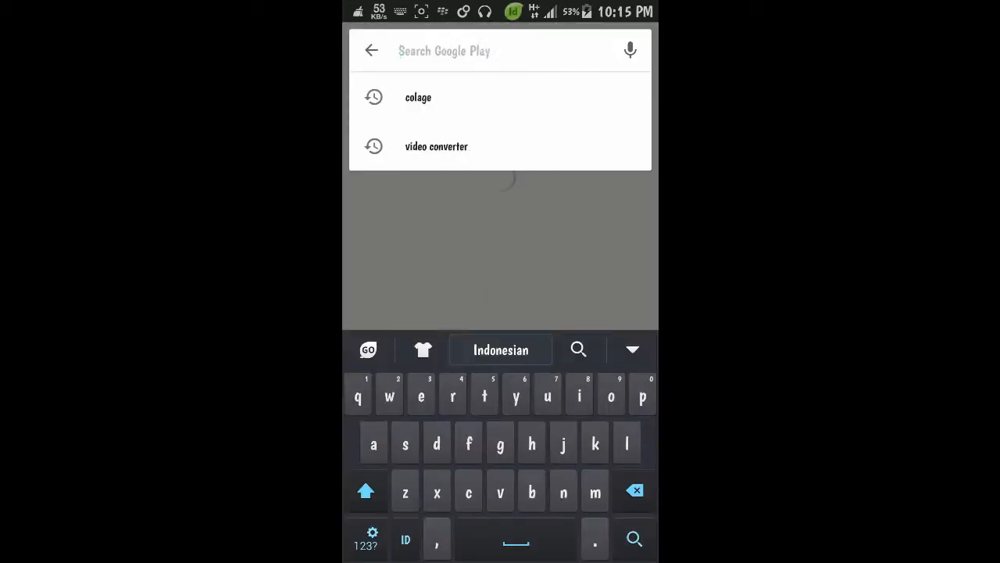
text(picsa)
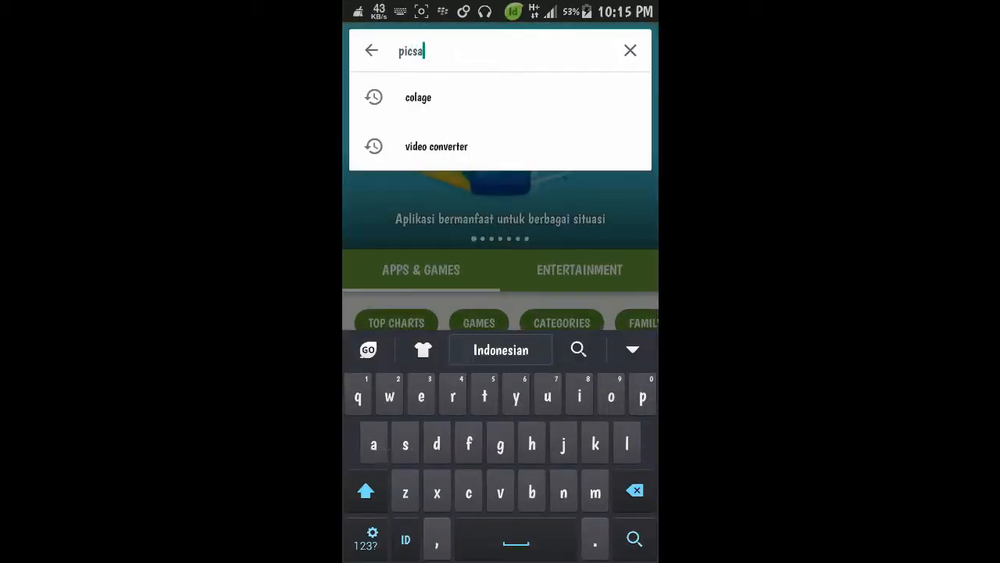
text(y)
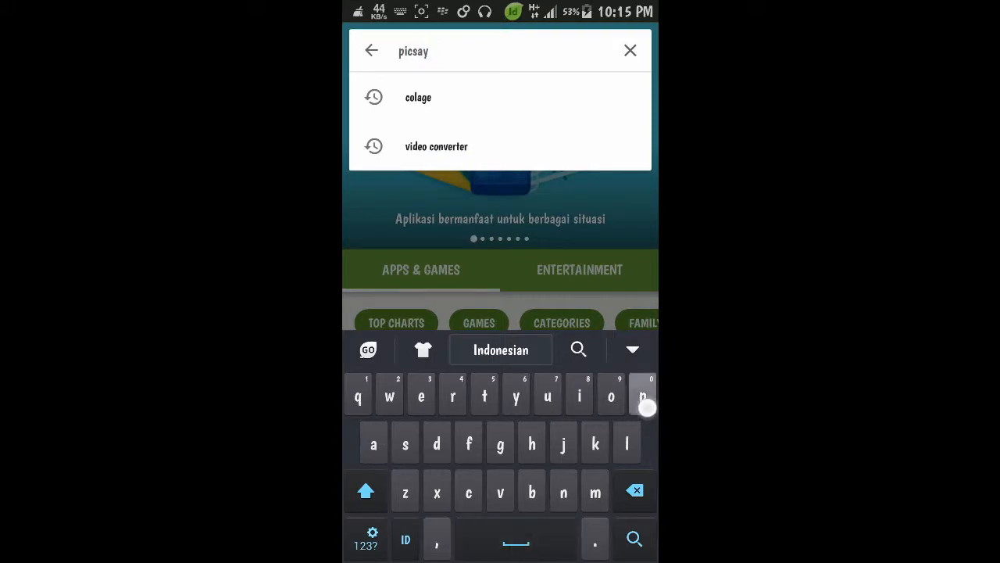
text(pro)
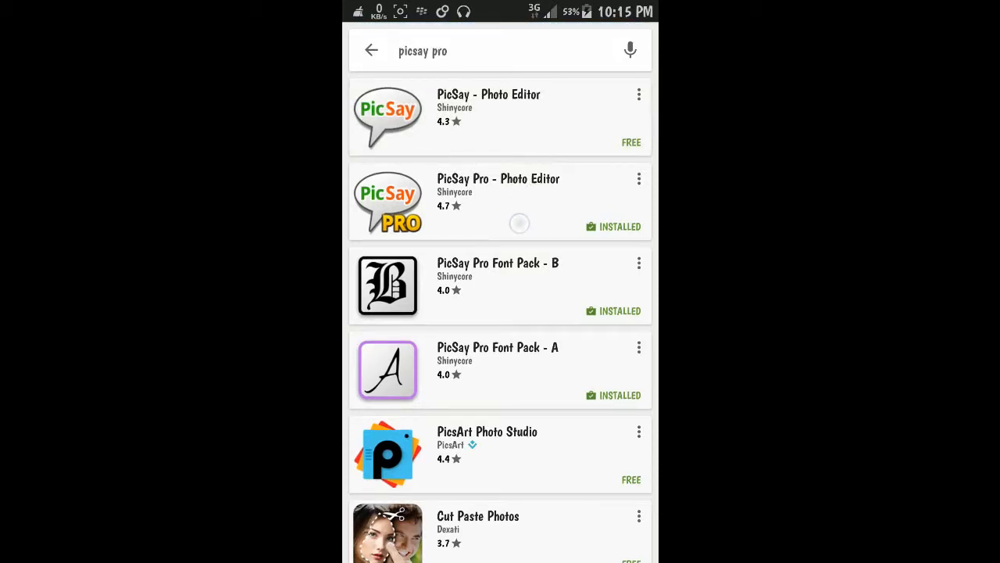
scroll(down, 3)
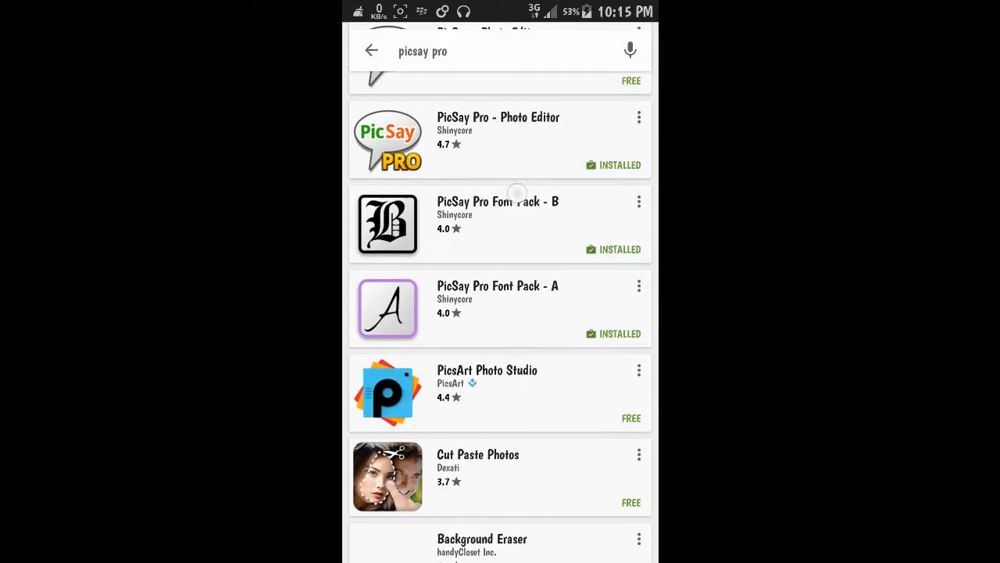
scroll(down, 3)
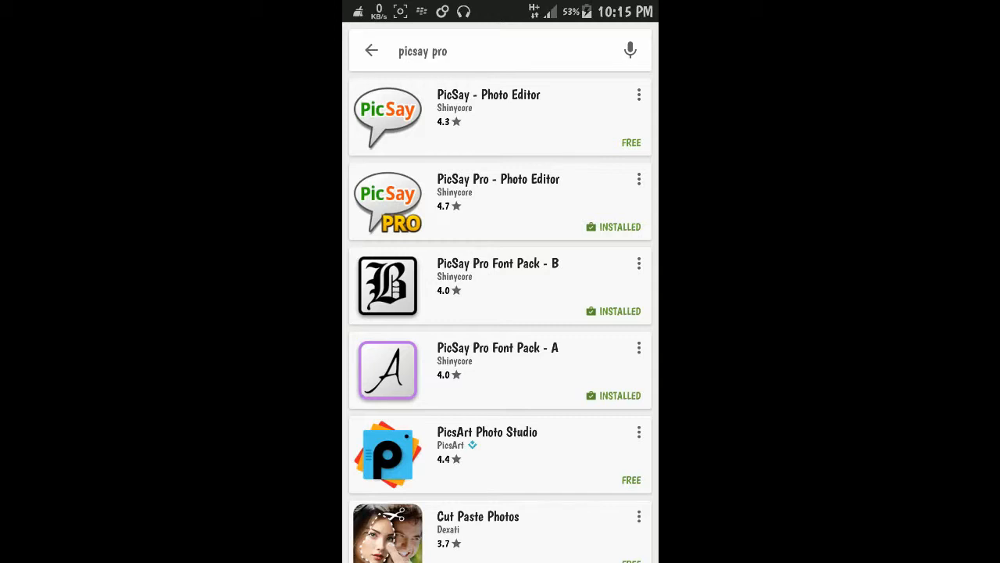
- Launch PicSay Pro, create a black blank picture, and reopen the picture-source choices
click(500, 202)
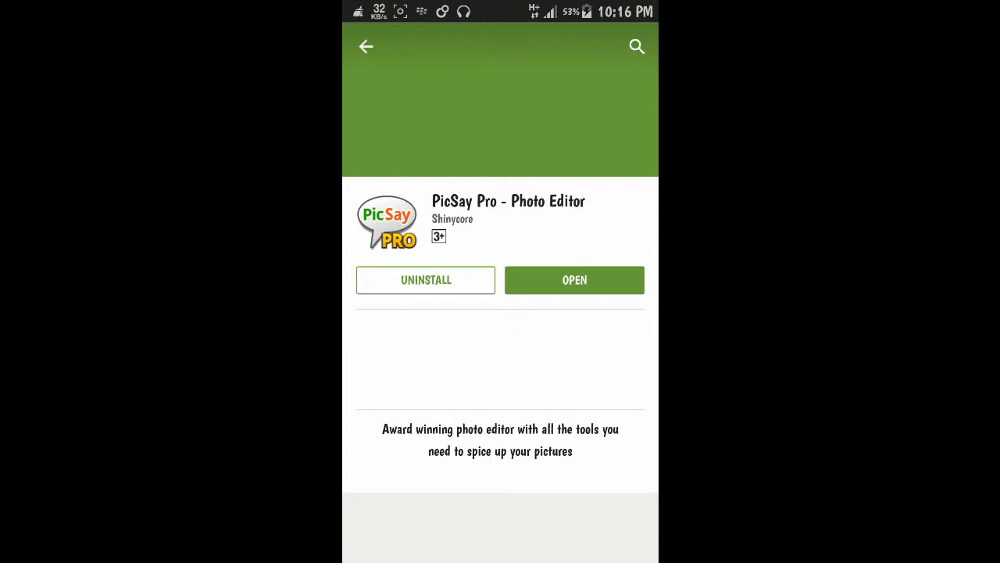
click(575, 279)
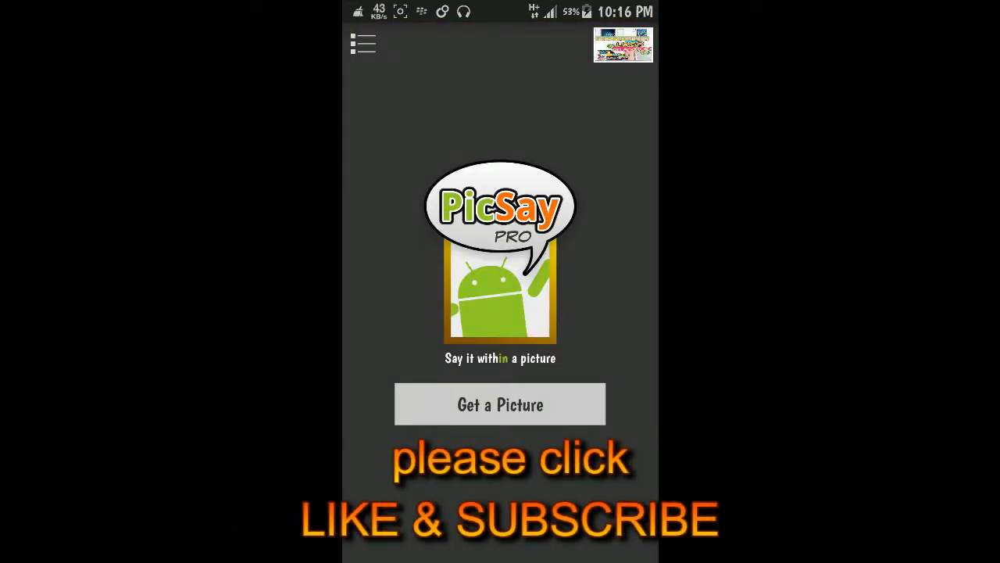
click(500, 405)
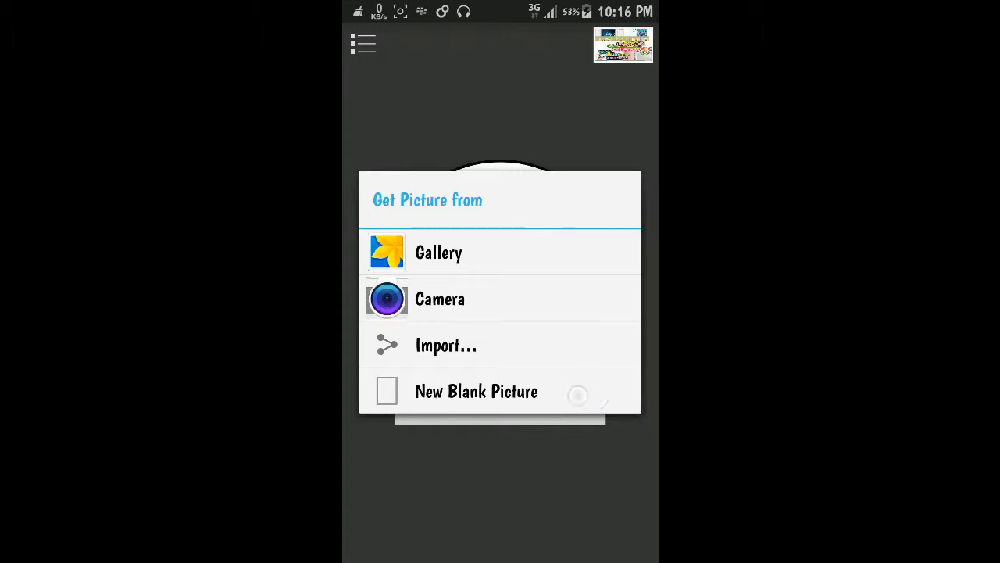
click(476, 390)
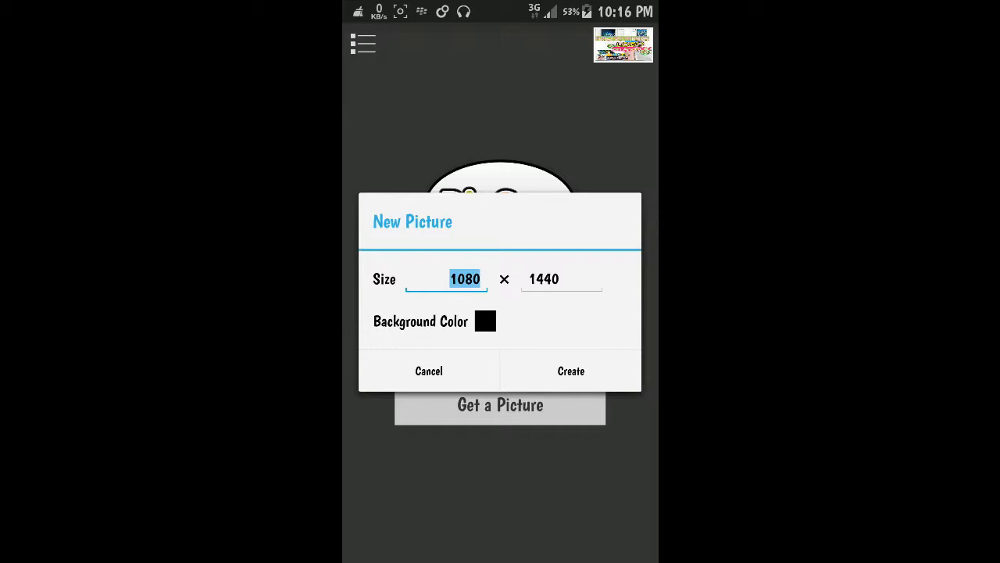
click(570, 370)
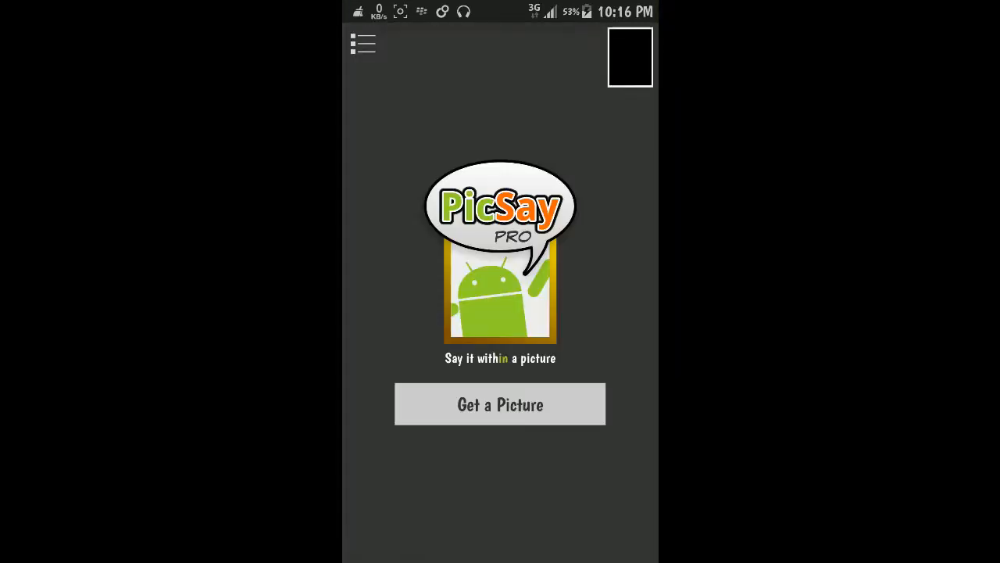
click(501, 404)
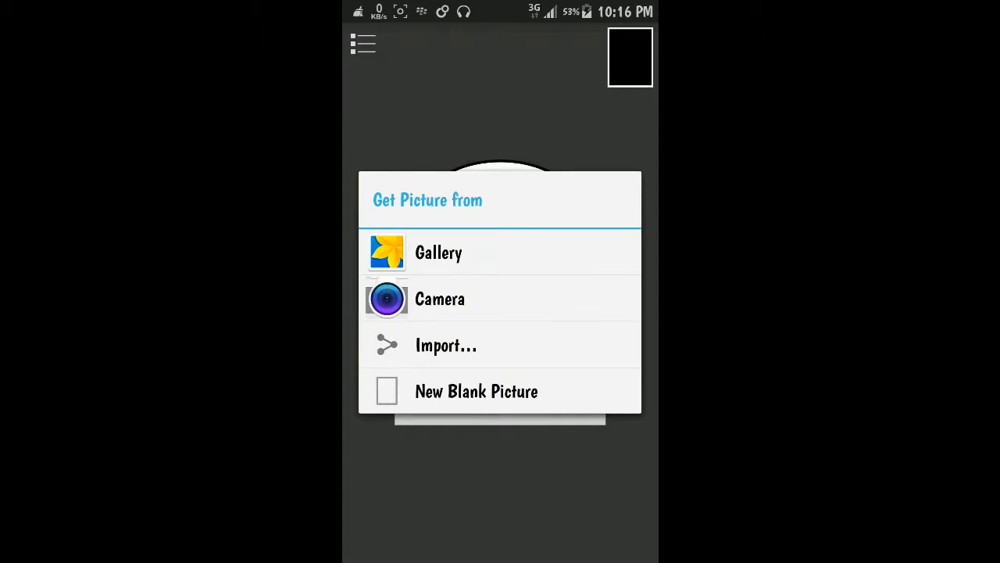
- Start a new 1080 × 1440 blank picture with background colour opacity set to 0%
click(476, 390)
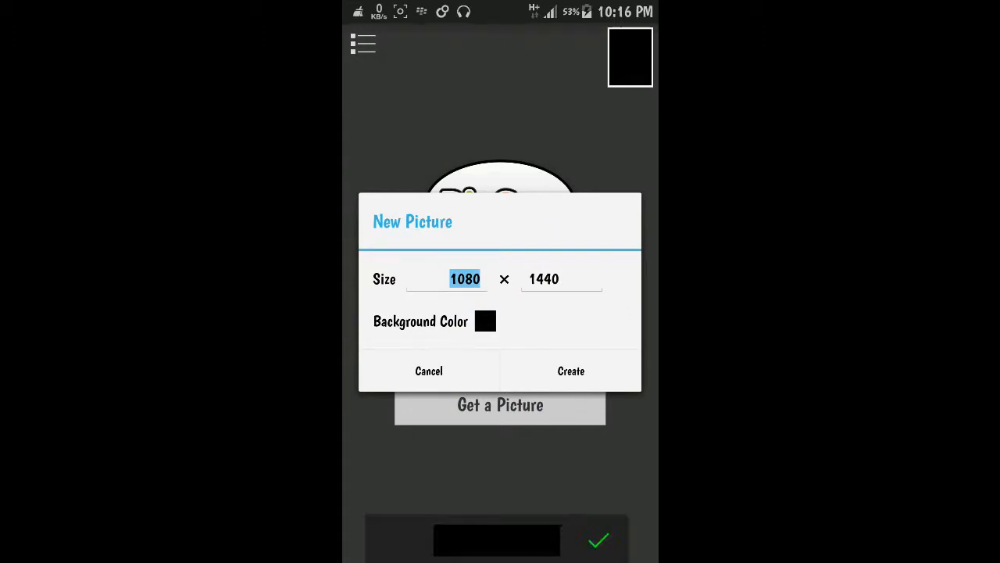
click(485, 321)
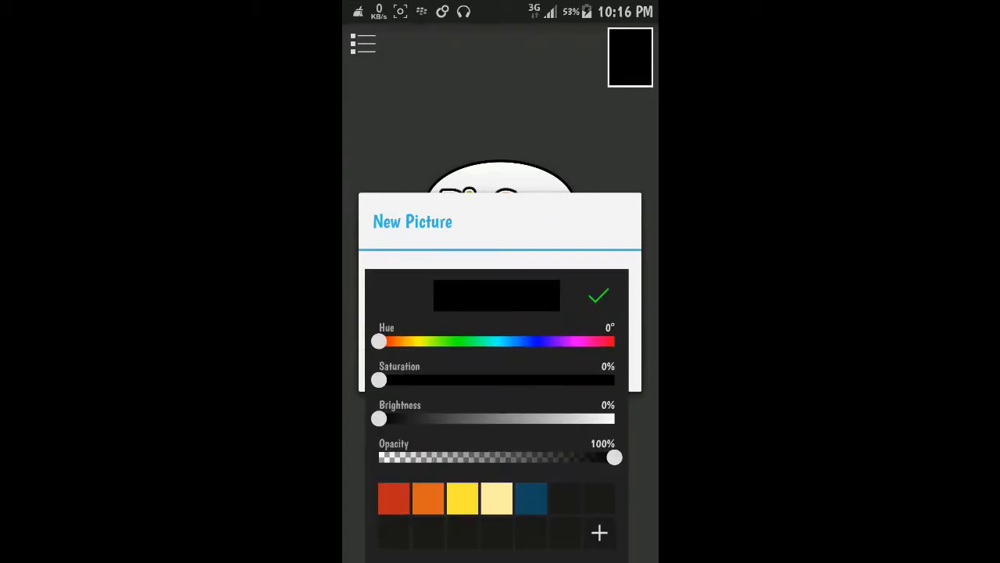
click(599, 296)
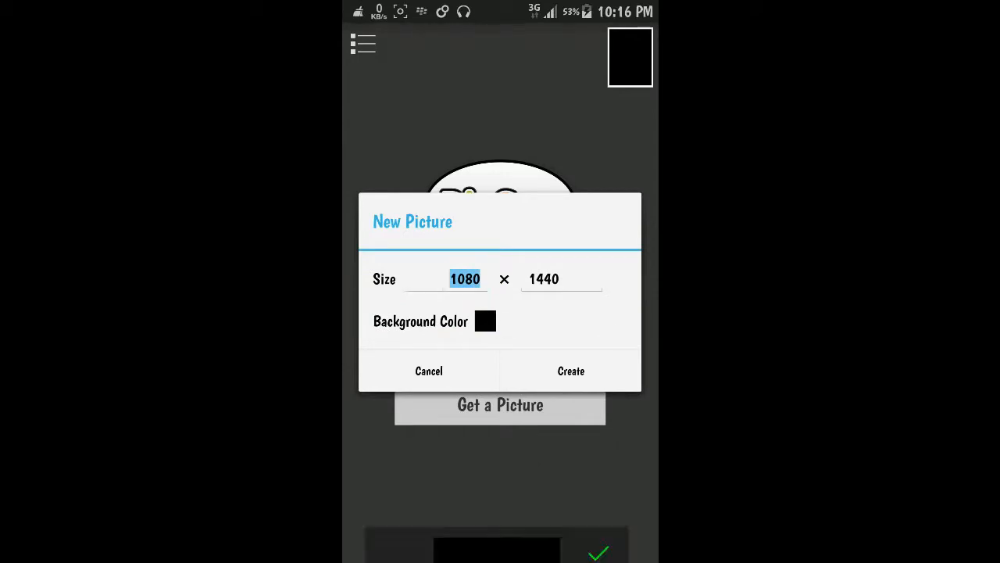
click(485, 321)
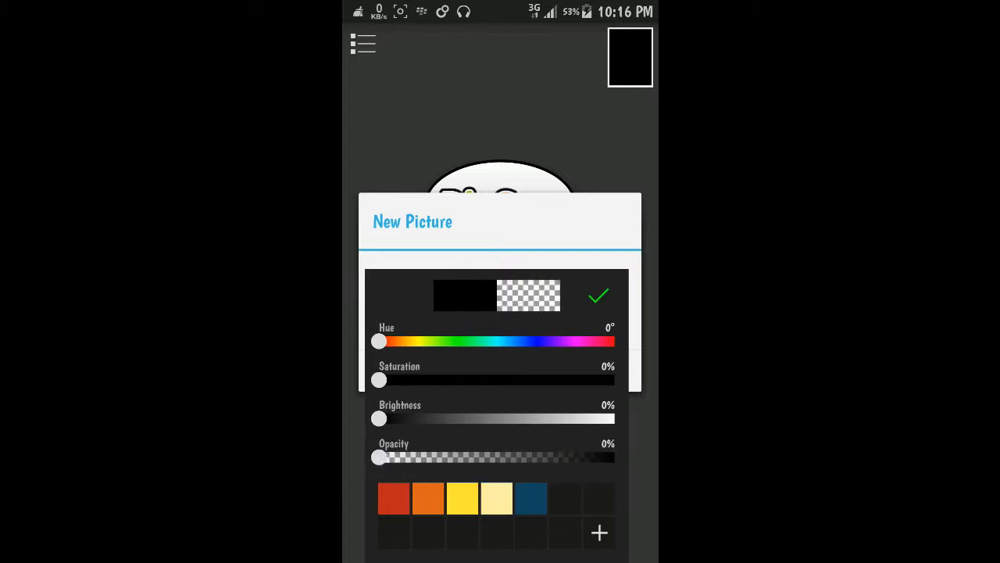
drag(378, 457, 372, 465)
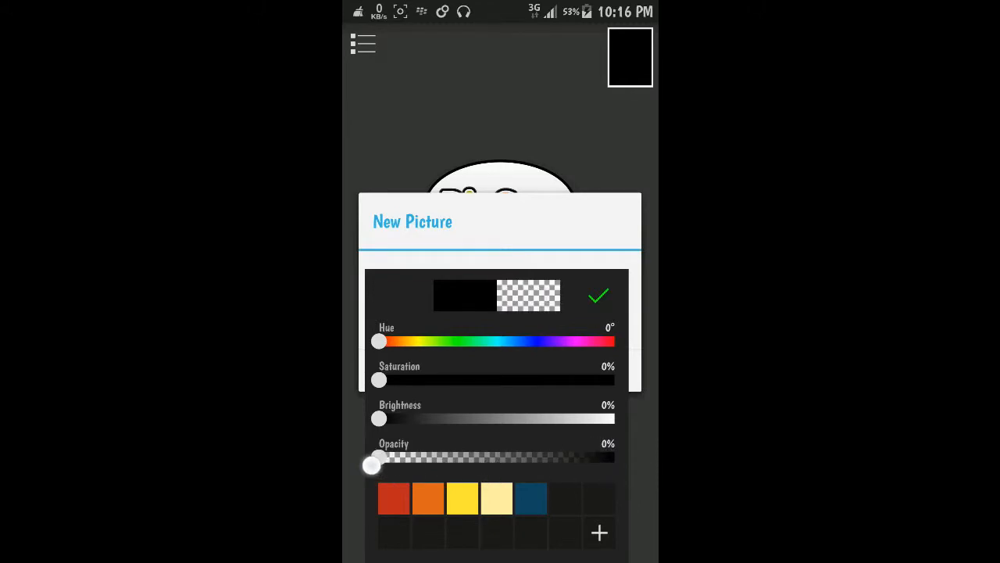
drag(374, 465, 375, 457)
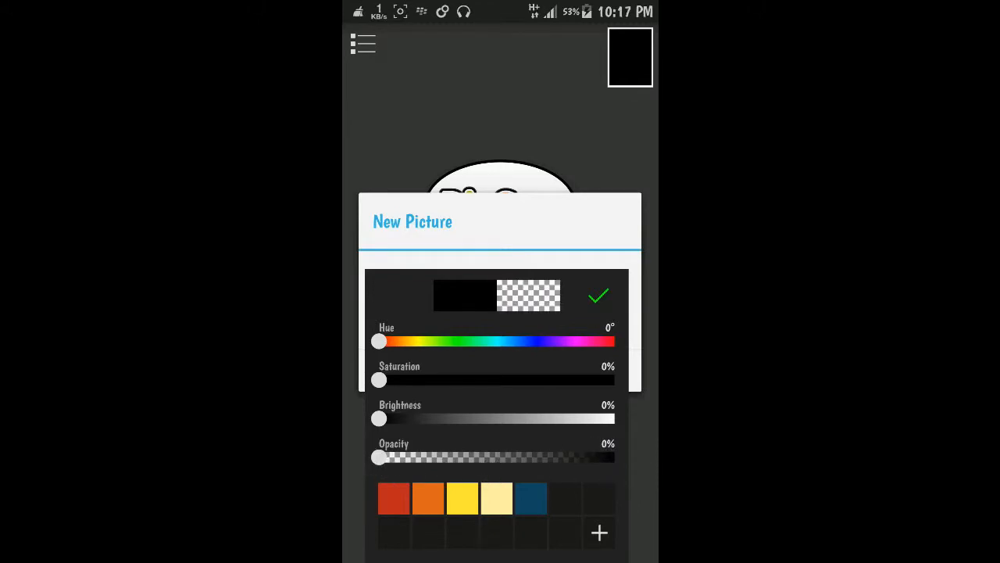
click(599, 296)
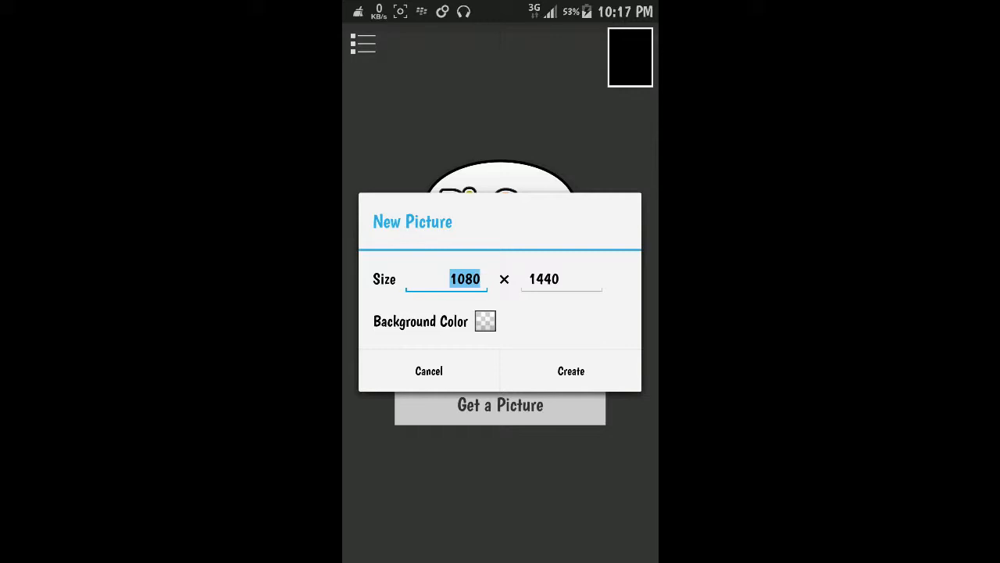
- Create the transparent picture and add a title sticker reading 'EXAMPLE'
click(428, 371)
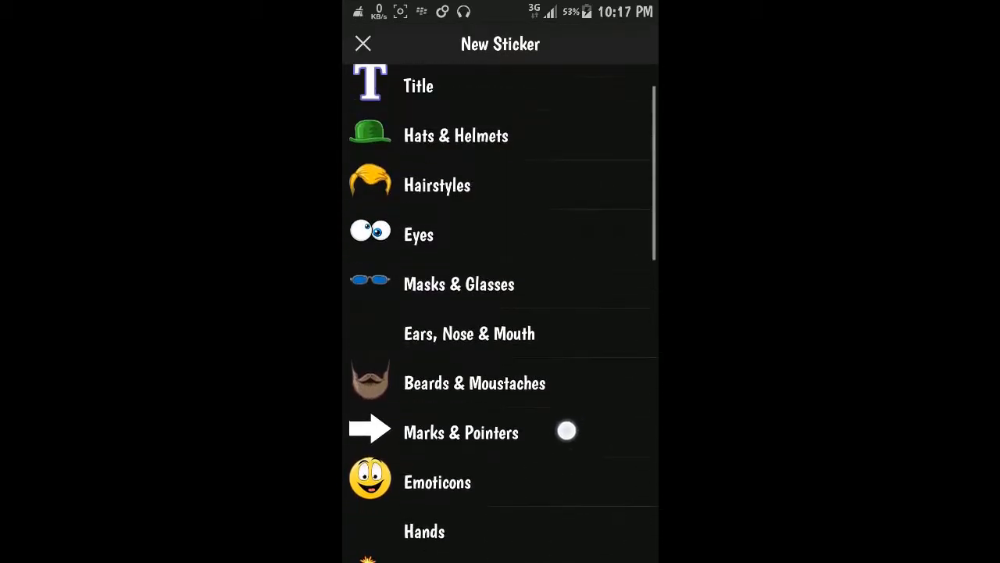
scroll(down, 3)
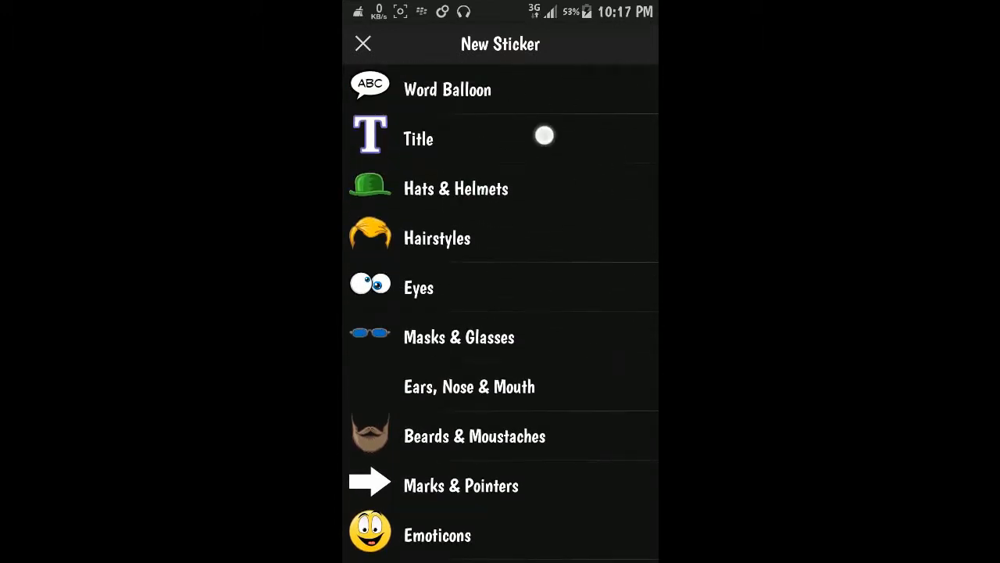
click(418, 138)
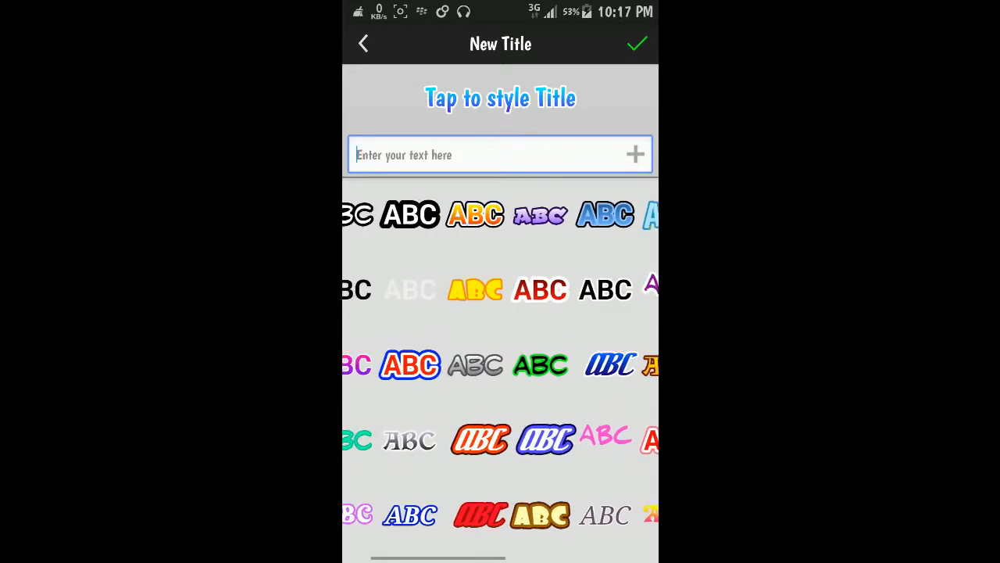
click(492, 155)
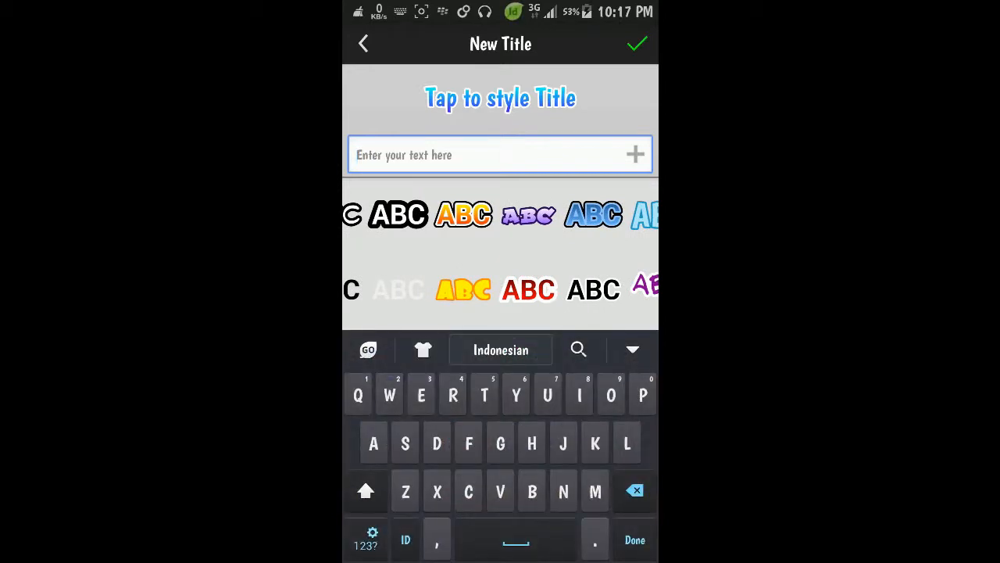
text(EX)
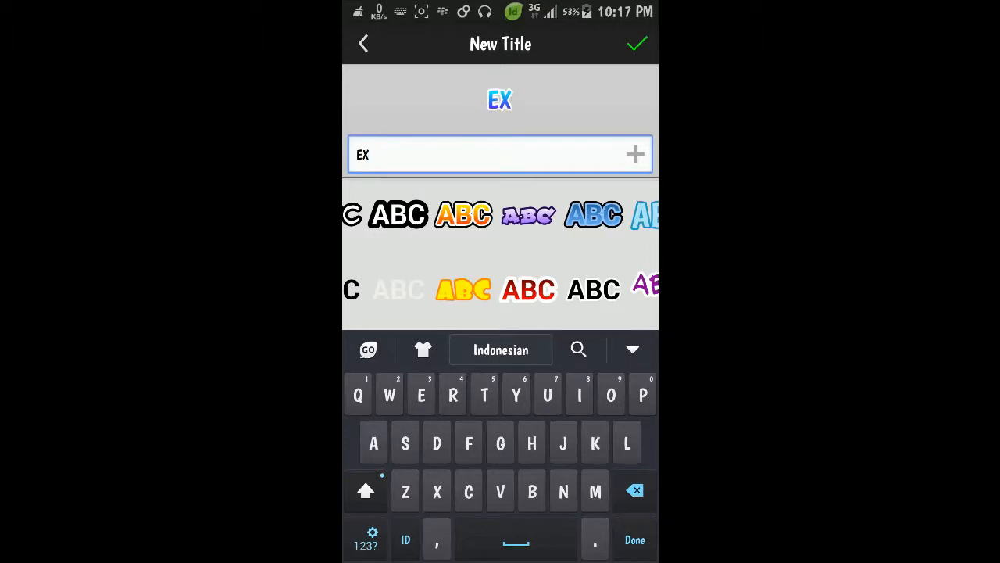
text(AMP)
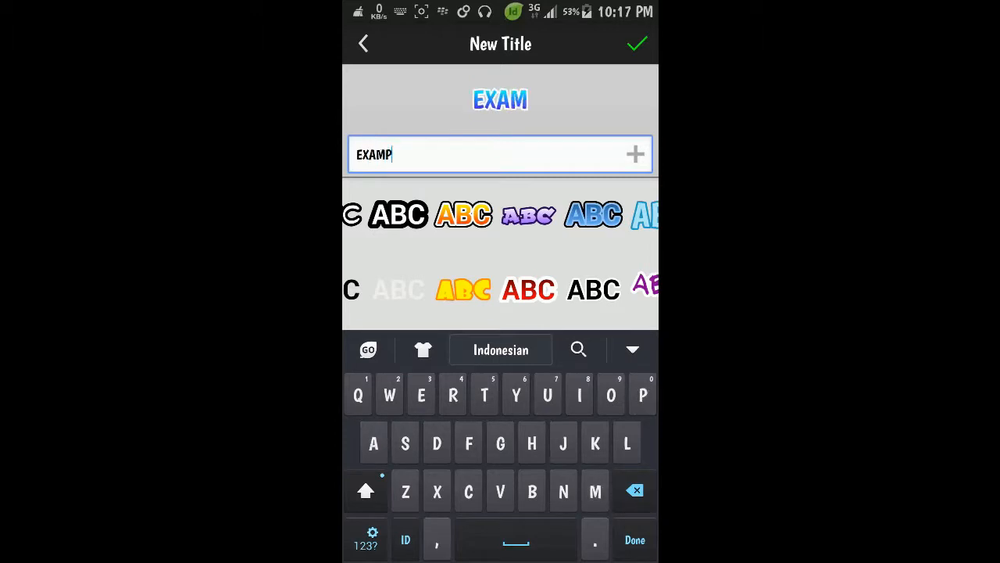
text(LE)
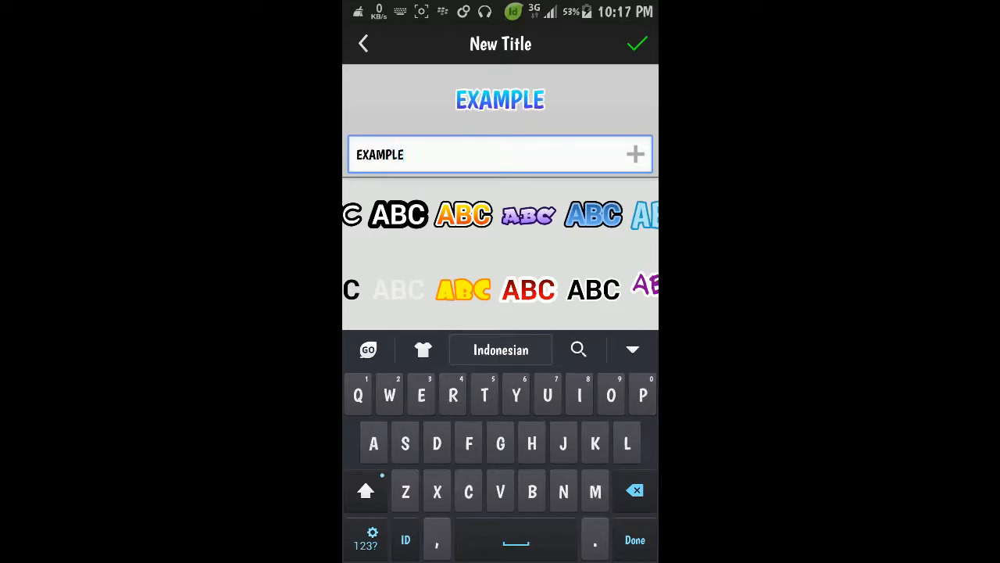
click(637, 44)
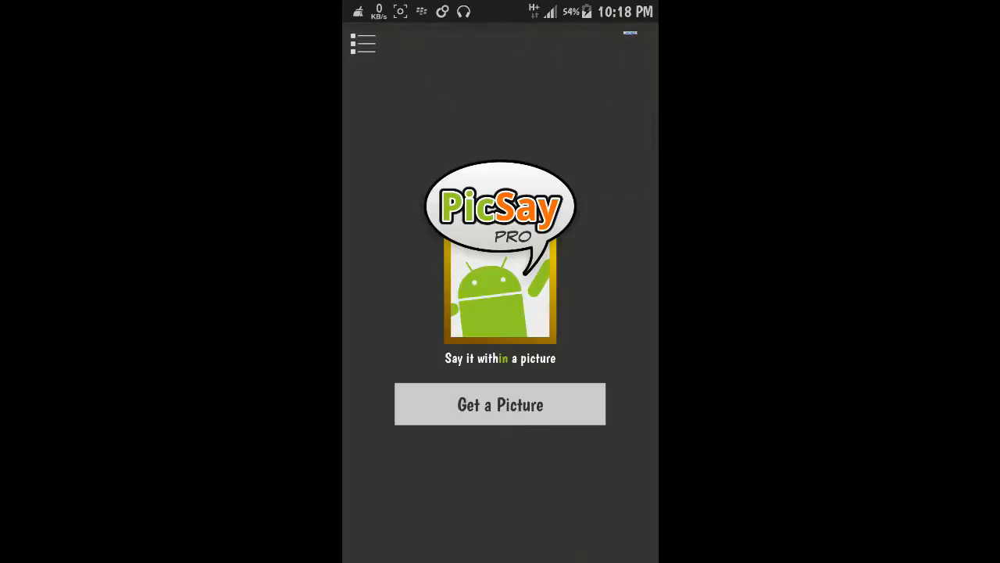
- Add a black outline-style circle shape sticker to the canvas
click(500, 404)
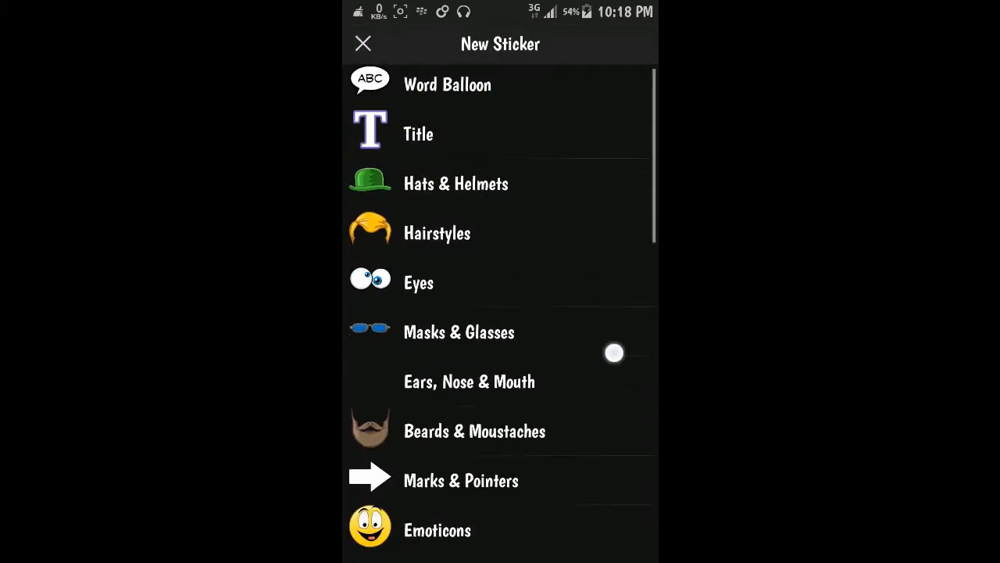
scroll(down, 3)
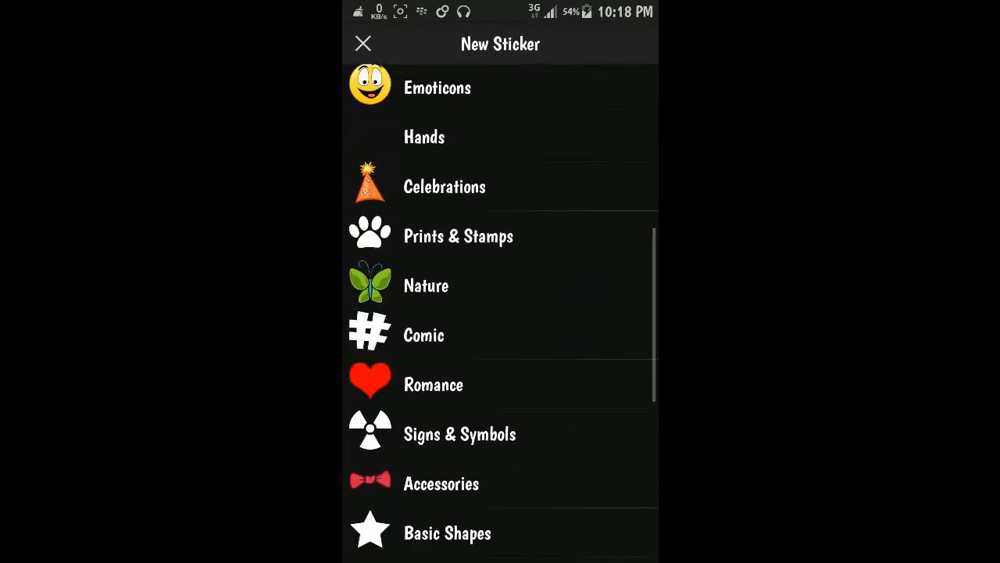
scroll(down, 3)
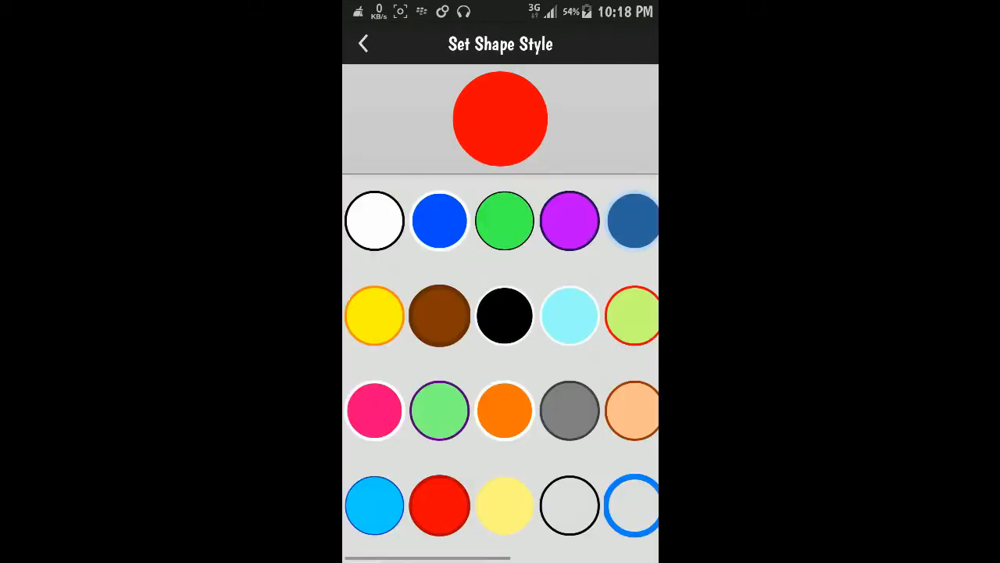
click(570, 505)
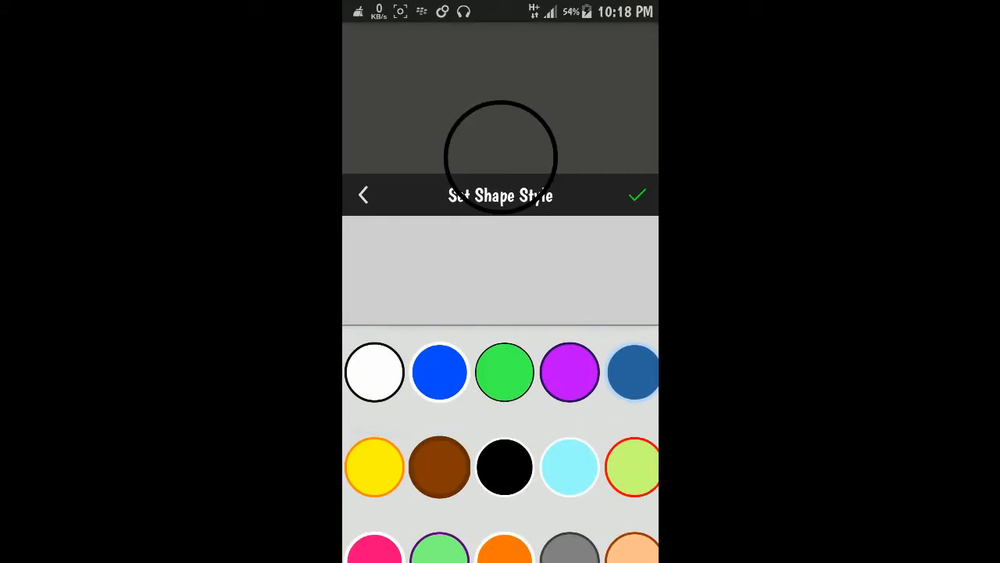
click(638, 196)
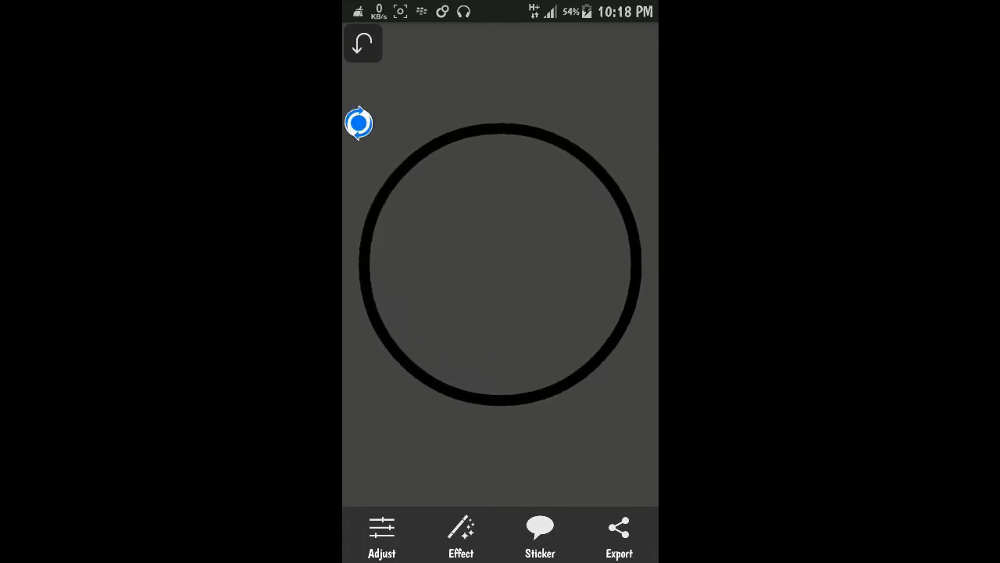
- Duplicate the circle and resize the copies into a doubled outer ring and small centre ring
click(501, 262)
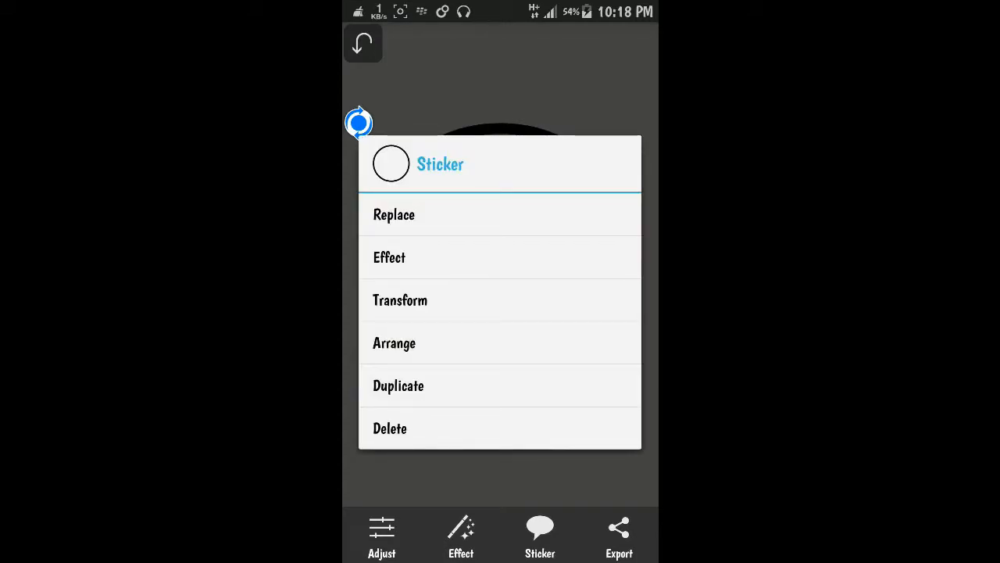
click(525, 395)
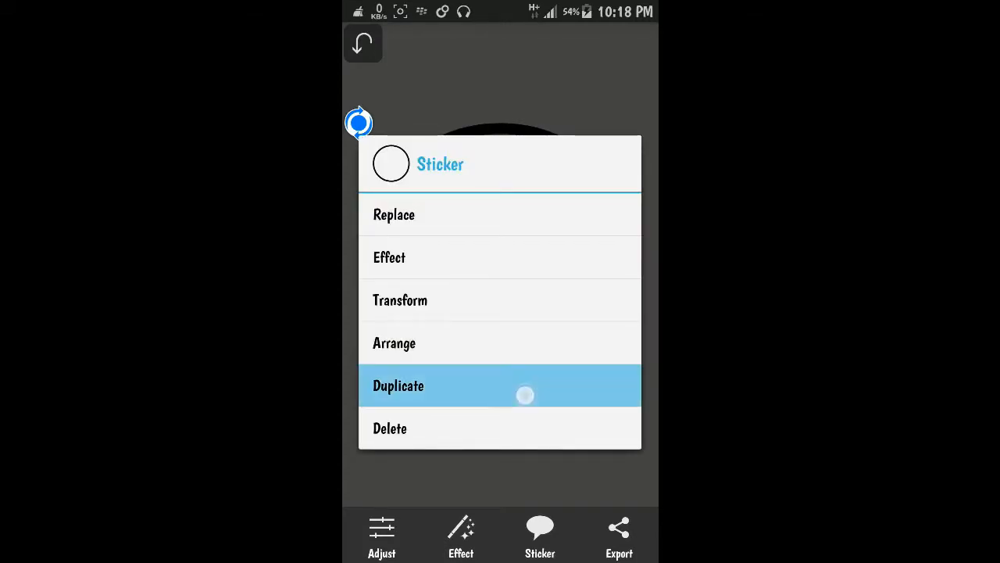
click(397, 385)
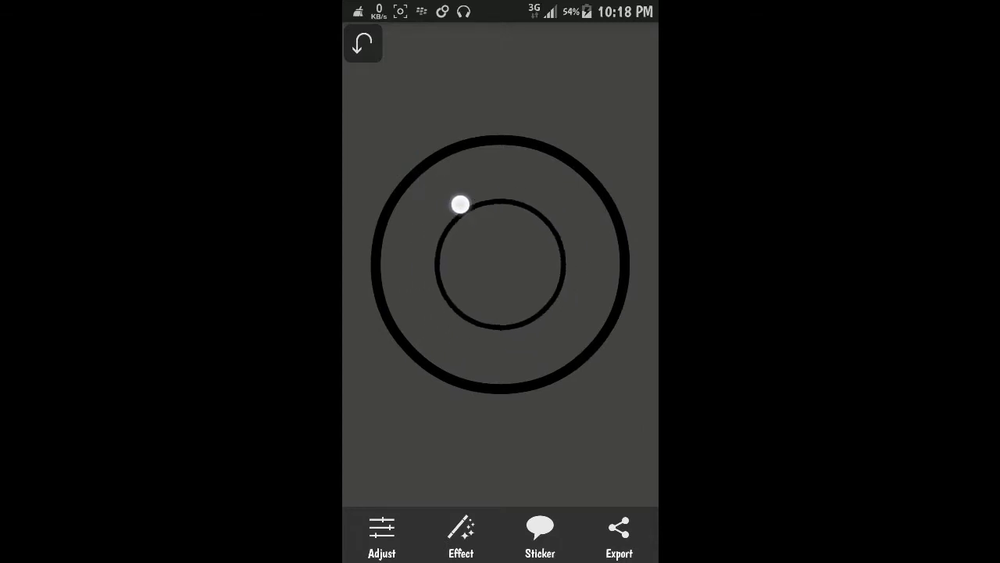
drag(460, 205, 406, 154)
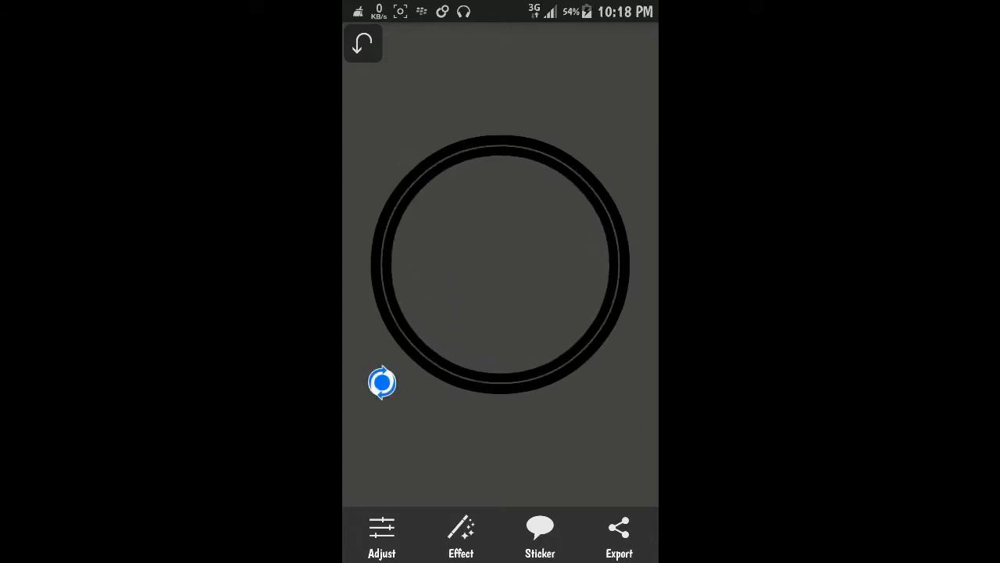
drag(383, 382, 630, 394)
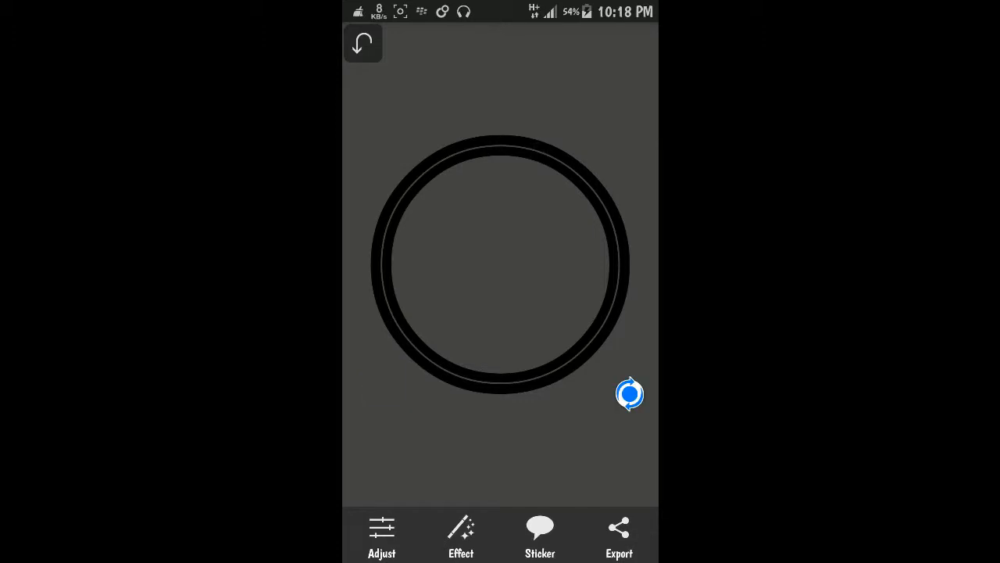
click(500, 262)
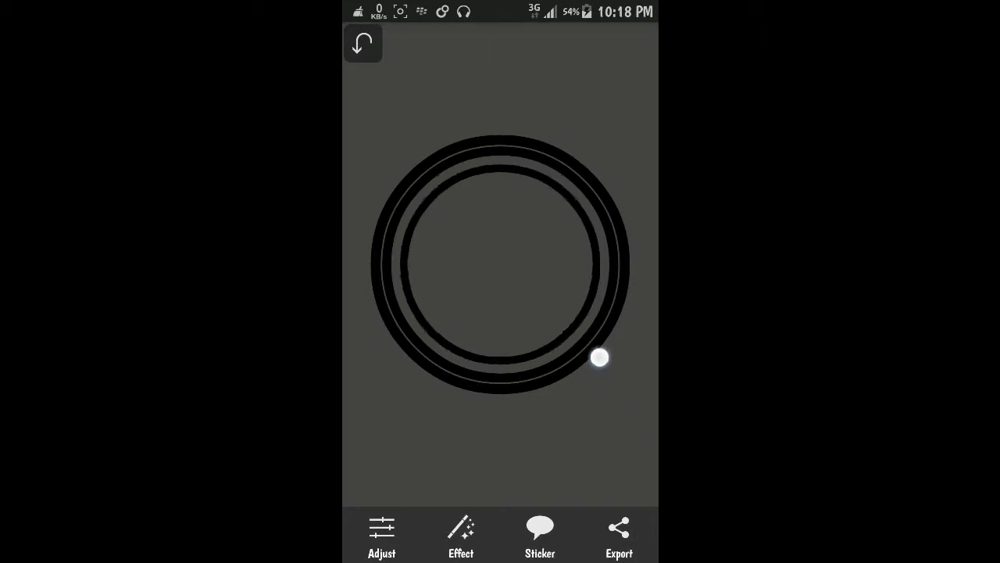
drag(600, 358, 568, 331)
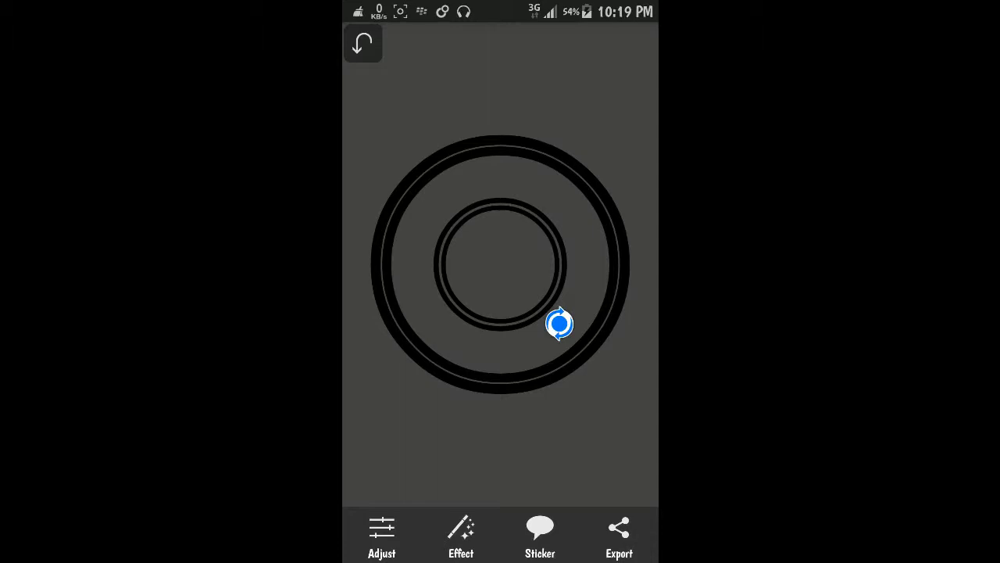
- Add a small black outline square from Basic Shapes at the rings' centre
click(540, 536)
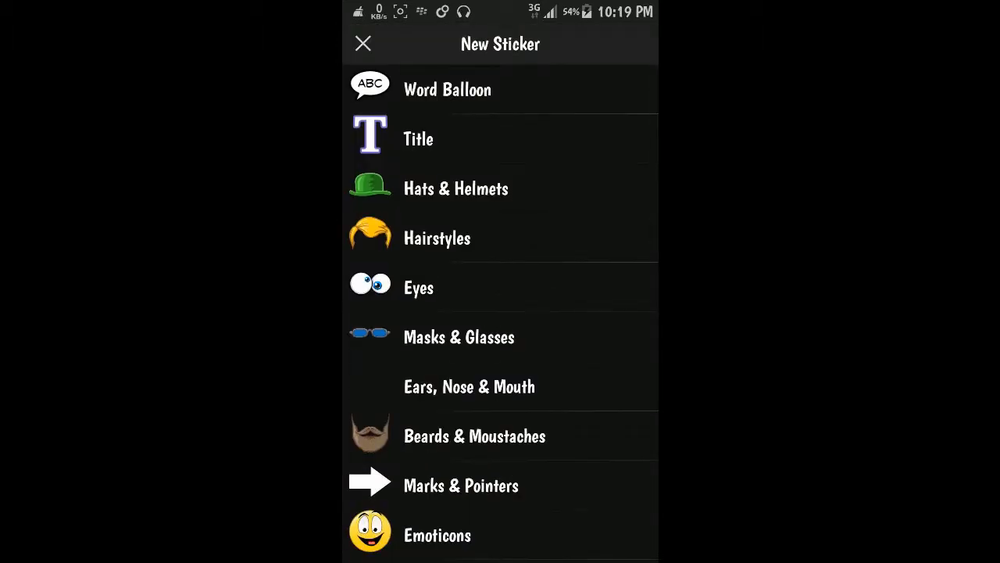
scroll(down, 3)
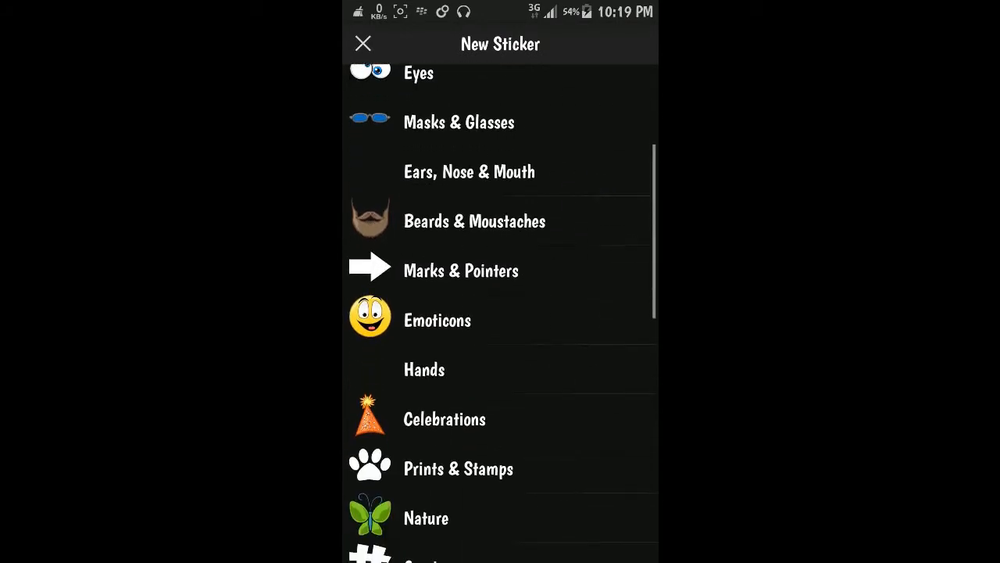
scroll(down, 3)
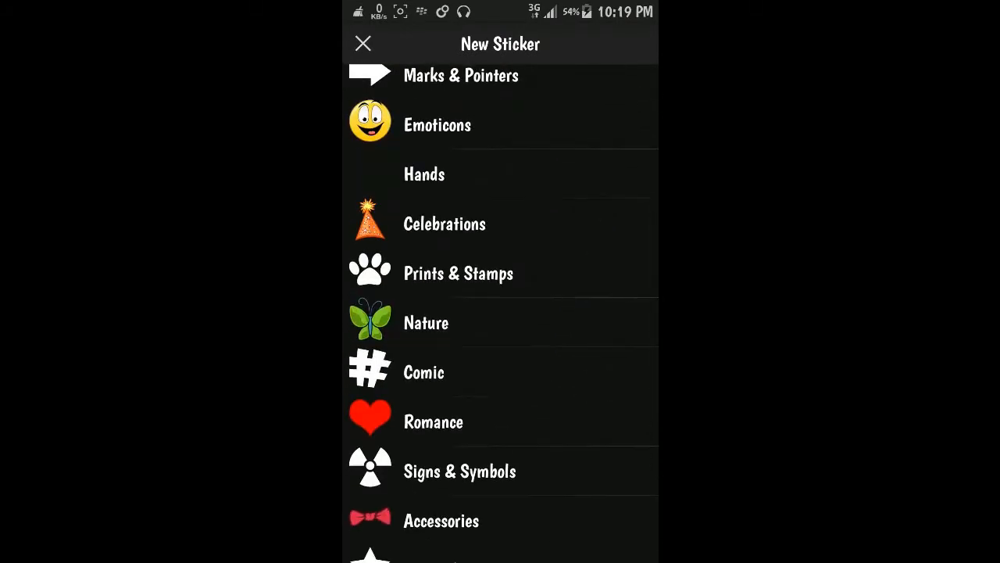
click(460, 471)
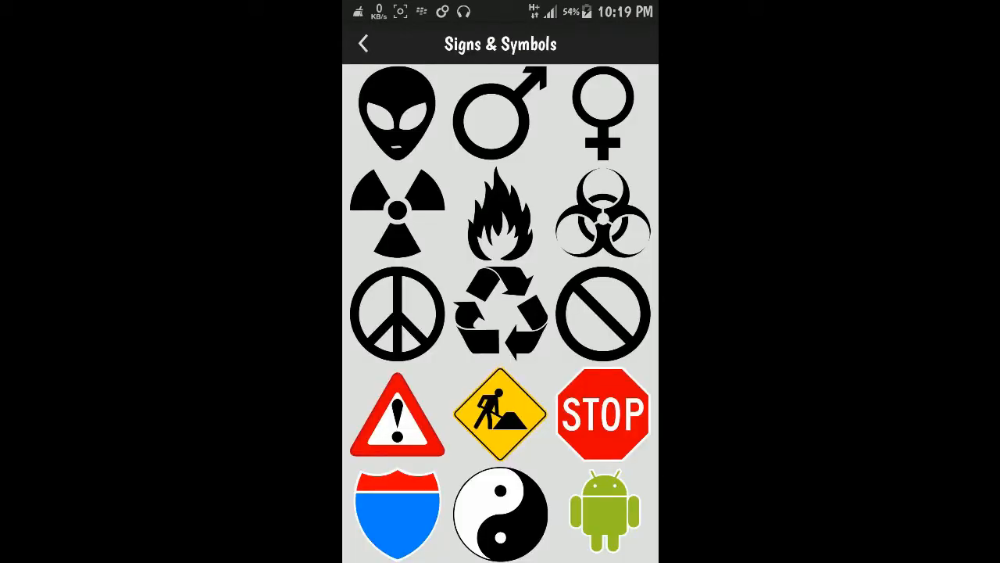
click(363, 43)
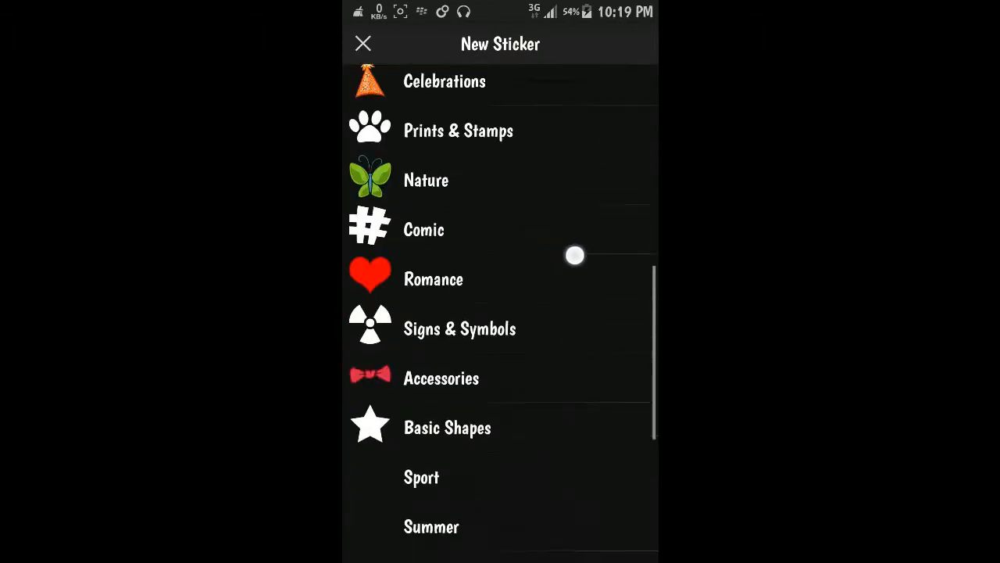
click(447, 428)
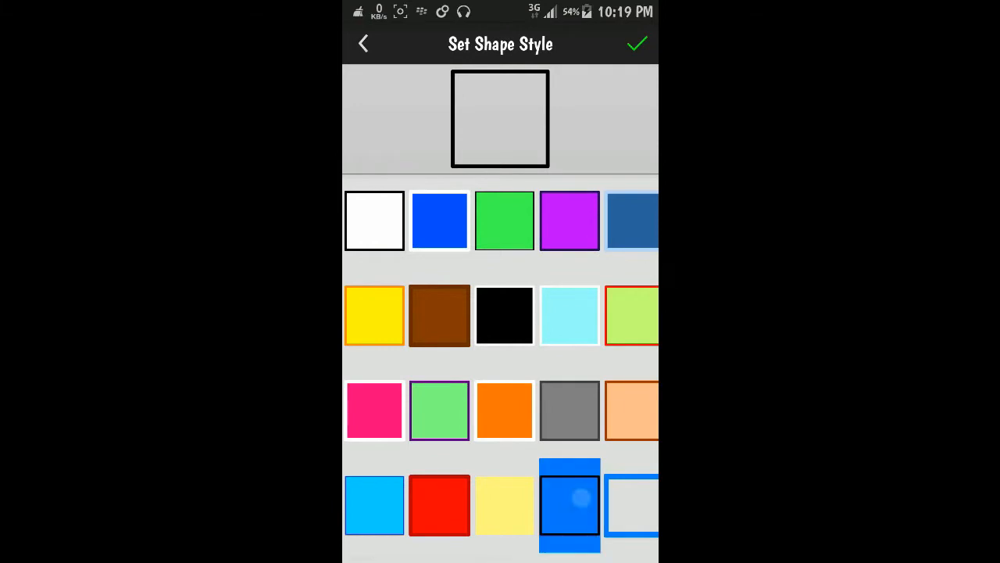
click(638, 43)
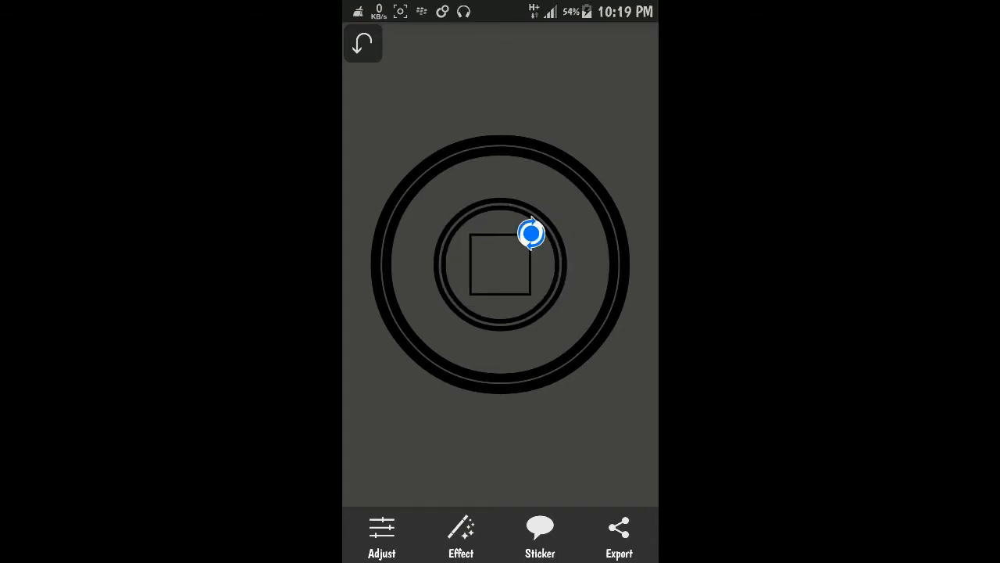
- Add a title sticker reading 'EXAMPLE' above the rings
click(540, 535)
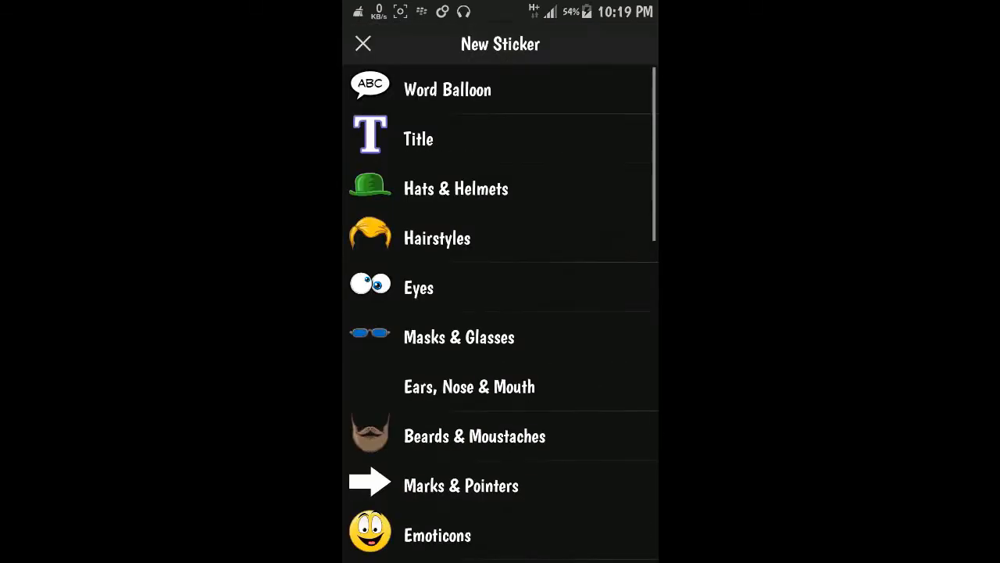
click(418, 138)
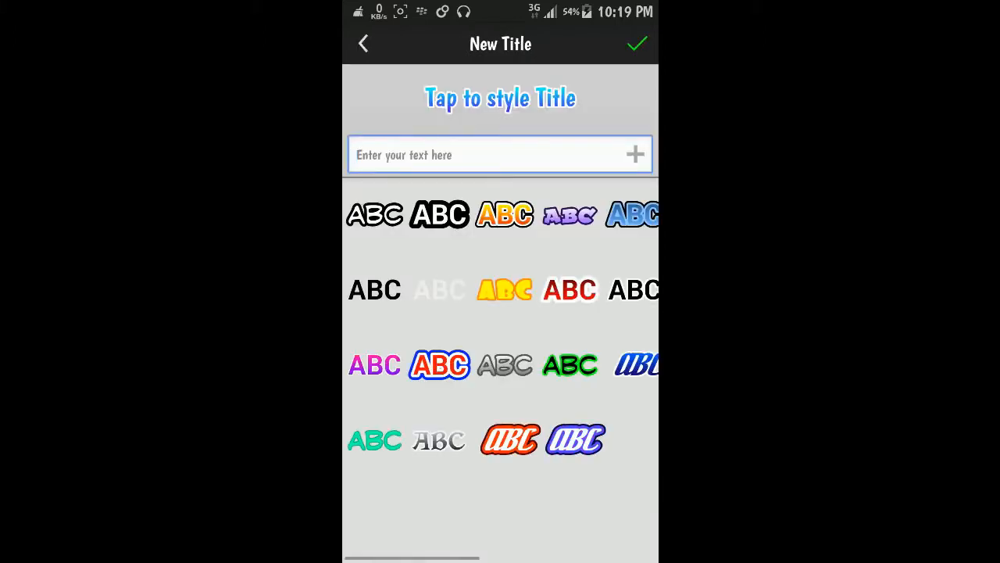
click(500, 155)
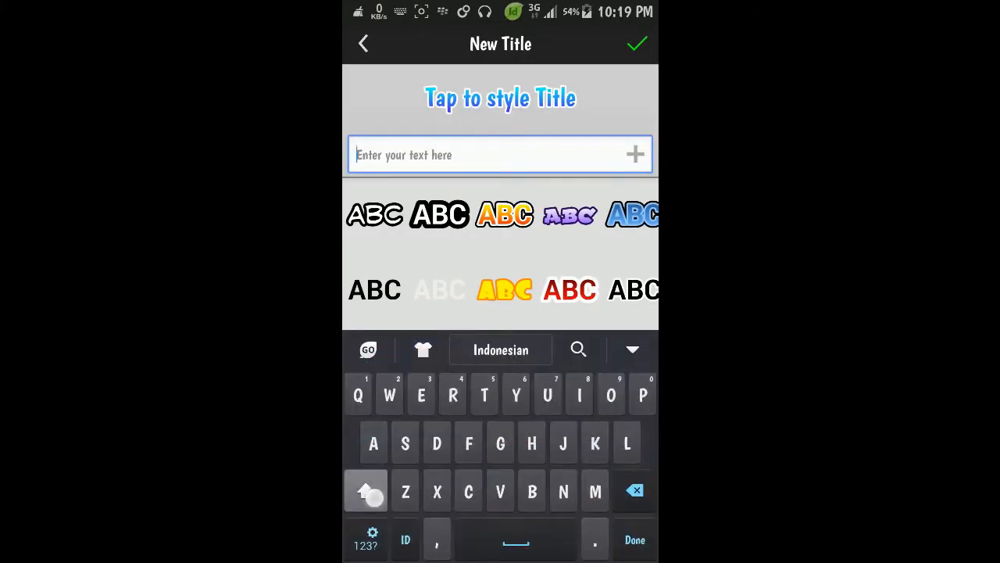
text(EXA)
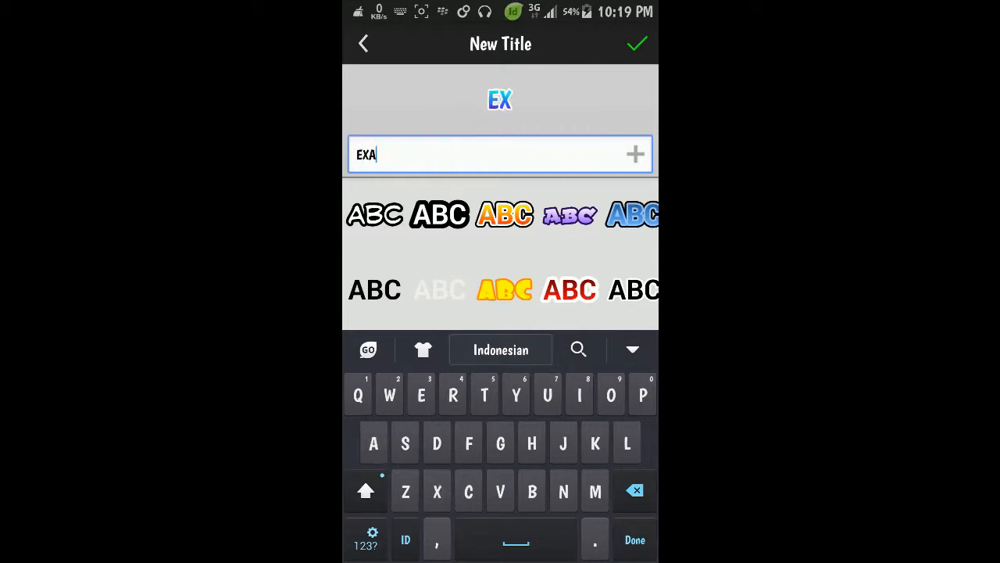
text(MPLE)
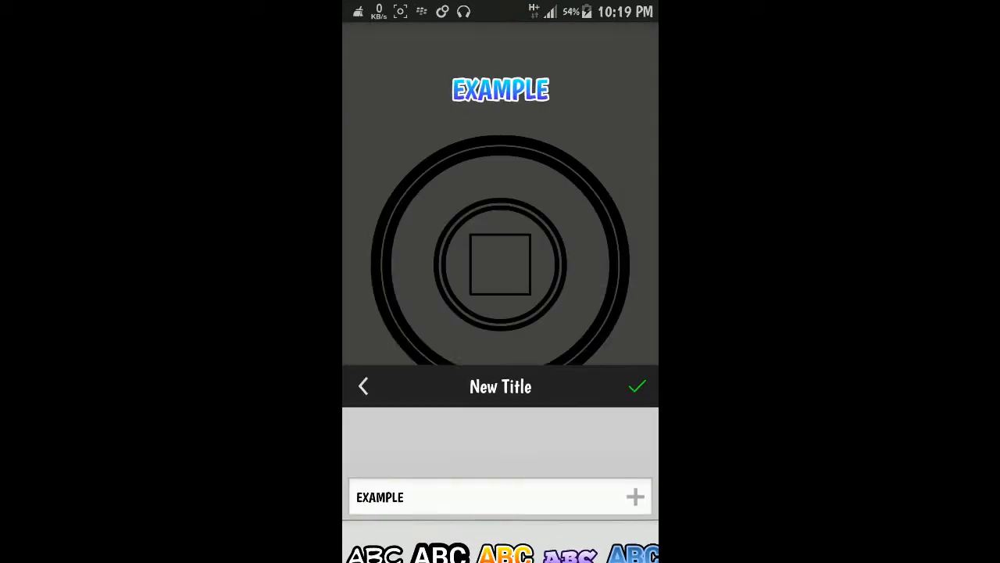
click(637, 386)
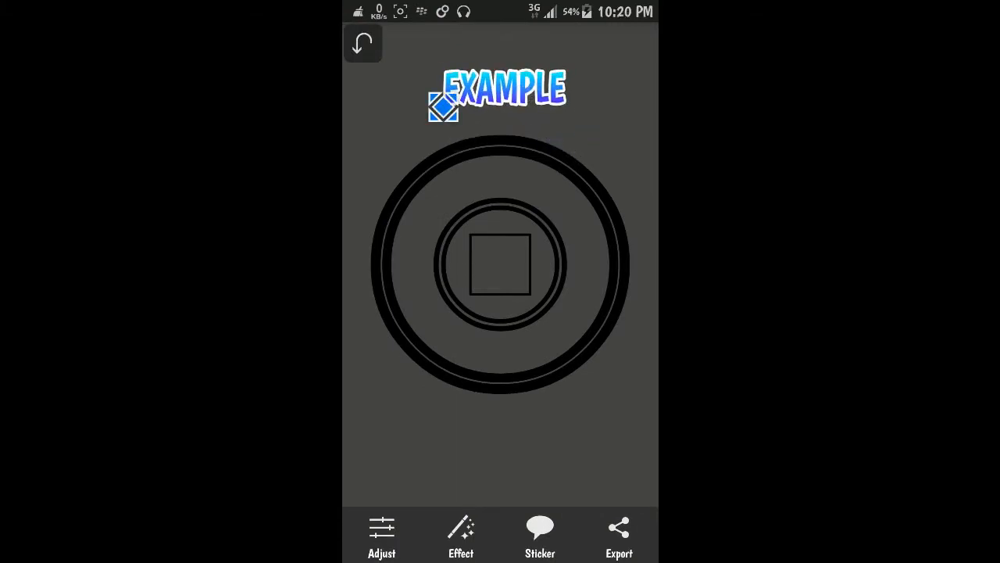
- Reopen the EXAMPLE title's style editor and browse the additional installed fonts
click(494, 88)
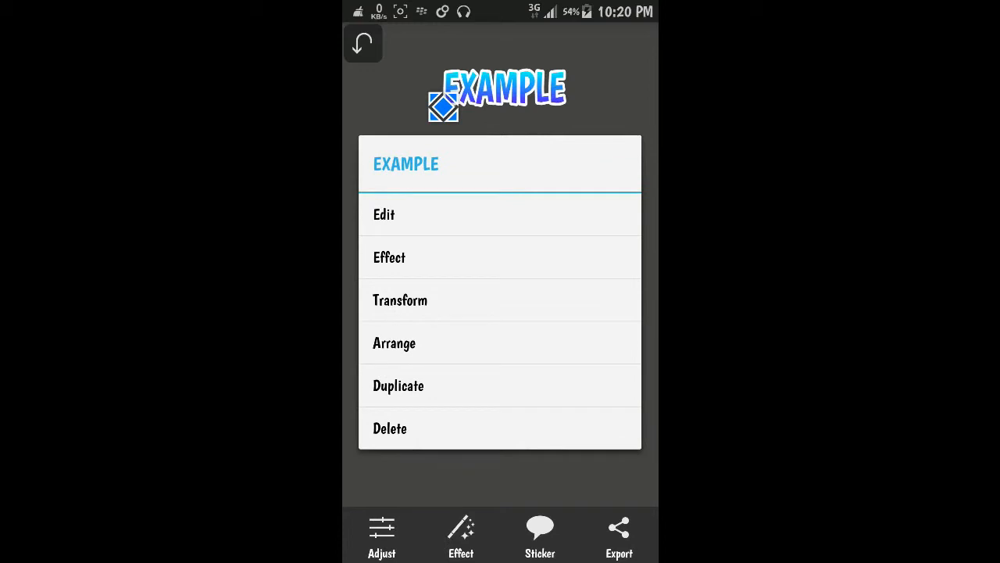
click(384, 214)
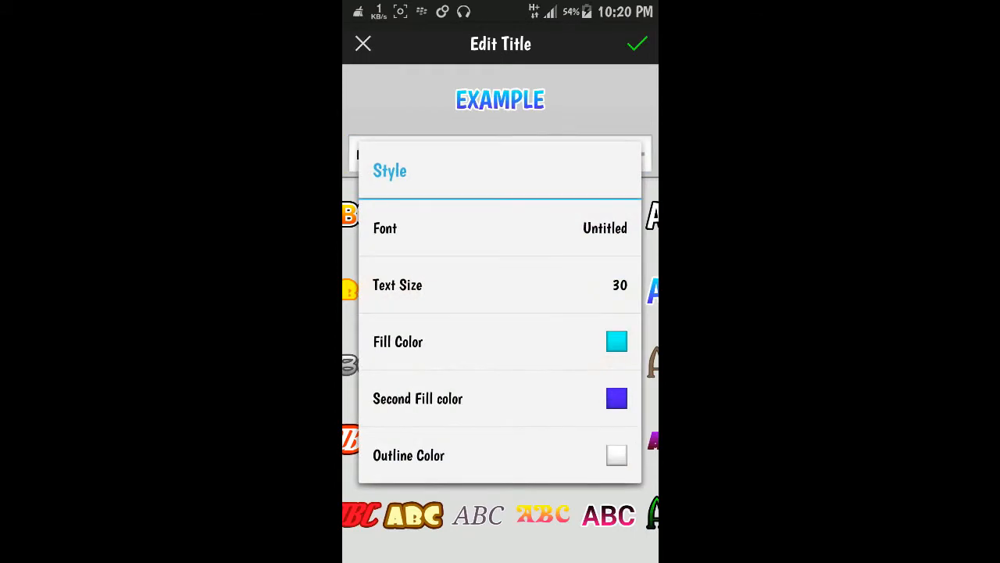
click(500, 227)
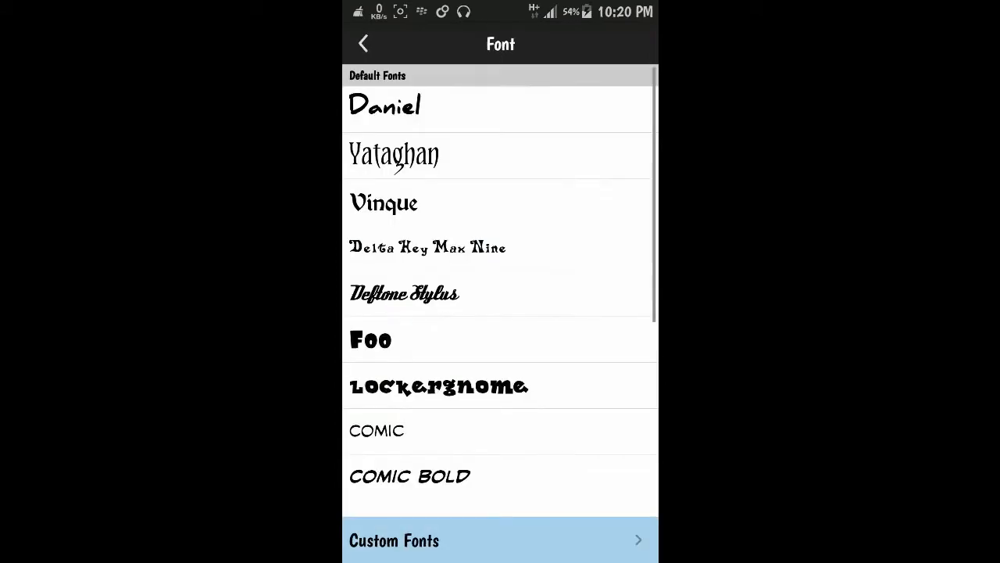
click(500, 540)
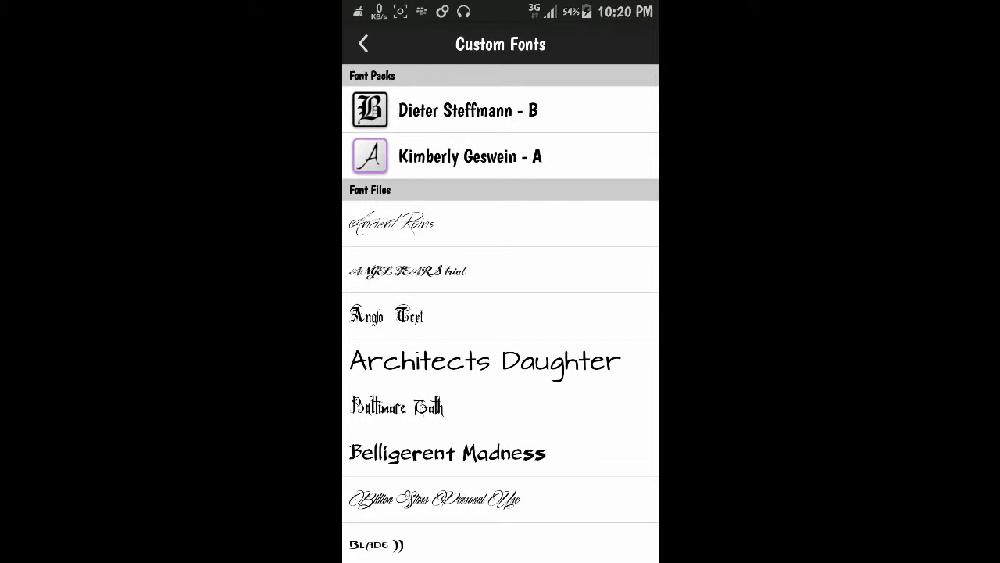
scroll(down, 3)
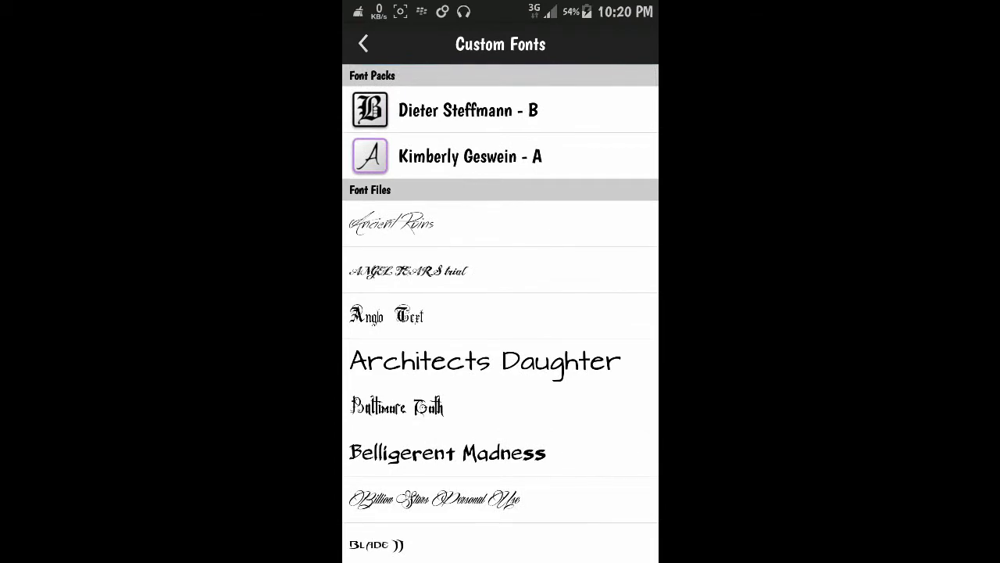
scroll(down, 3)
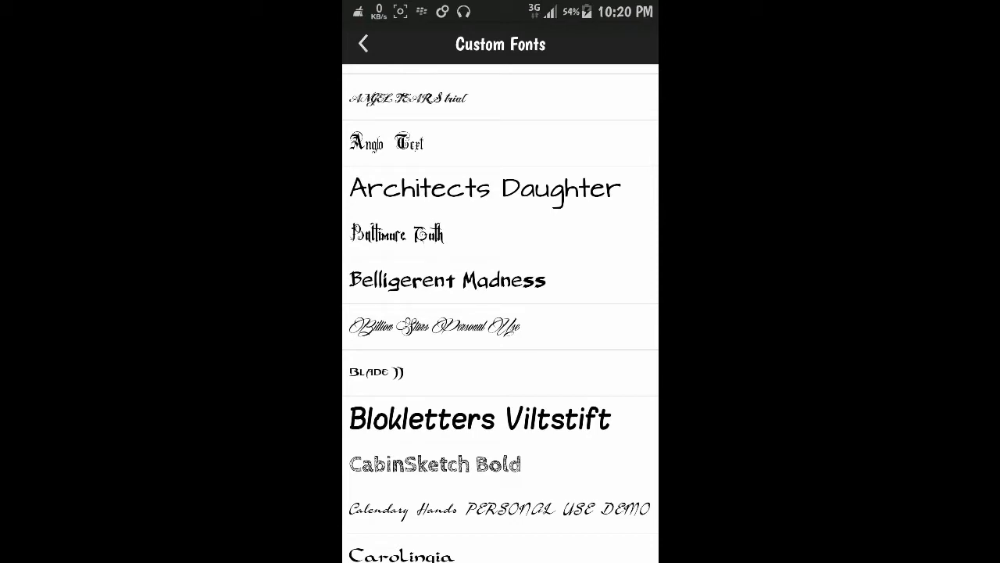
scroll(down, 3)
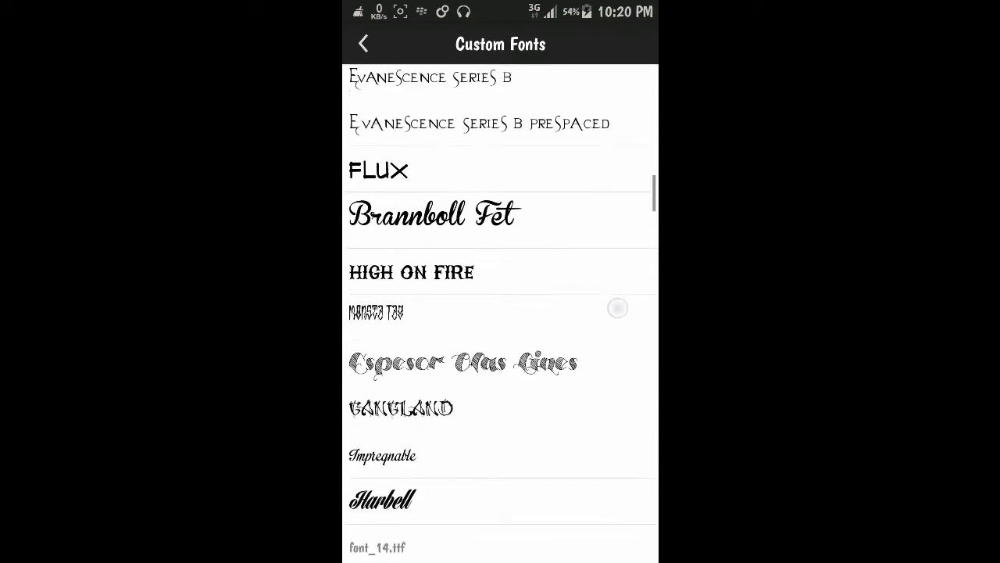
scroll(down, 3)
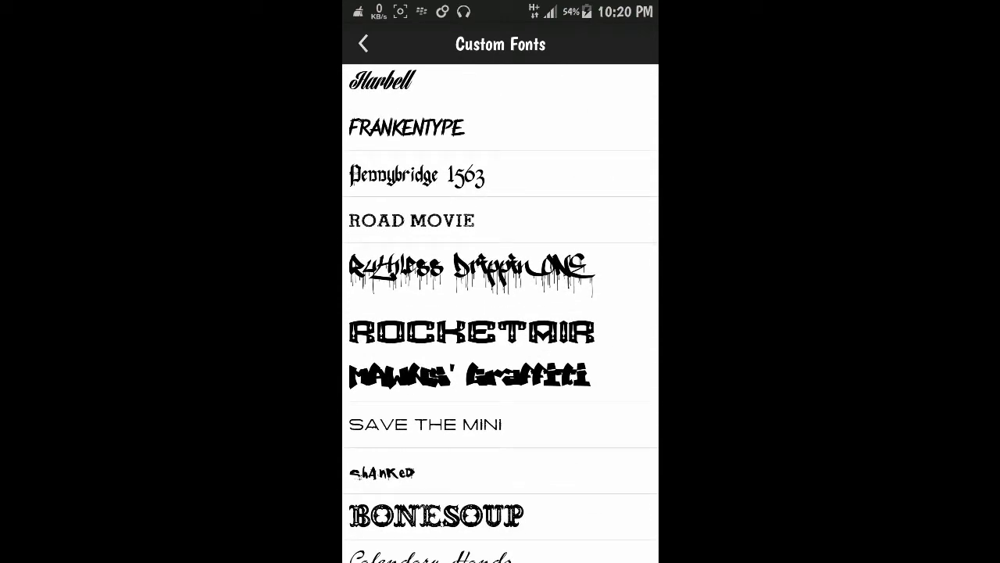
scroll(down, 3)
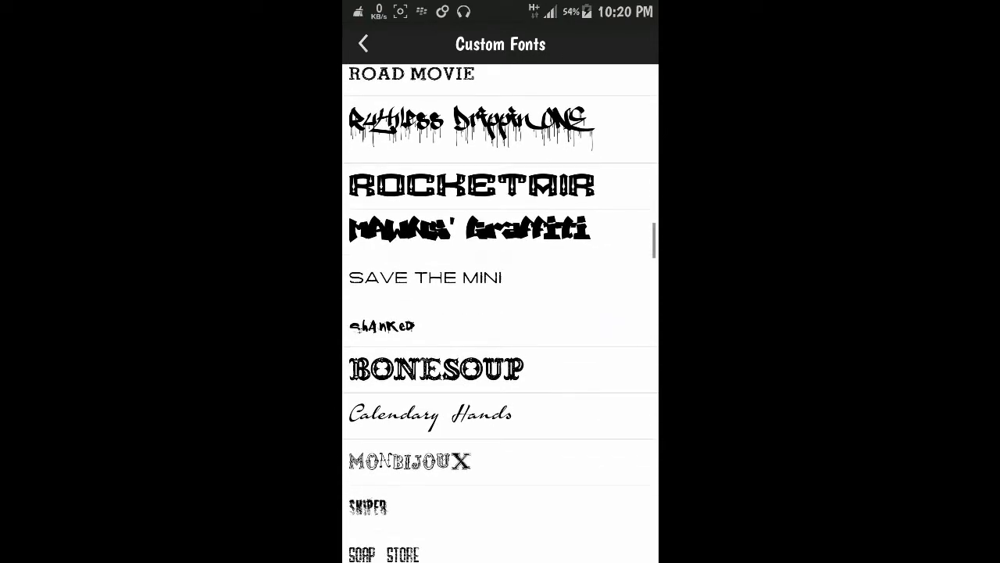
scroll(down, 3)
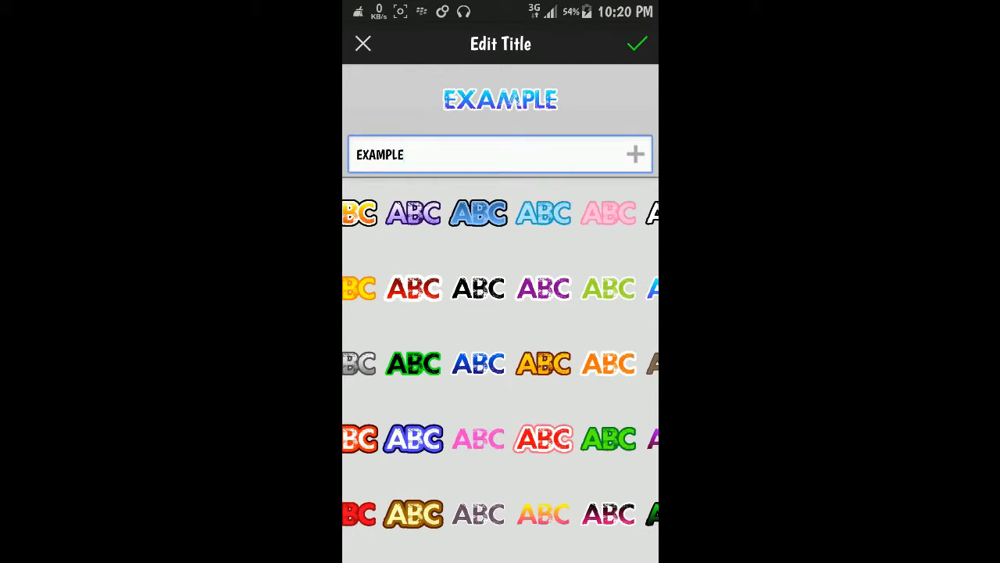
- Shift the EXAMPLE title's fill hue to purple and place it back on the picture
click(500, 154)
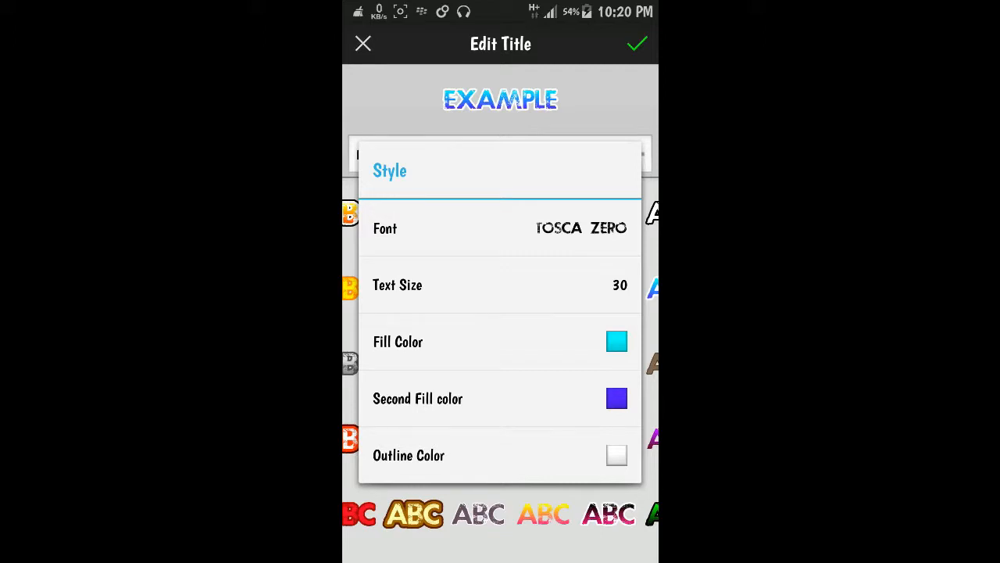
click(617, 341)
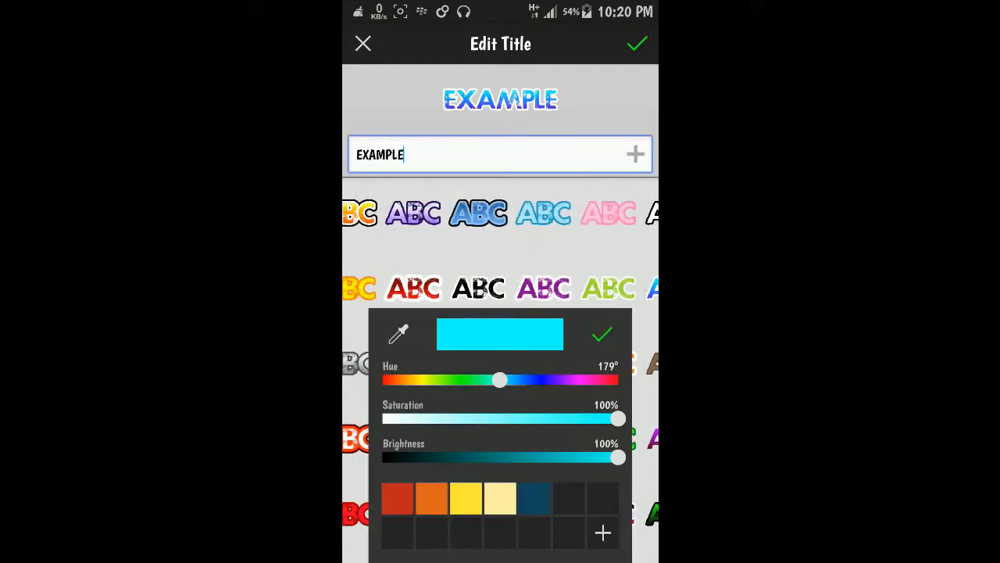
drag(500, 380, 480, 389)
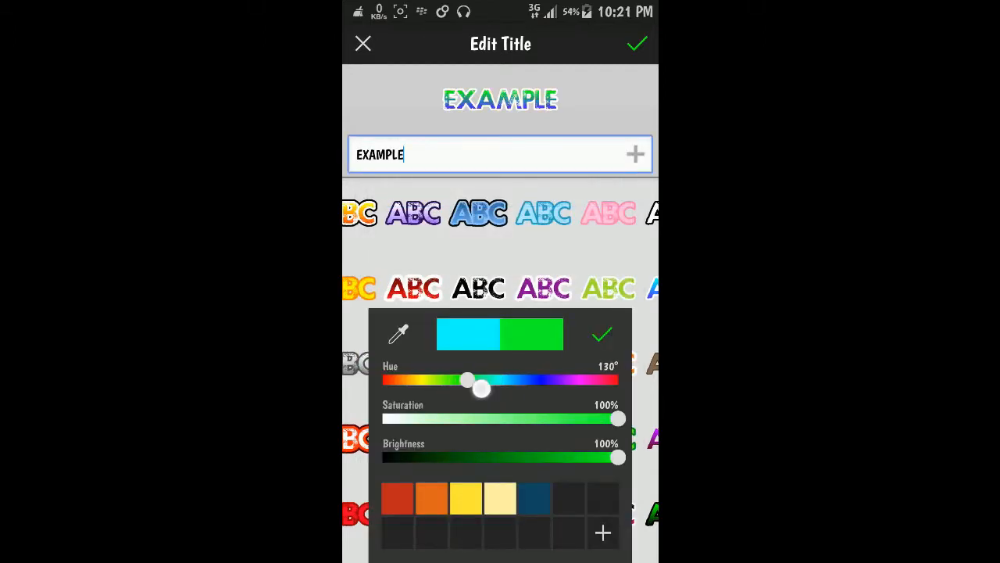
drag(480, 390, 543, 380)
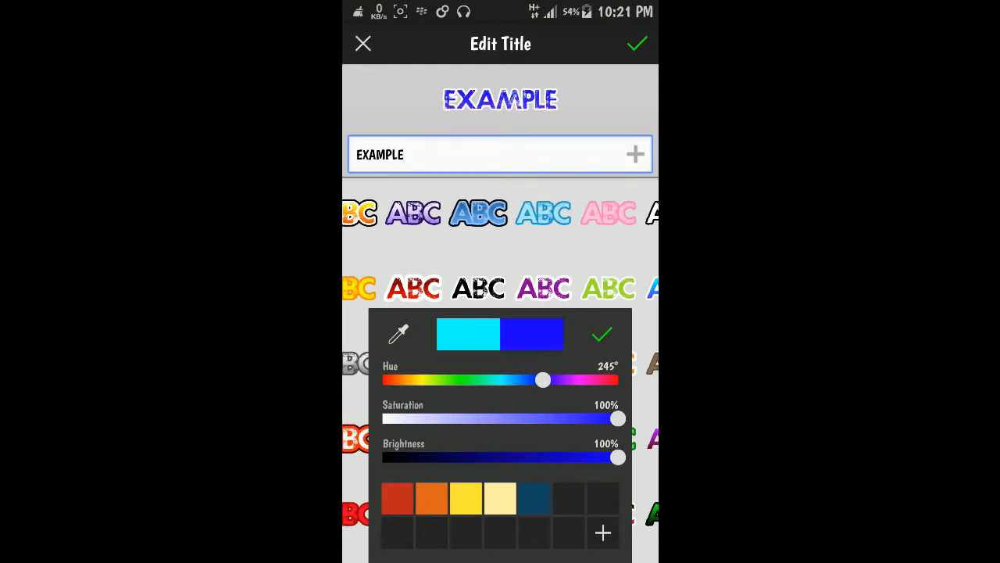
drag(543, 380, 575, 380)
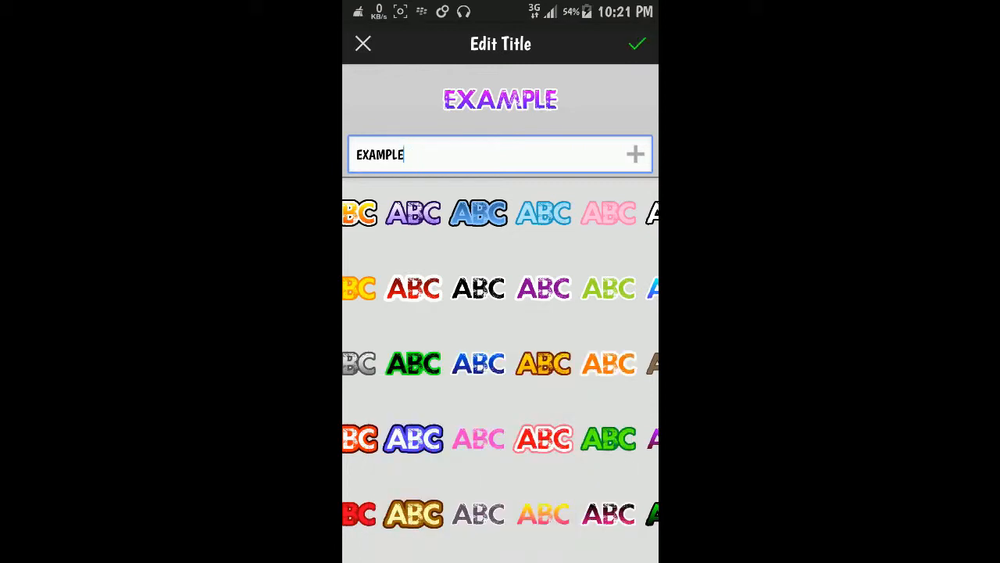
click(638, 43)
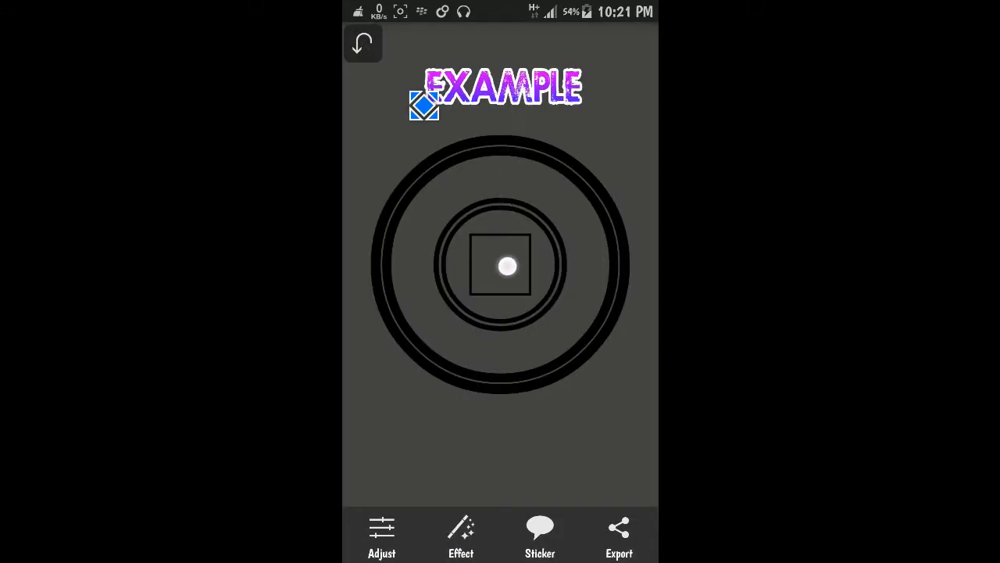
- Scale up the EXAMPLE title, lower it over the rings, and open the Effect list
drag(501, 86, 500, 250)
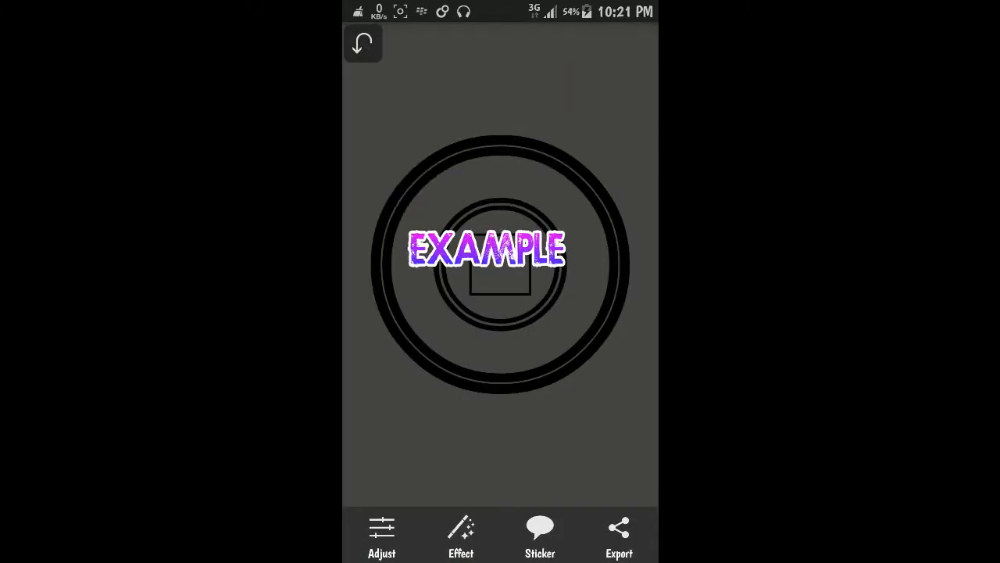
click(500, 250)
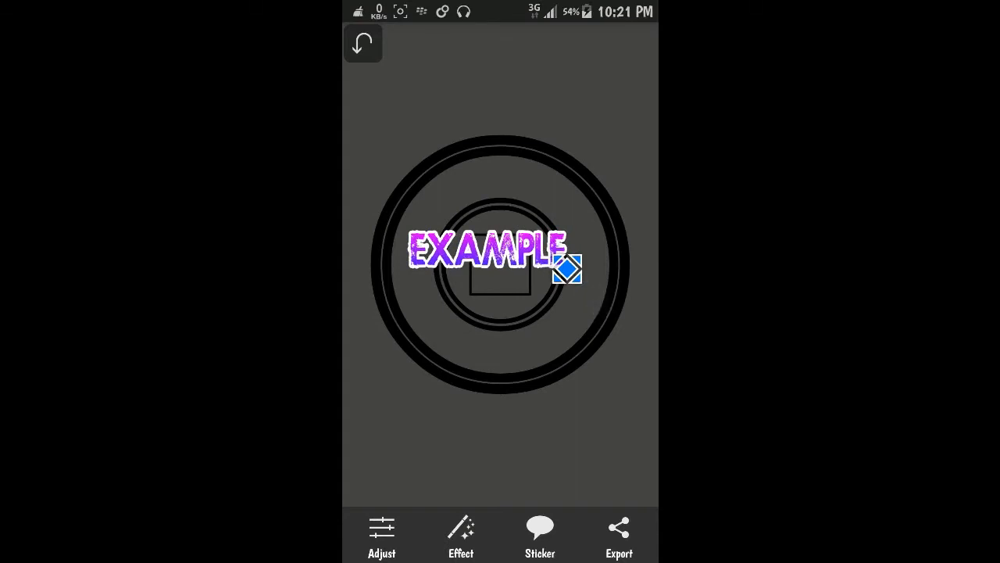
drag(567, 268, 588, 288)
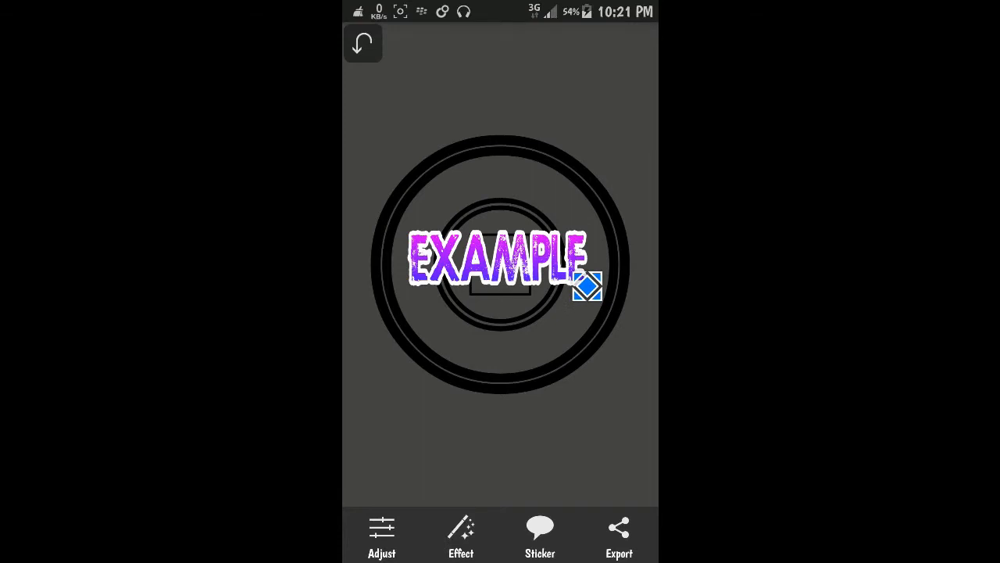
drag(586, 287, 637, 342)
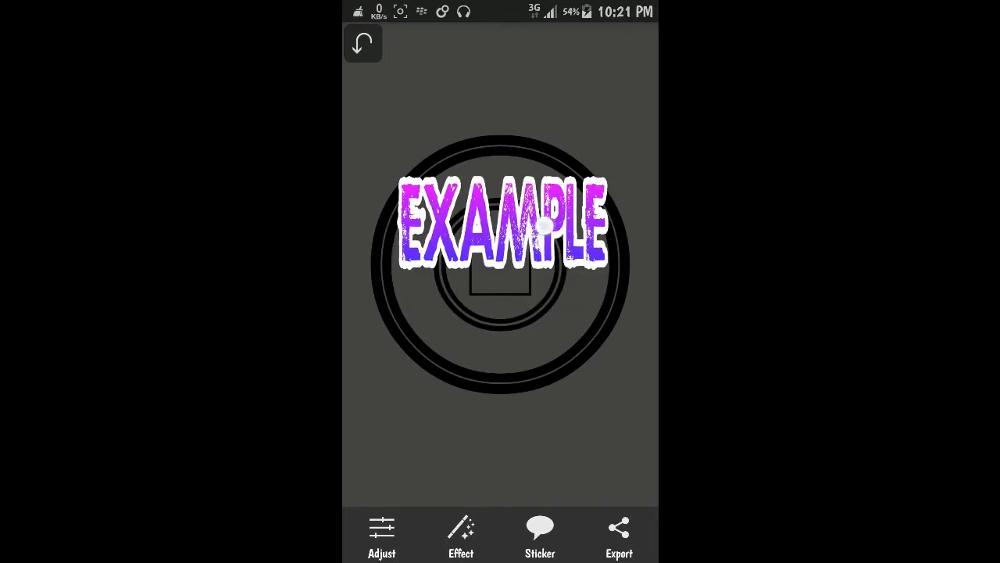
drag(500, 222, 501, 285)
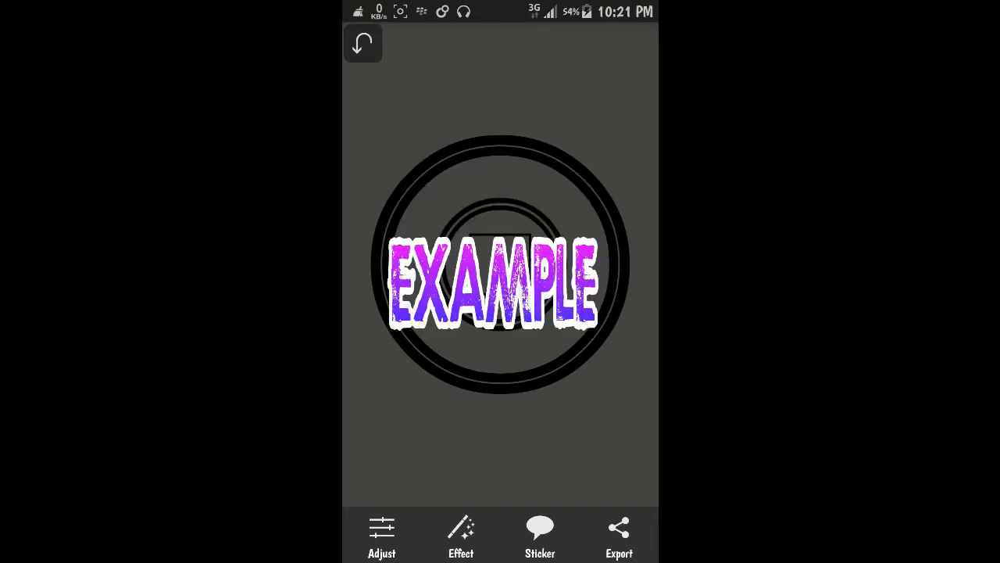
click(500, 290)
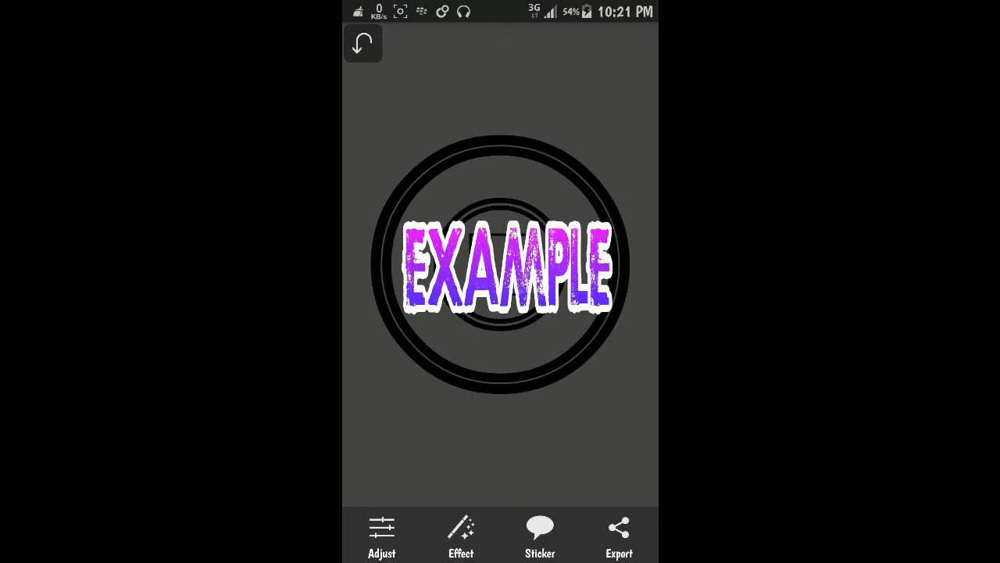
click(461, 535)
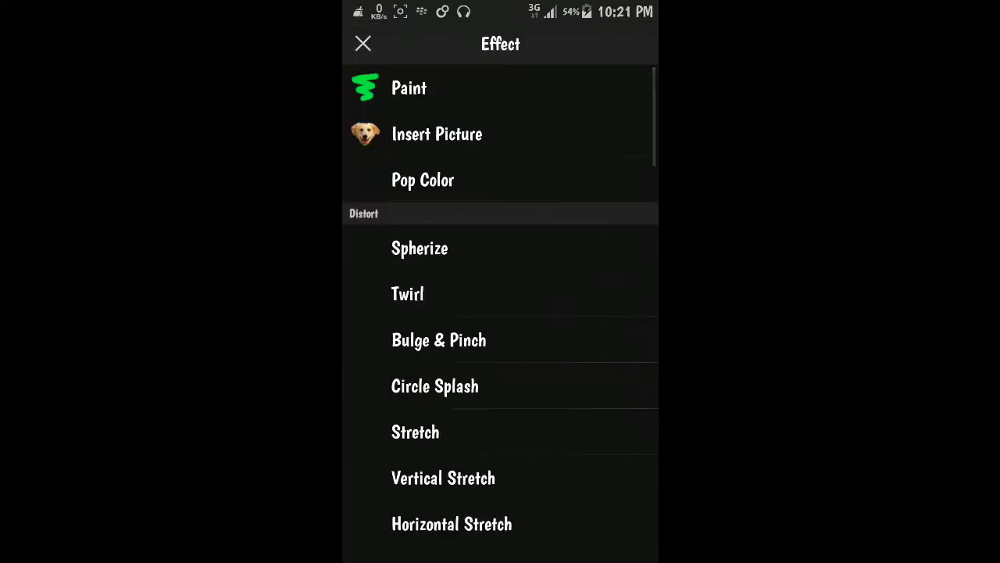
scroll(down, 3)
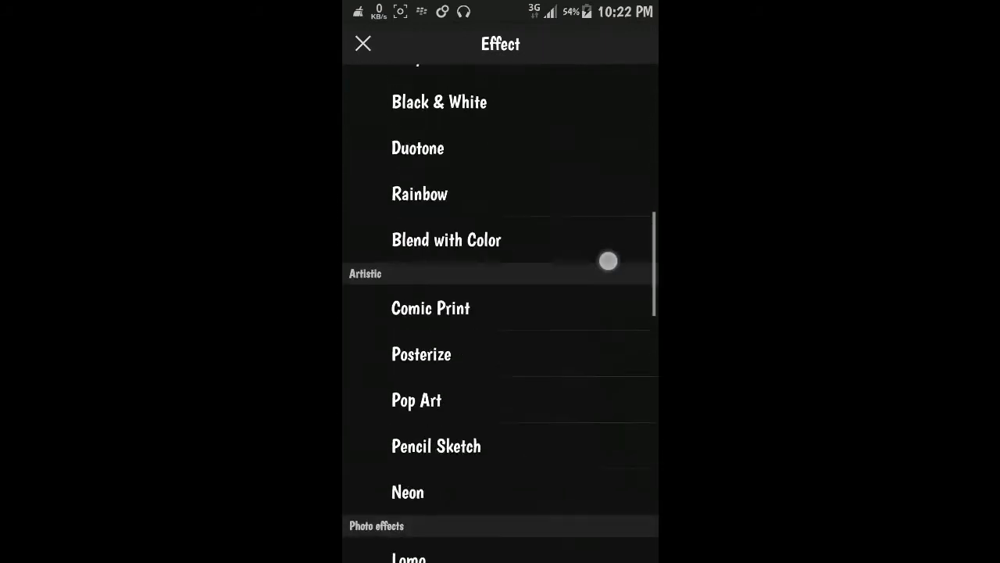
scroll(down, 3)
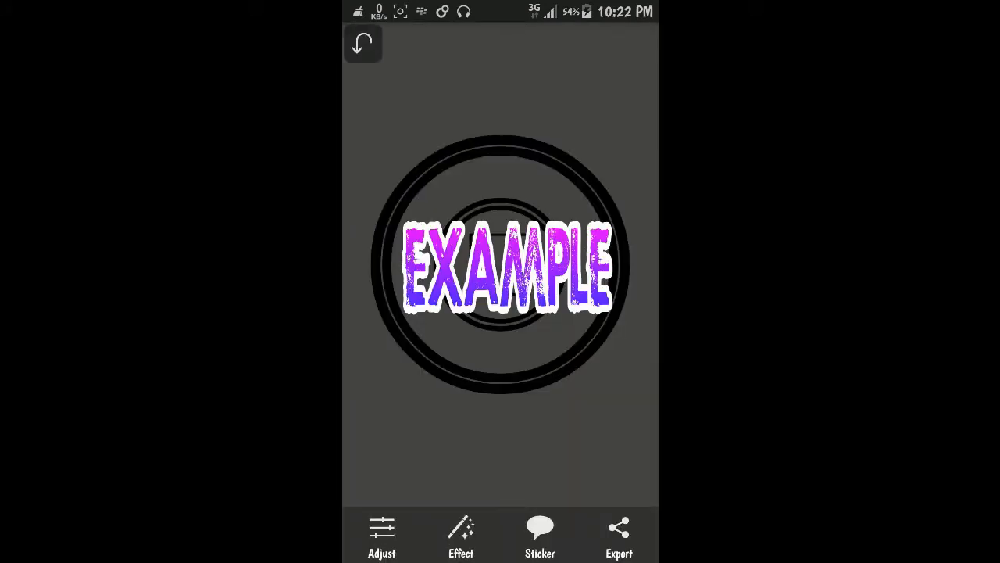
- Save the logo as PNG into the PicSayPro album, then exit to the start screen
click(619, 535)
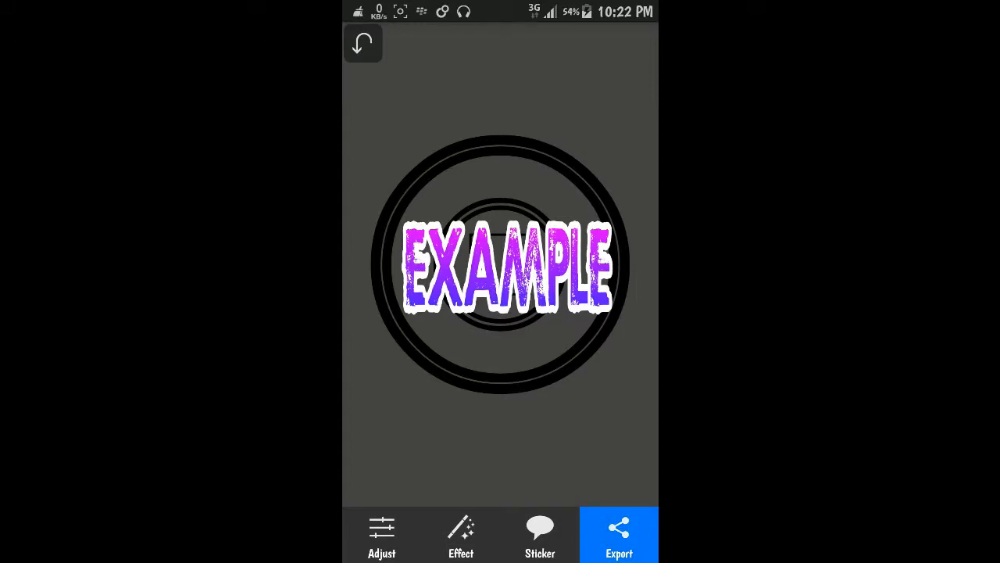
click(619, 535)
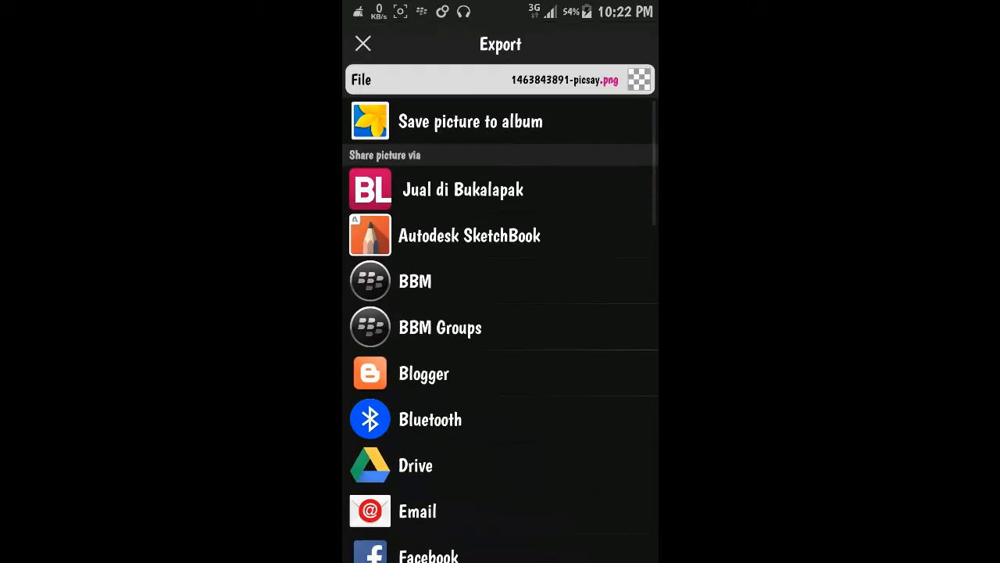
click(563, 80)
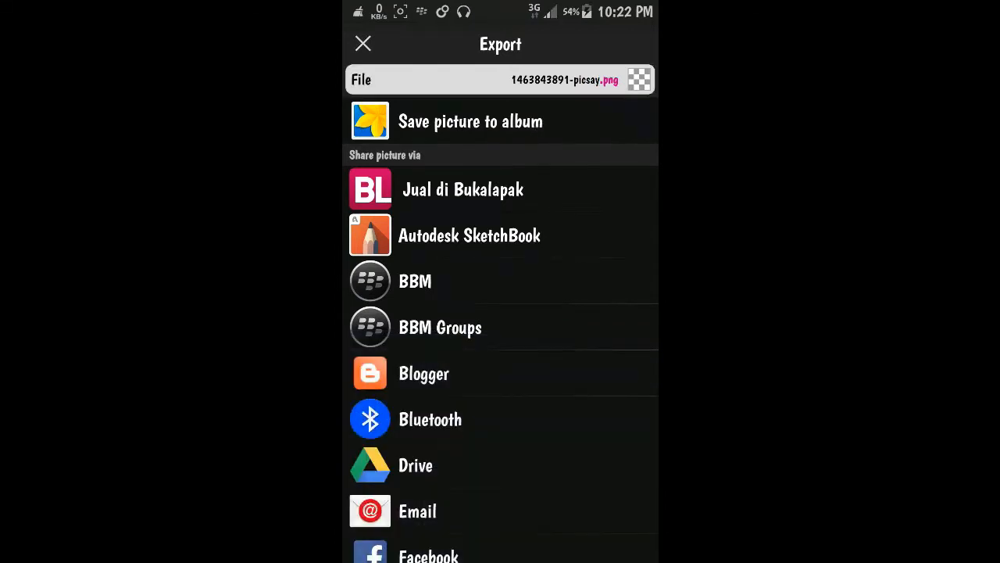
click(470, 121)
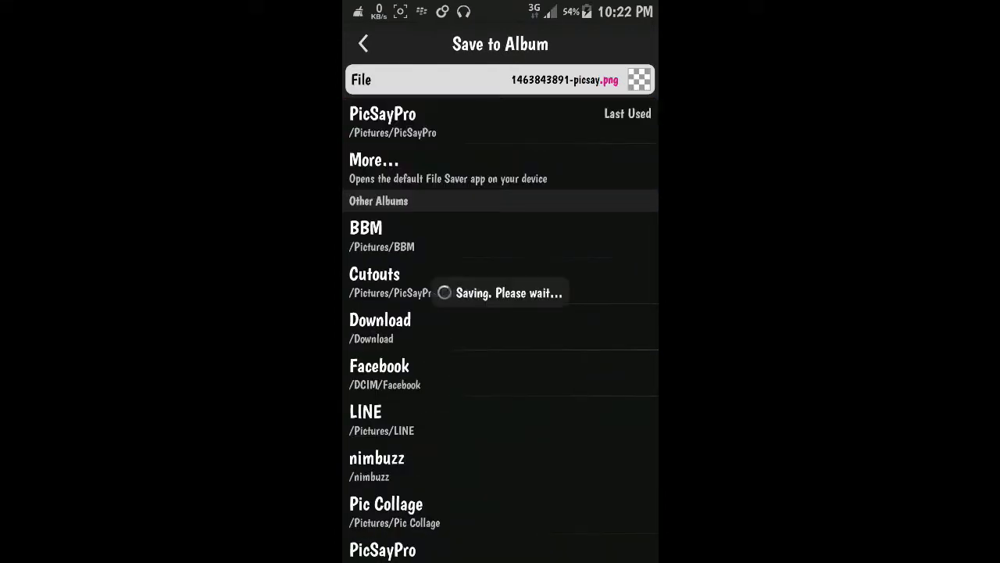
click(382, 121)
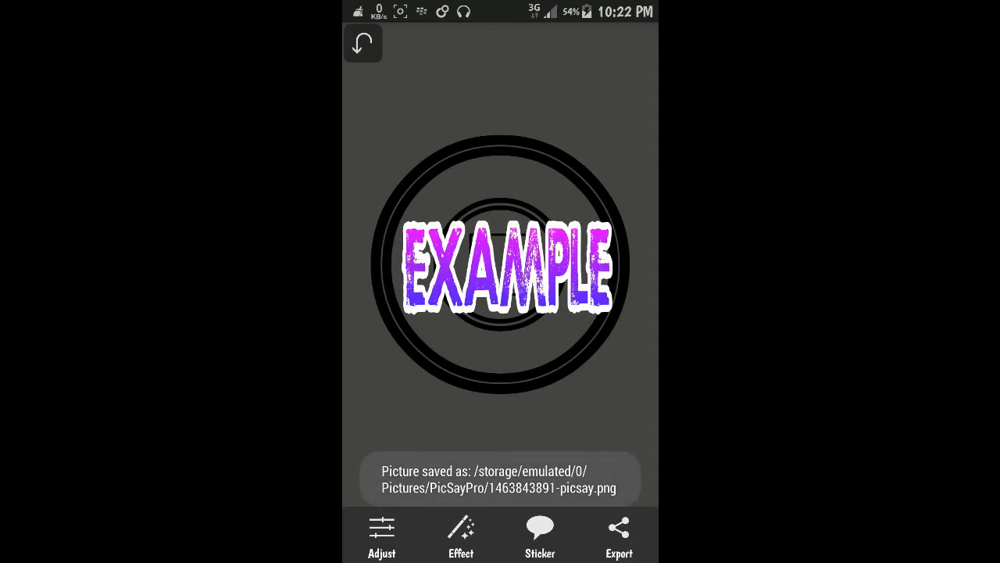
click(363, 43)
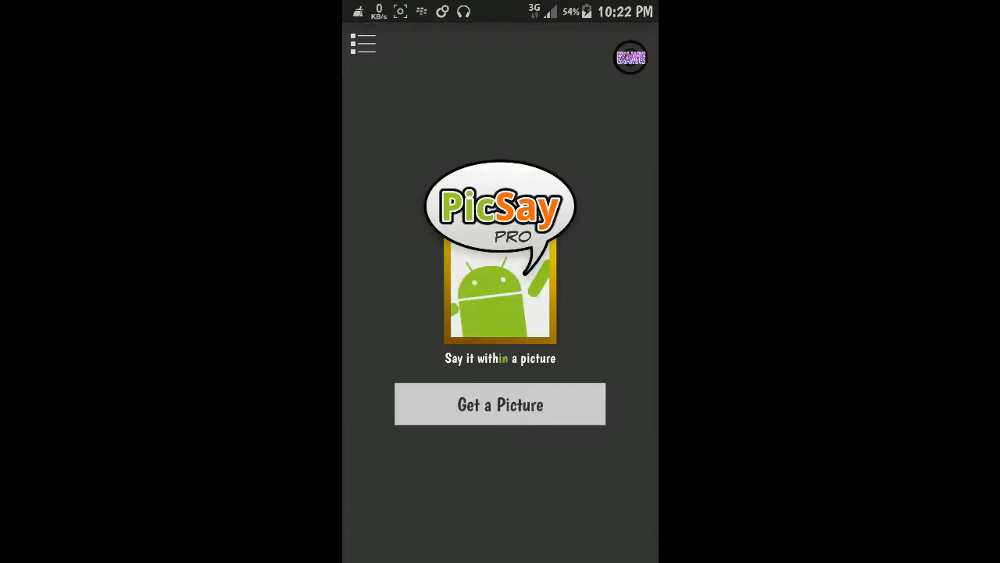
click(500, 404)
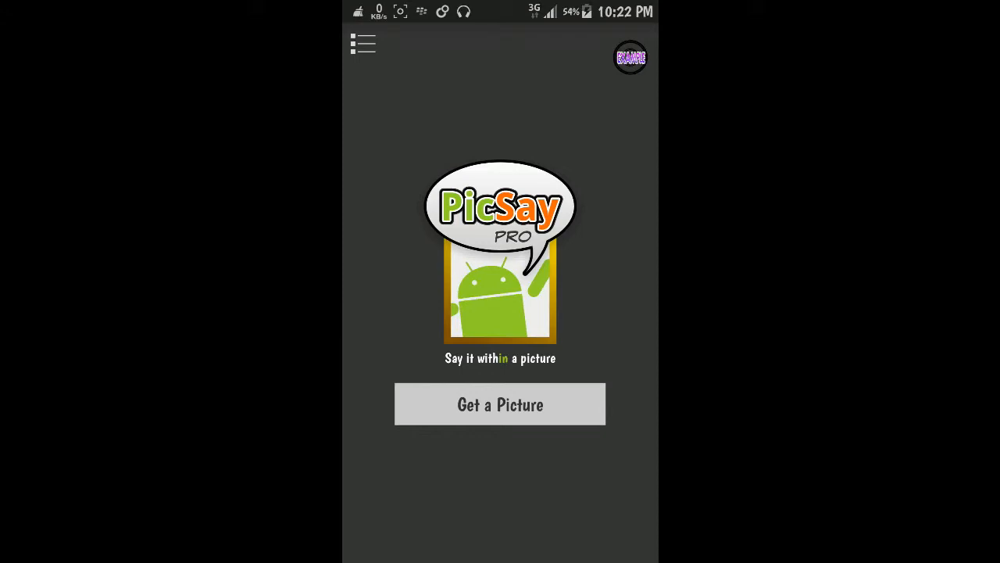
- Reopen the saved EXAMPLE logo picture from the PicSayPro album
click(500, 404)
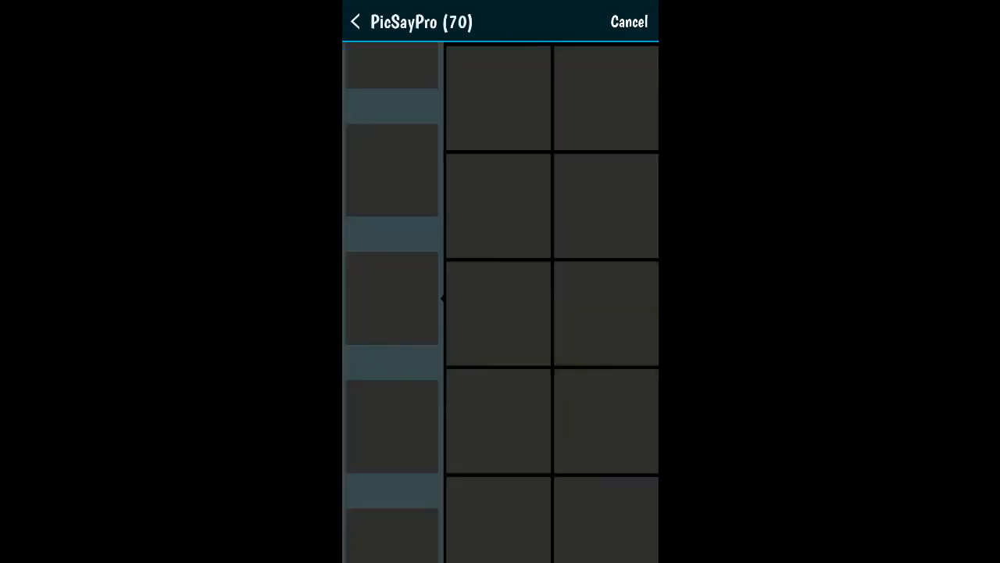
click(630, 21)
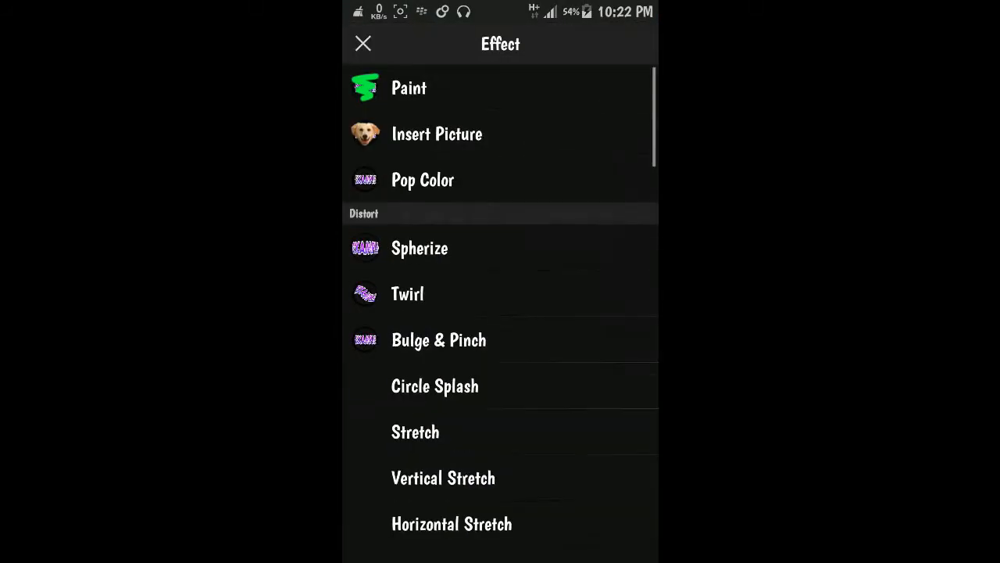
- Try the Rainbow effect on the logo, dragging its strength to roughly a third
scroll(down, 3)
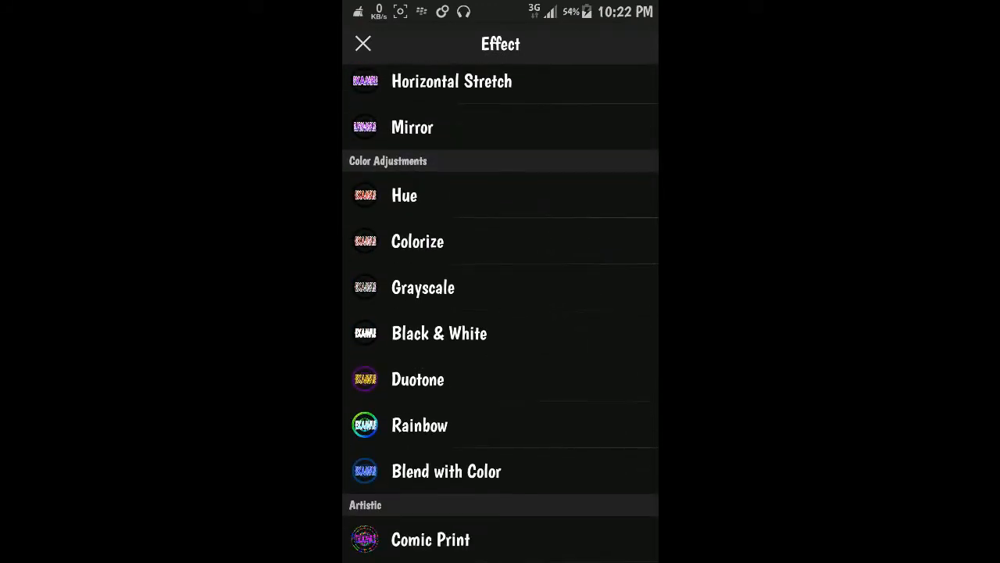
click(420, 425)
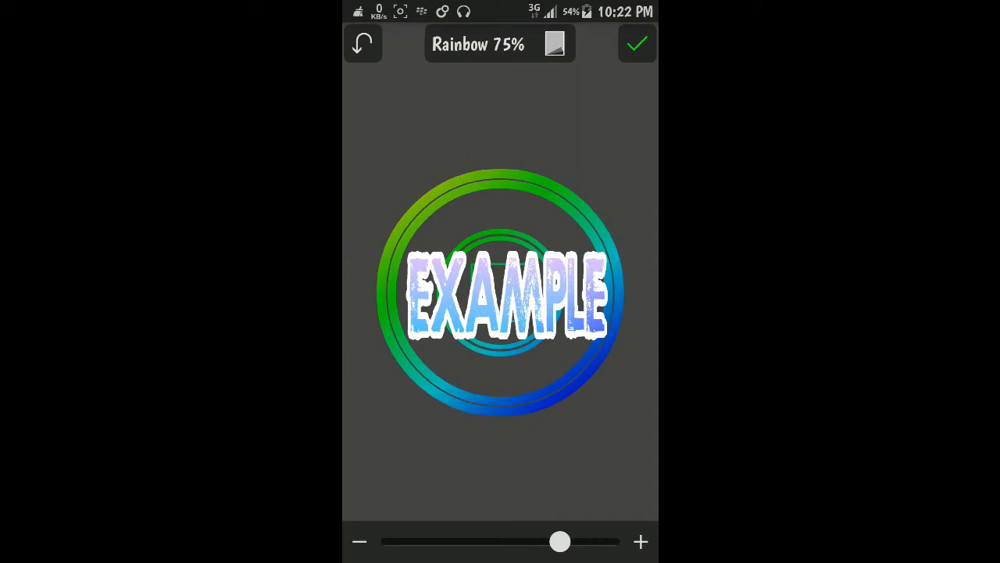
drag(561, 541, 455, 541)
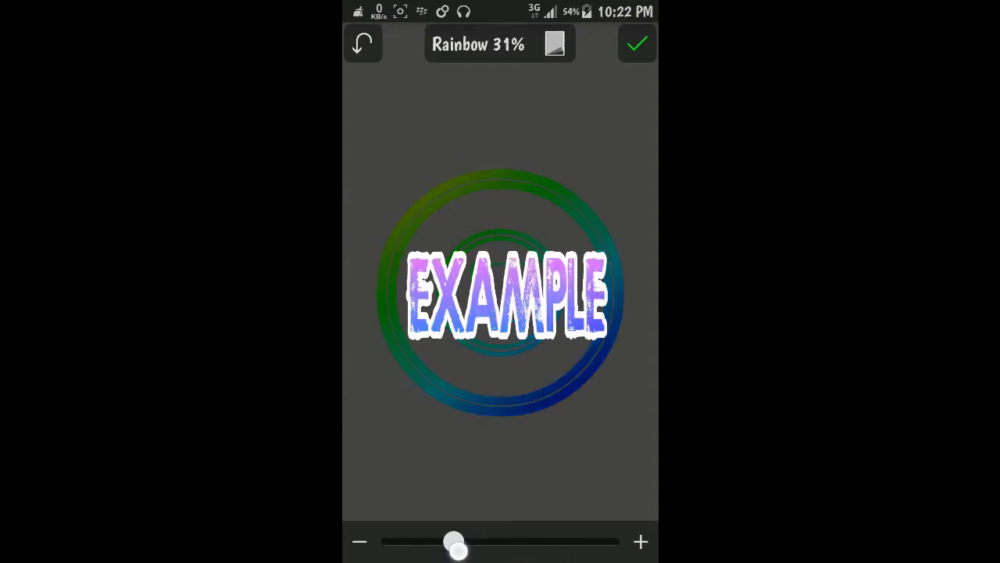
drag(455, 541, 478, 541)
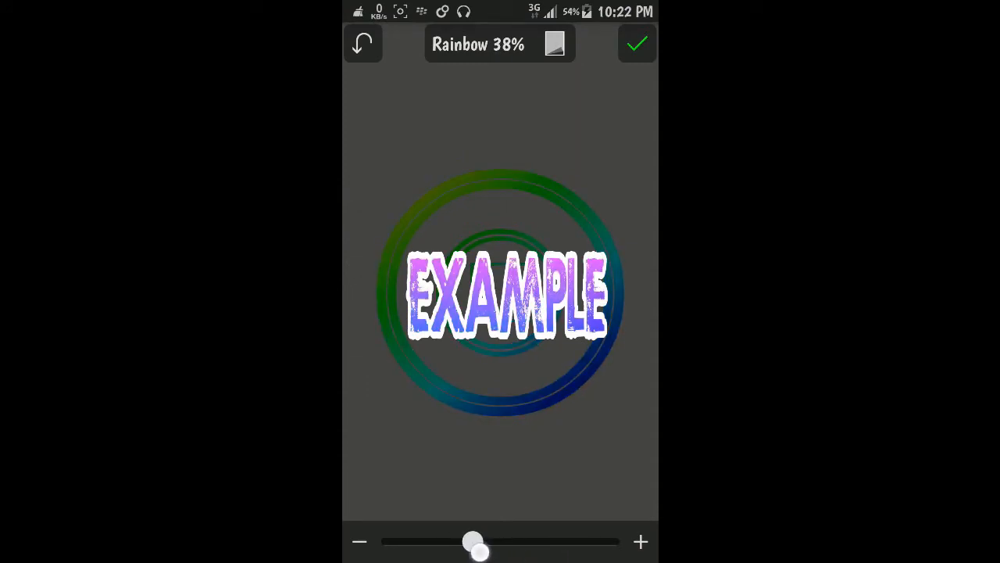
drag(479, 550, 472, 541)
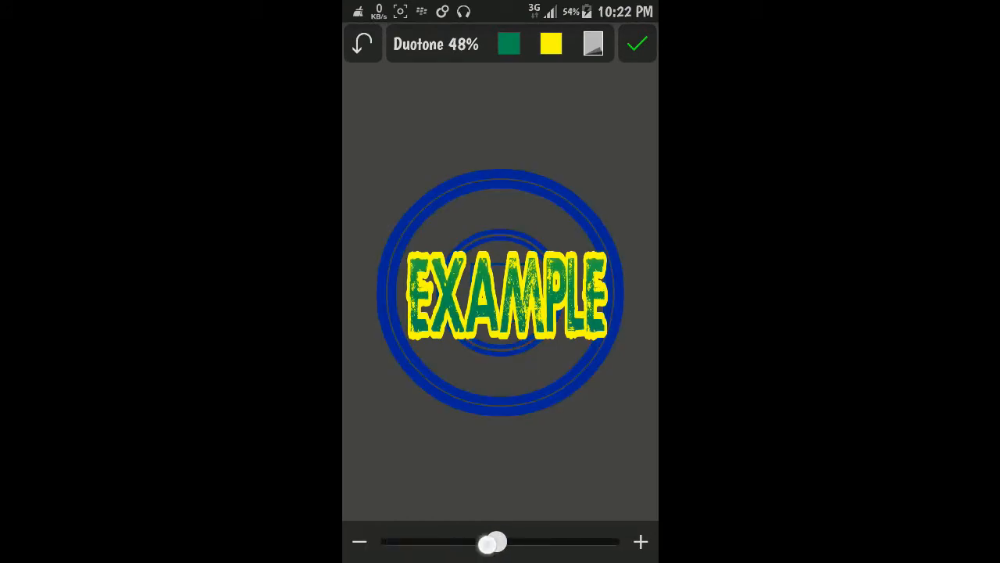
- Try a Duotone tint with colour saturation around 83%, then abandon it
click(509, 44)
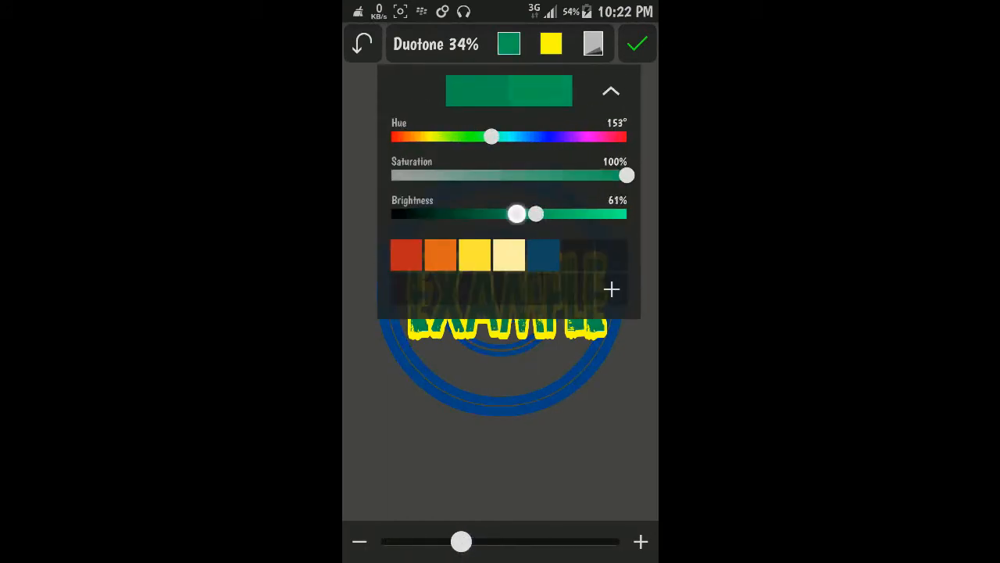
drag(491, 137, 543, 137)
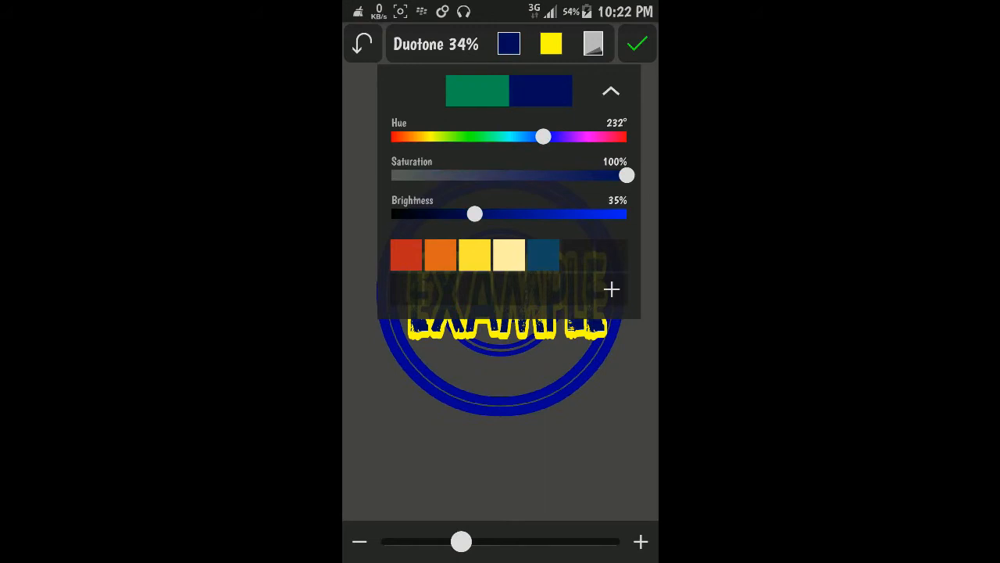
drag(628, 175, 544, 175)
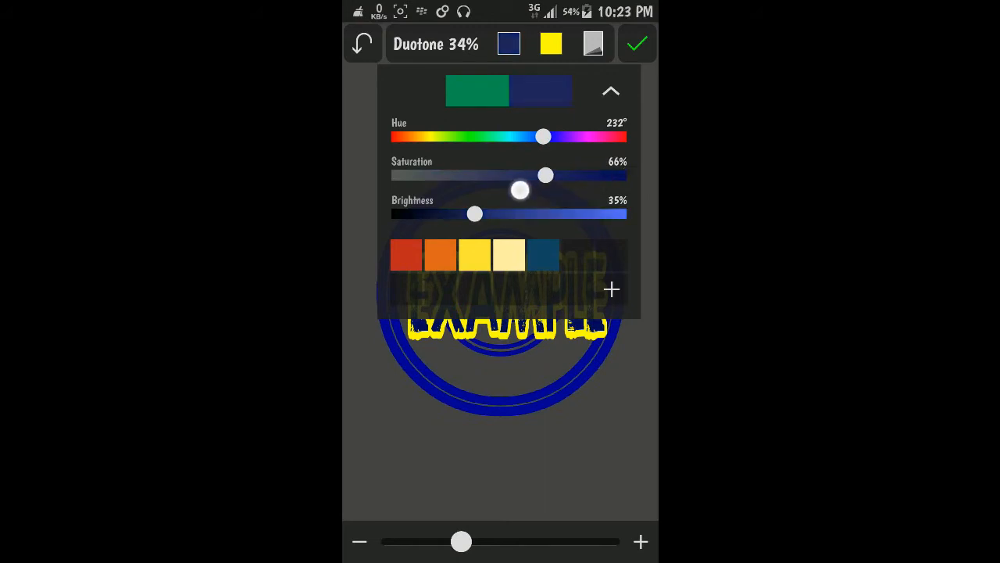
drag(546, 175, 586, 175)
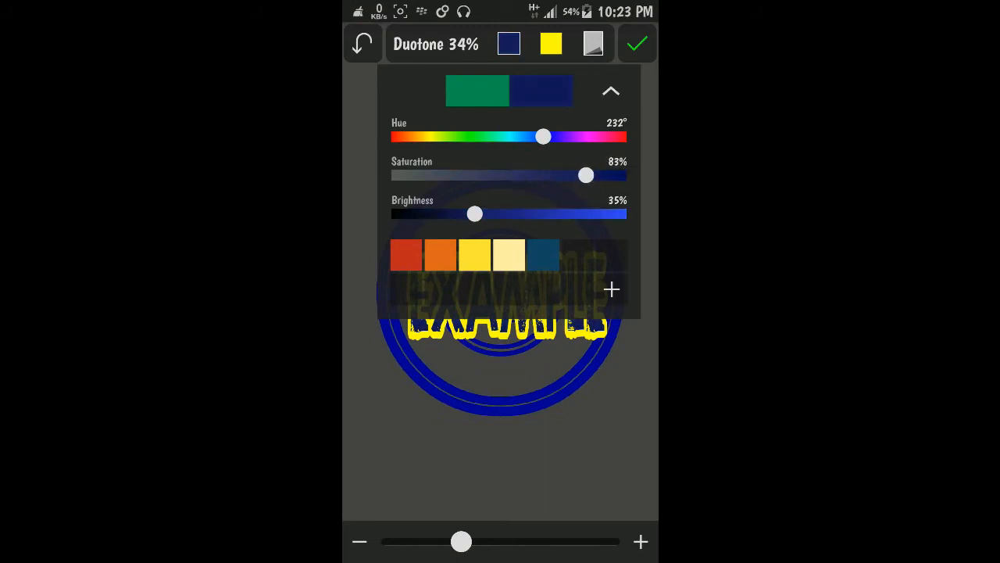
click(612, 91)
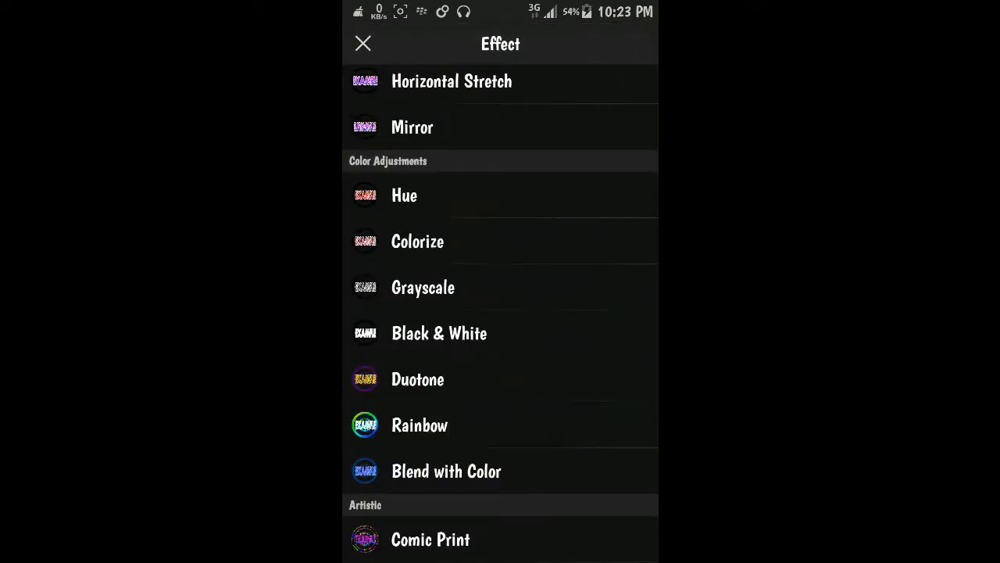
- Apply the Rainbow effect to the EXAMPLE logo and confirm it with the checkmark
click(419, 426)
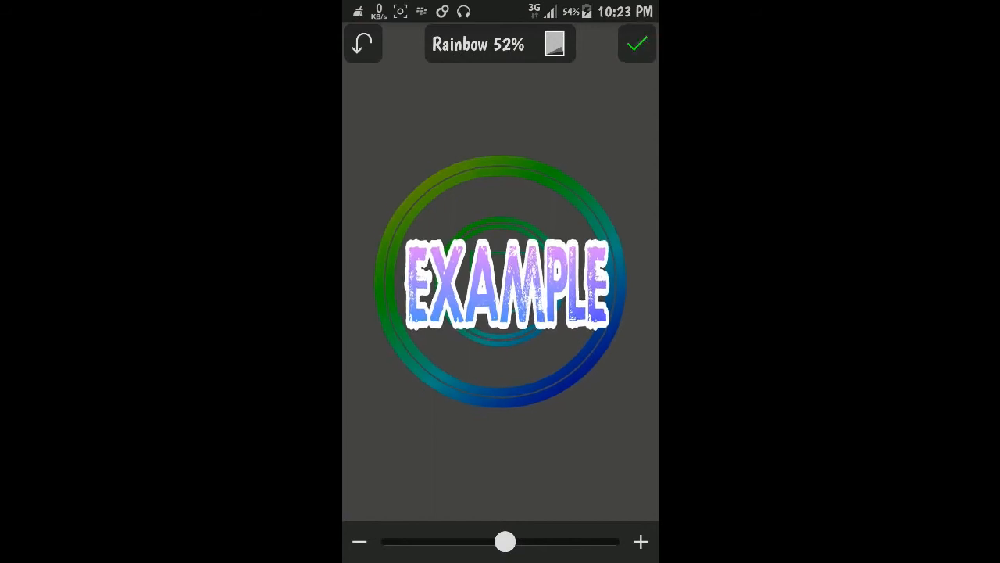
click(636, 44)
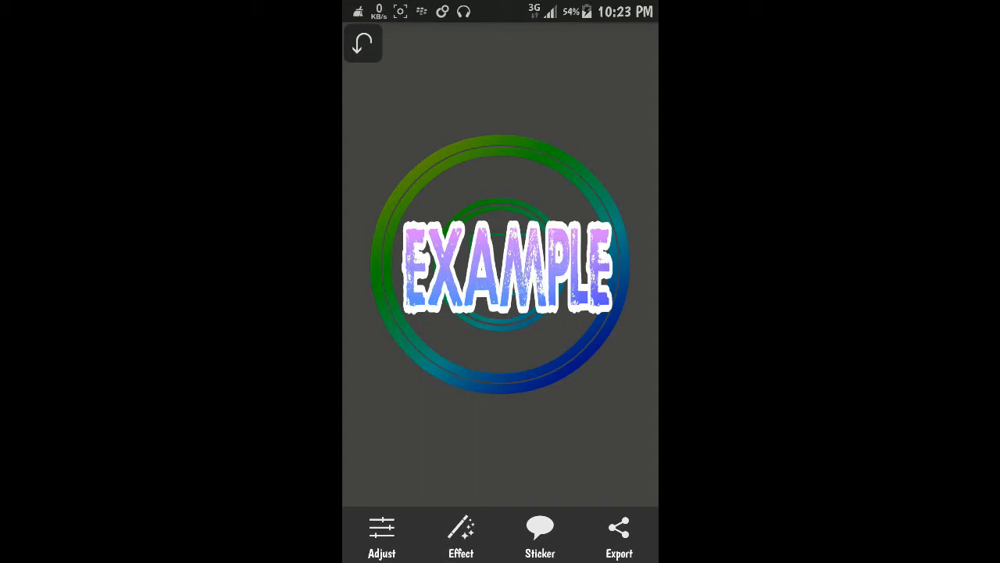
click(619, 535)
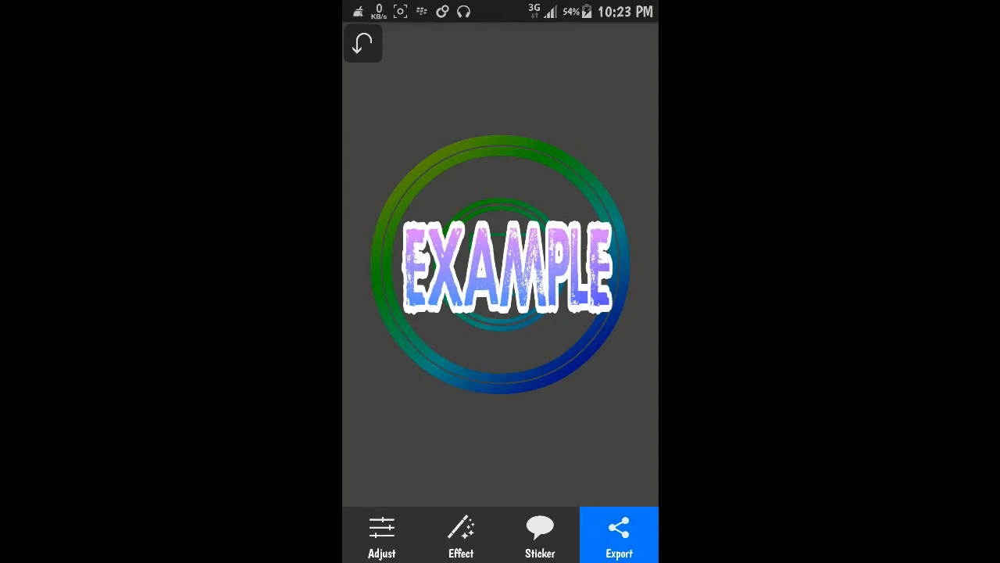
- Export the rainbow logo to the album under the file name logox.png
click(618, 536)
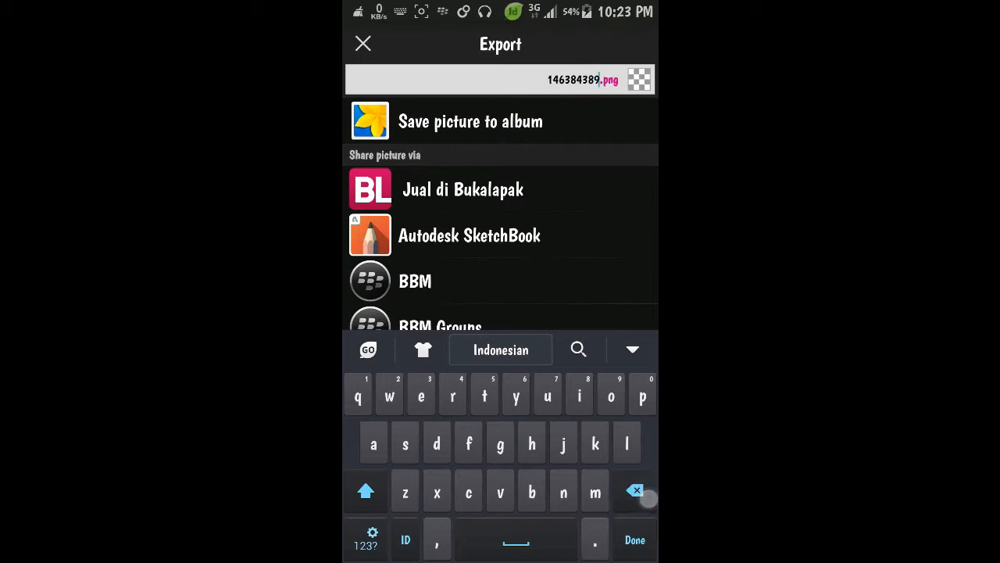
key(BackSpace)
text(logo)
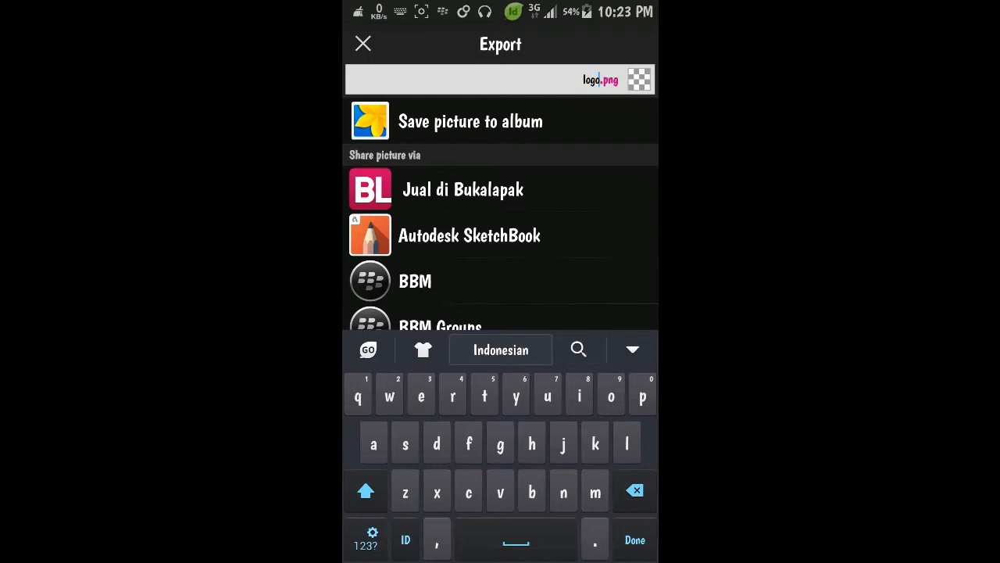
text(x)
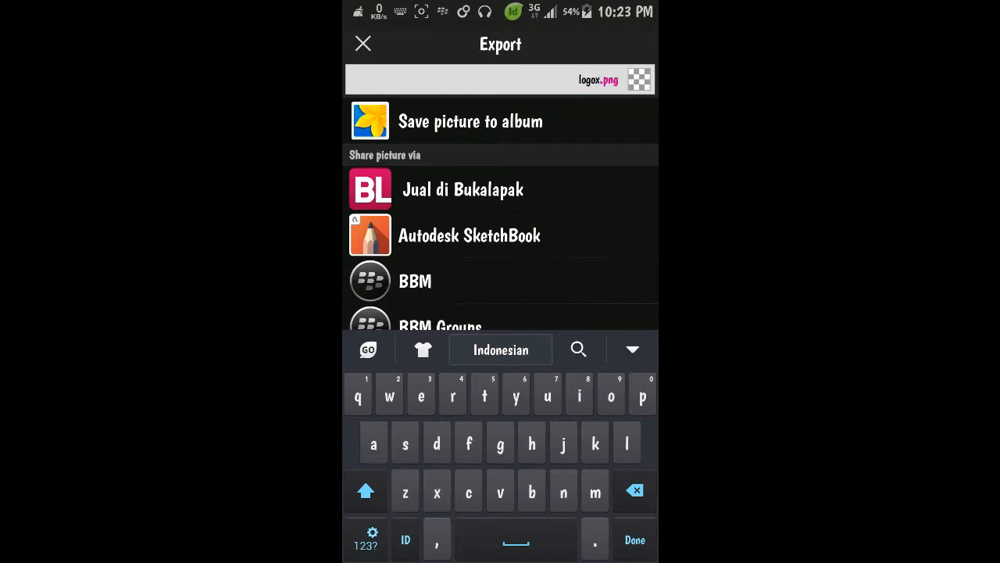
click(469, 121)
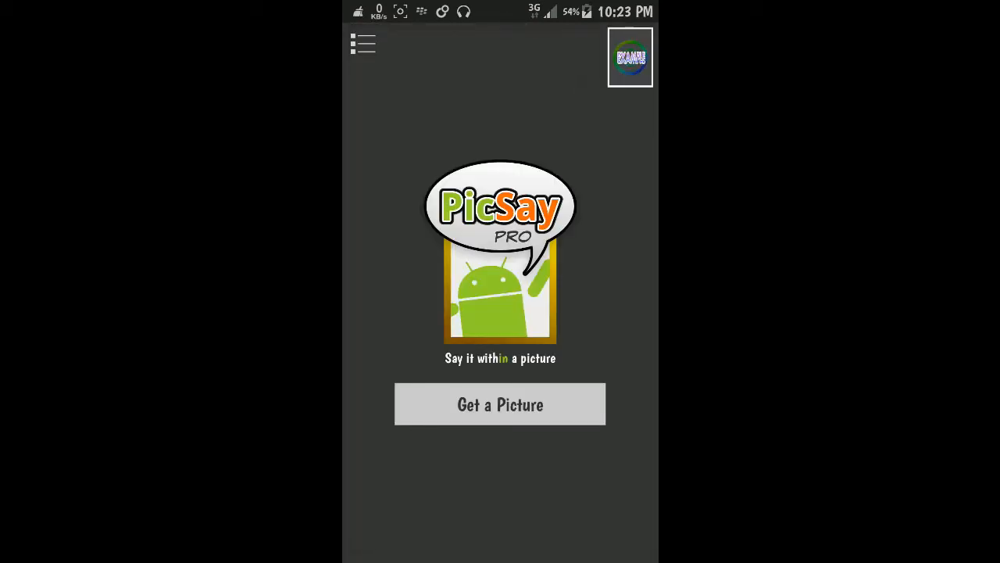
- Open the YouTube logo picture for editing and bring up the Effect list
click(499, 404)
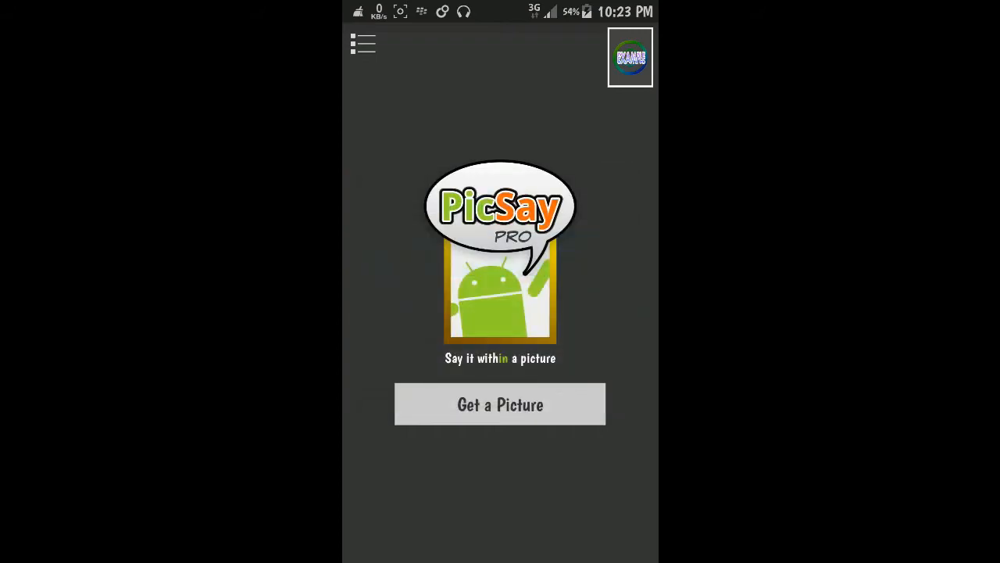
click(499, 404)
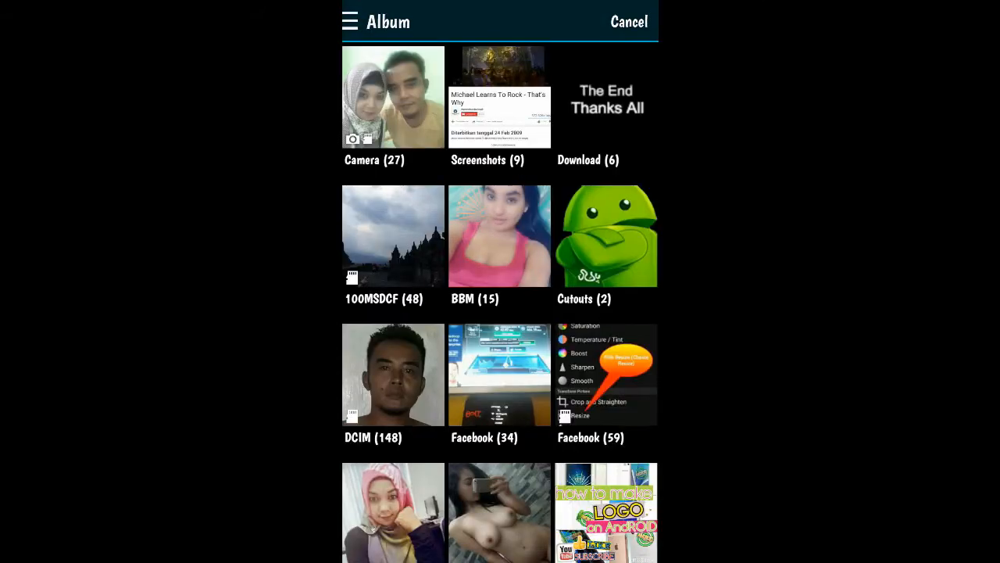
scroll(down, 3)
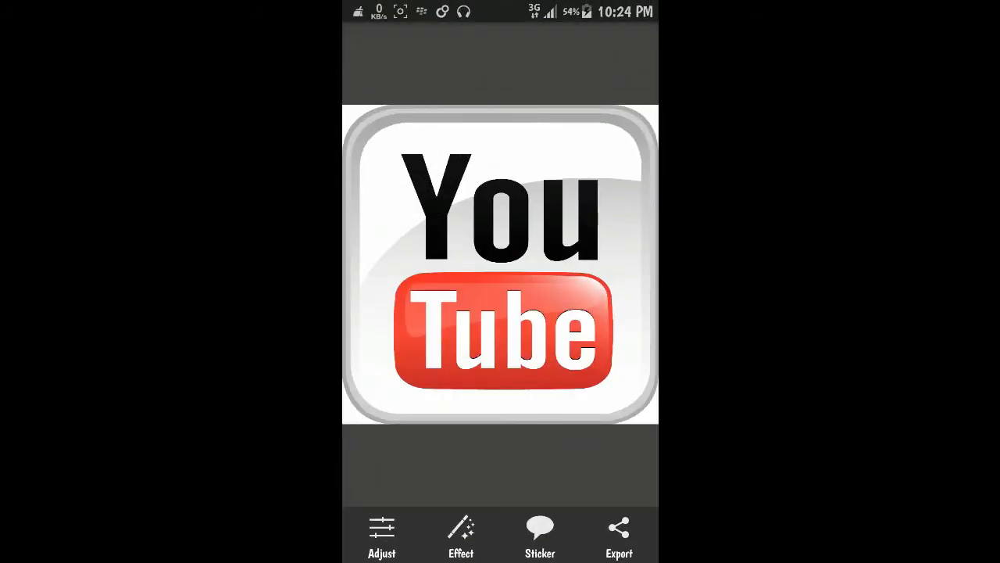
click(461, 535)
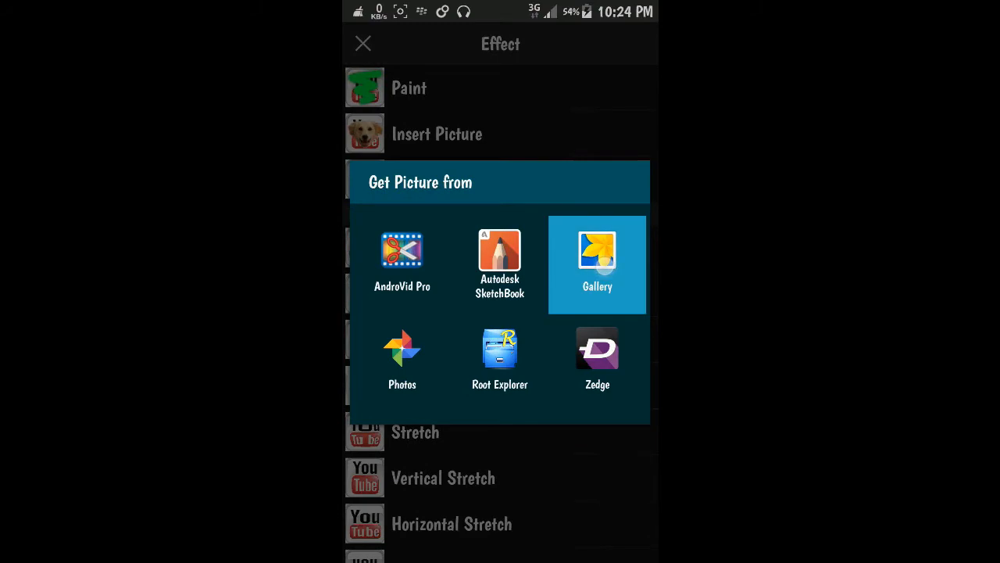
- Insert the rainbow EXAMPLE logo from the Gallery, adjusting its crop area
click(597, 258)
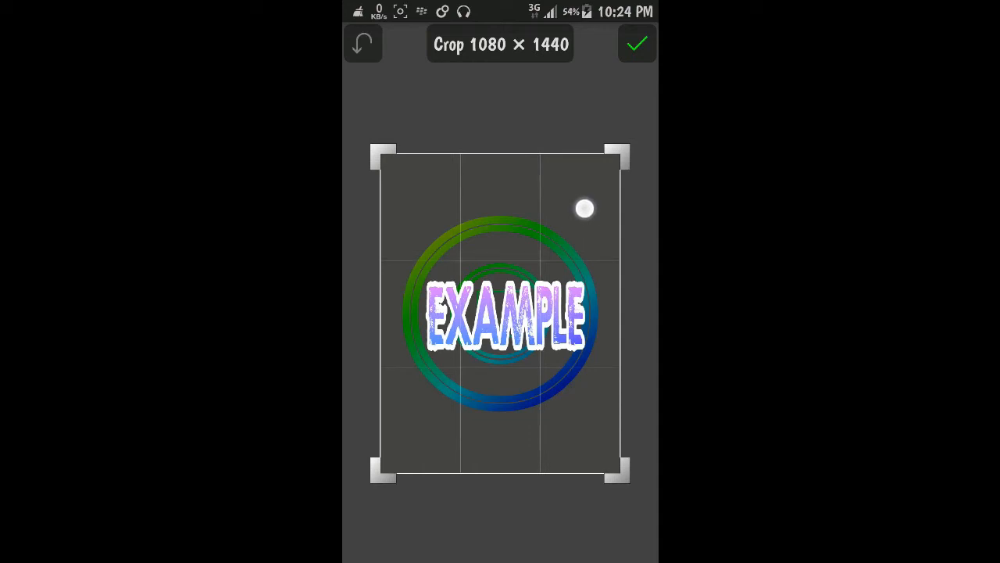
drag(585, 209, 490, 183)
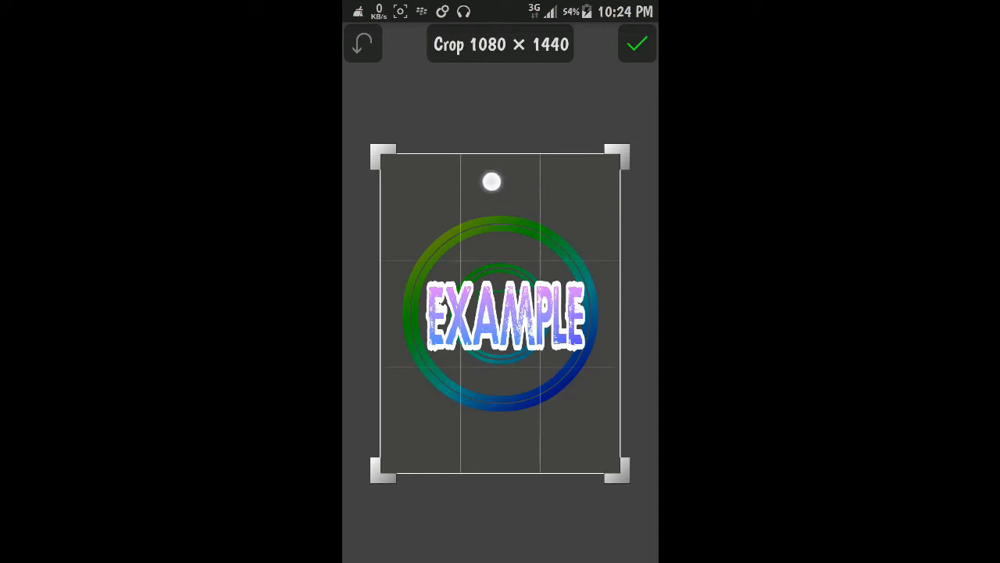
drag(491, 182, 594, 219)
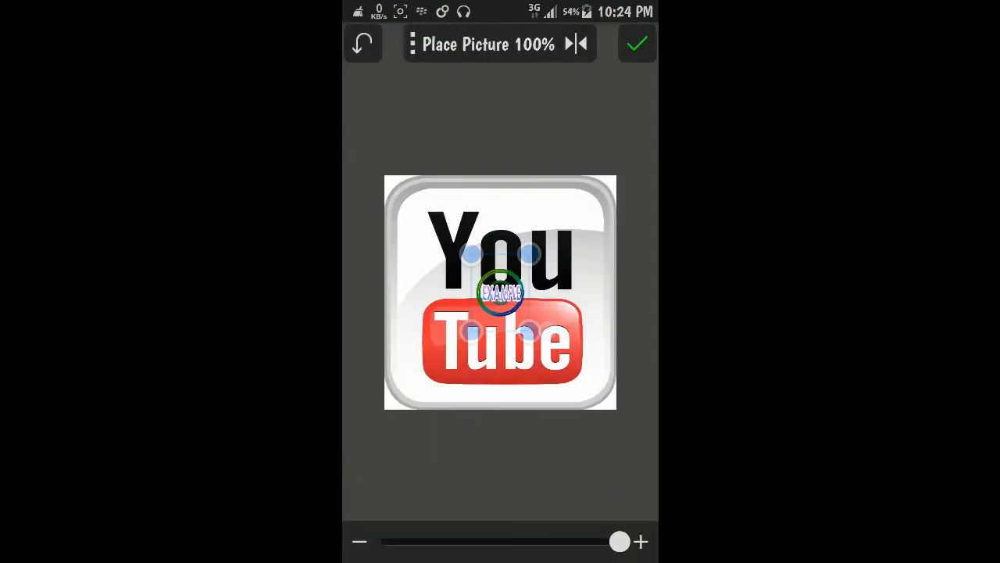
- Move the logo into the top-right corner and shrink it
drag(500, 293, 563, 207)
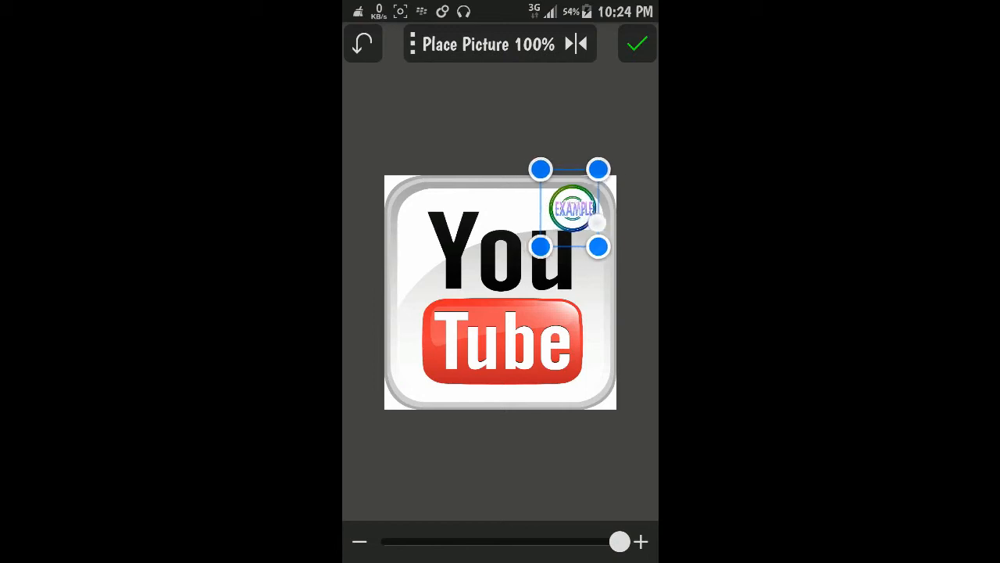
drag(571, 207, 430, 340)
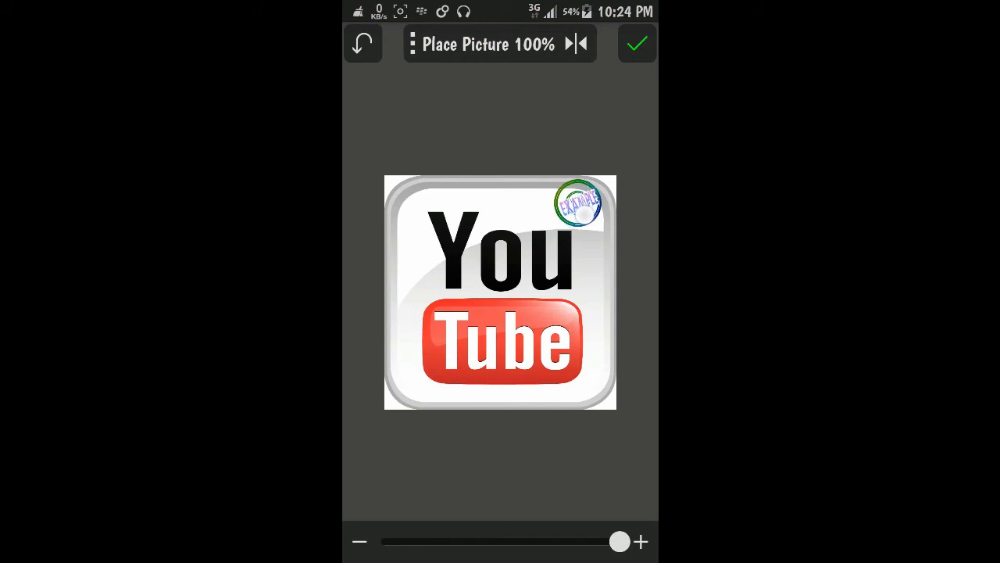
click(577, 204)
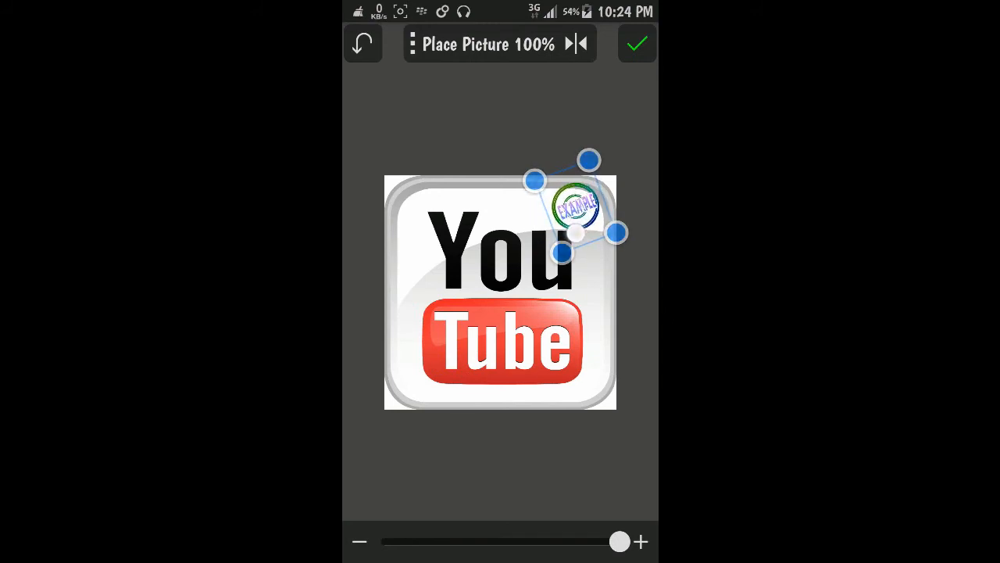
- Tilt the logo slightly, set its opacity to about 94%, and confirm placement
drag(620, 541, 521, 541)
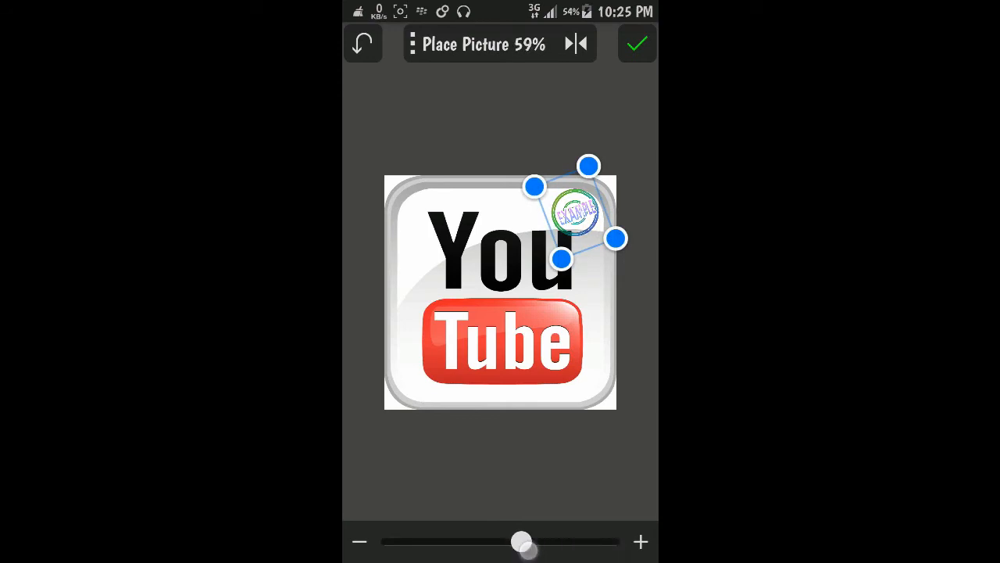
drag(521, 541, 422, 541)
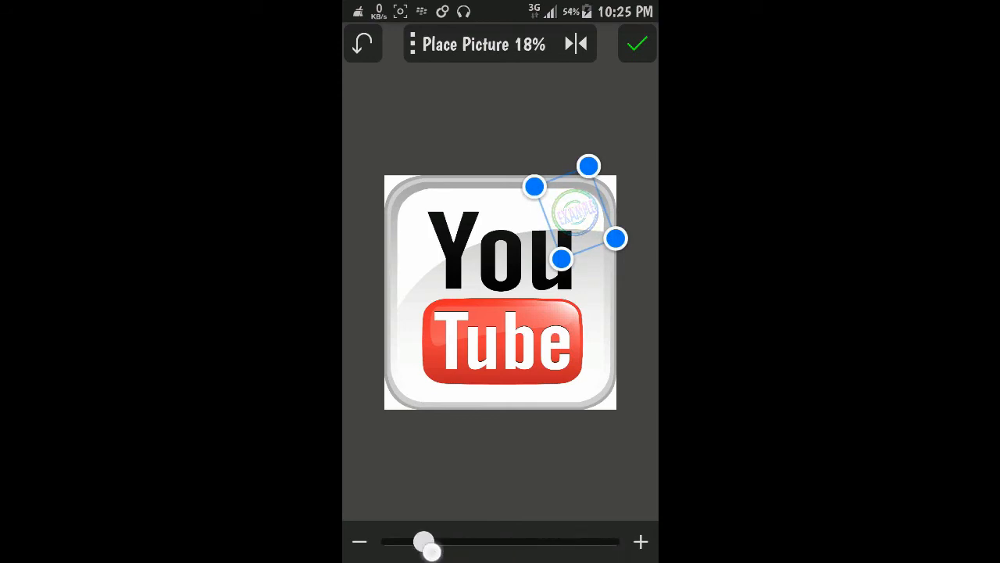
drag(424, 541, 459, 549)
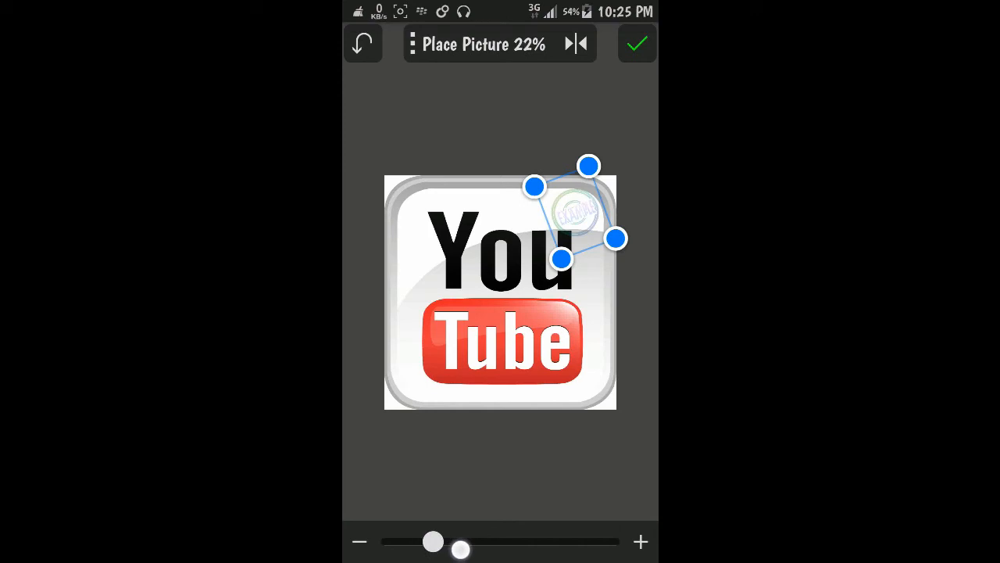
drag(459, 549, 553, 541)
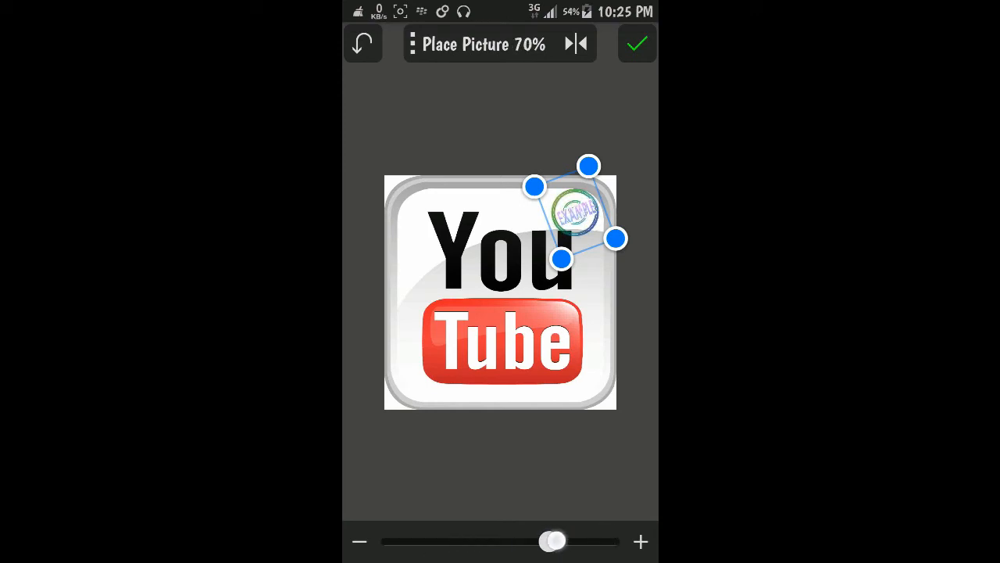
drag(553, 541, 605, 541)
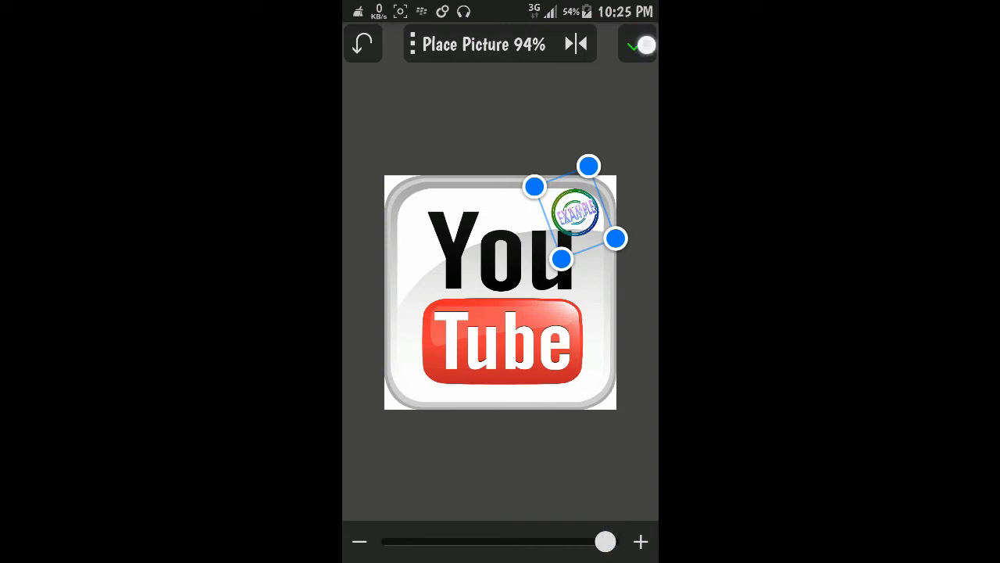
click(638, 44)
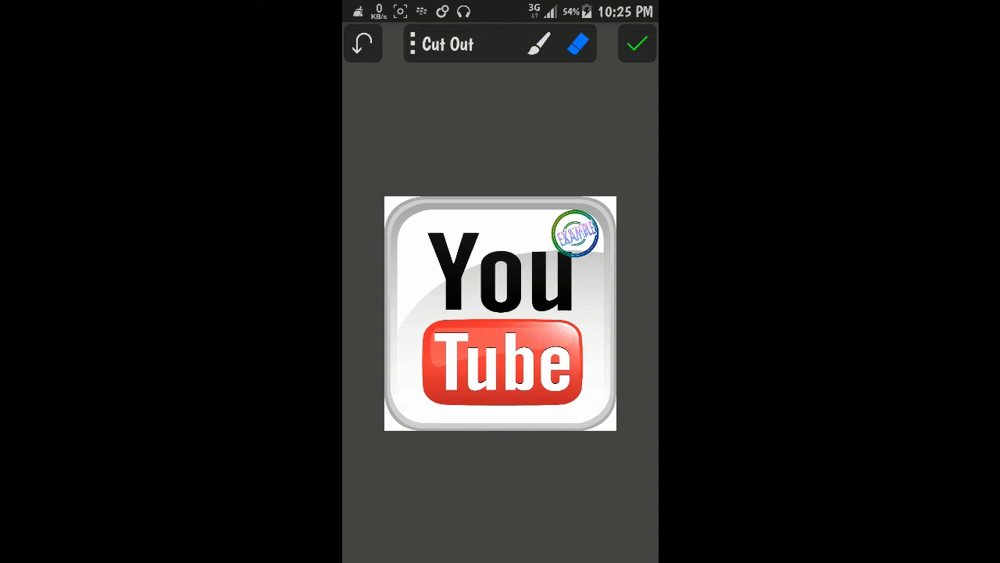
- Skip Cut Out, then export the watermarked YouTube image via Save picture to album
click(636, 43)
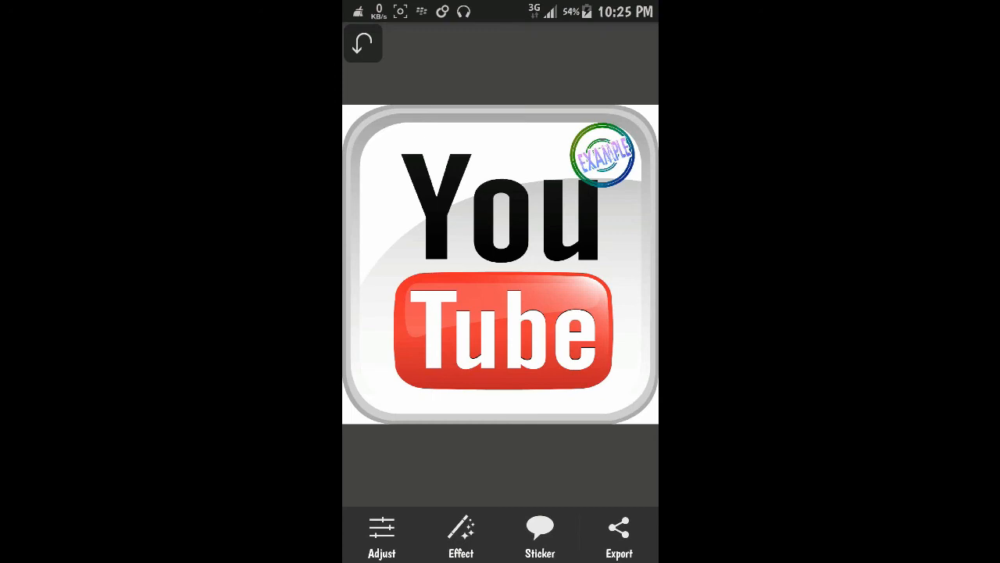
click(618, 535)
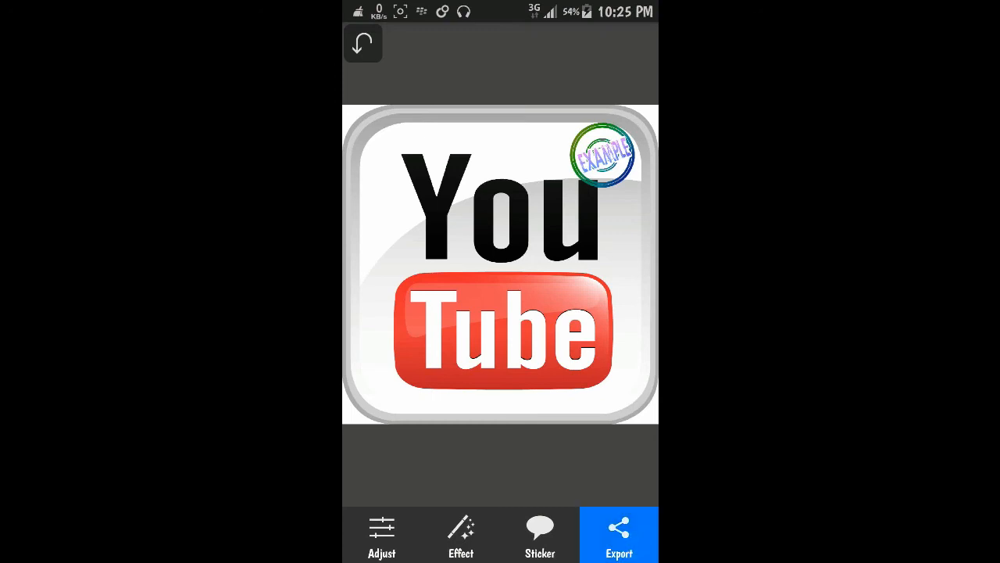
click(618, 536)
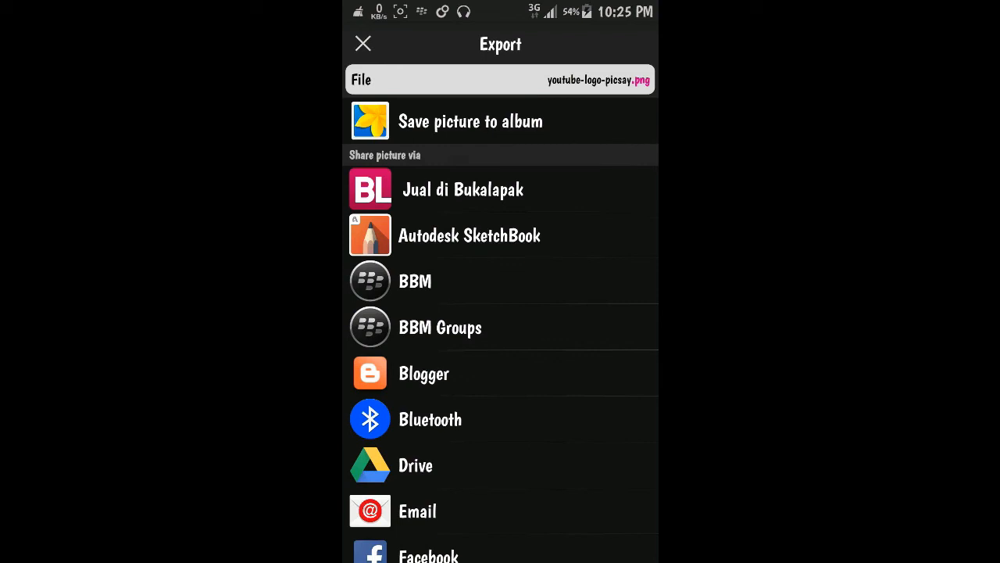
click(362, 43)
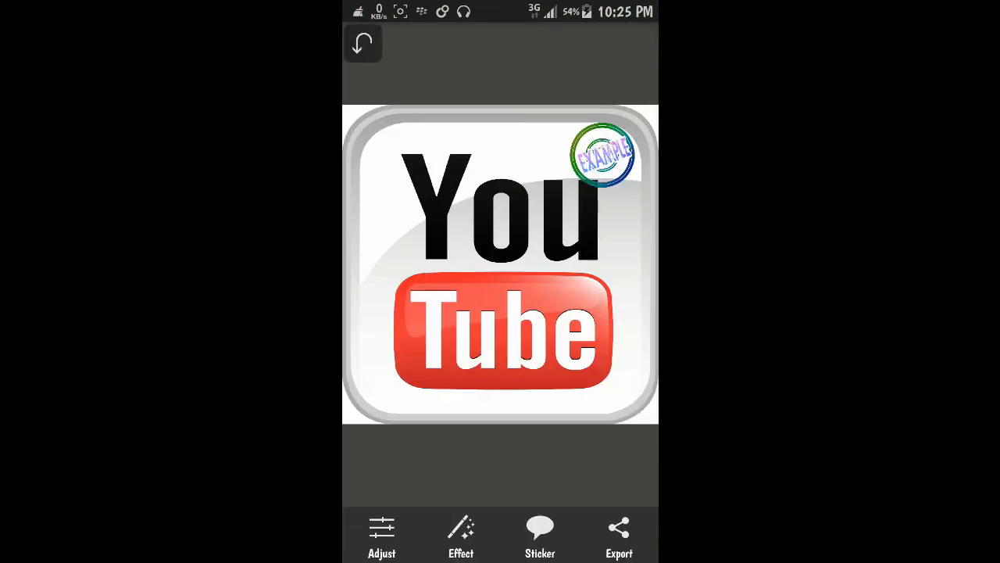